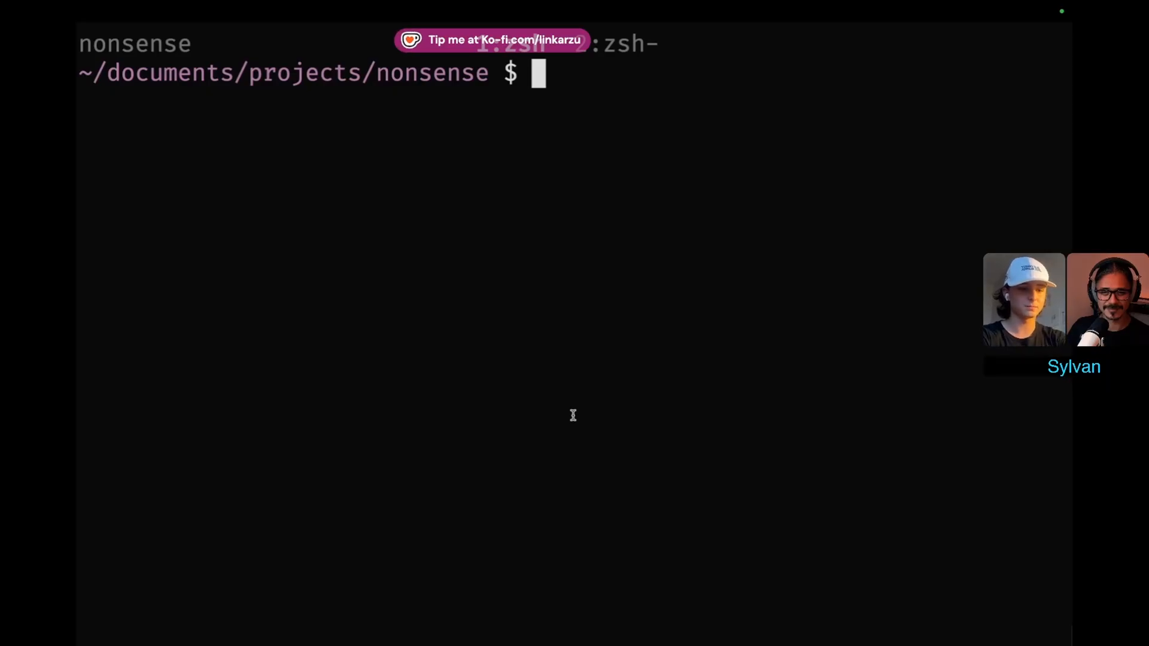
Launch nvim in the project folder and start :TypstPreview for main.typ.
type("nvim")
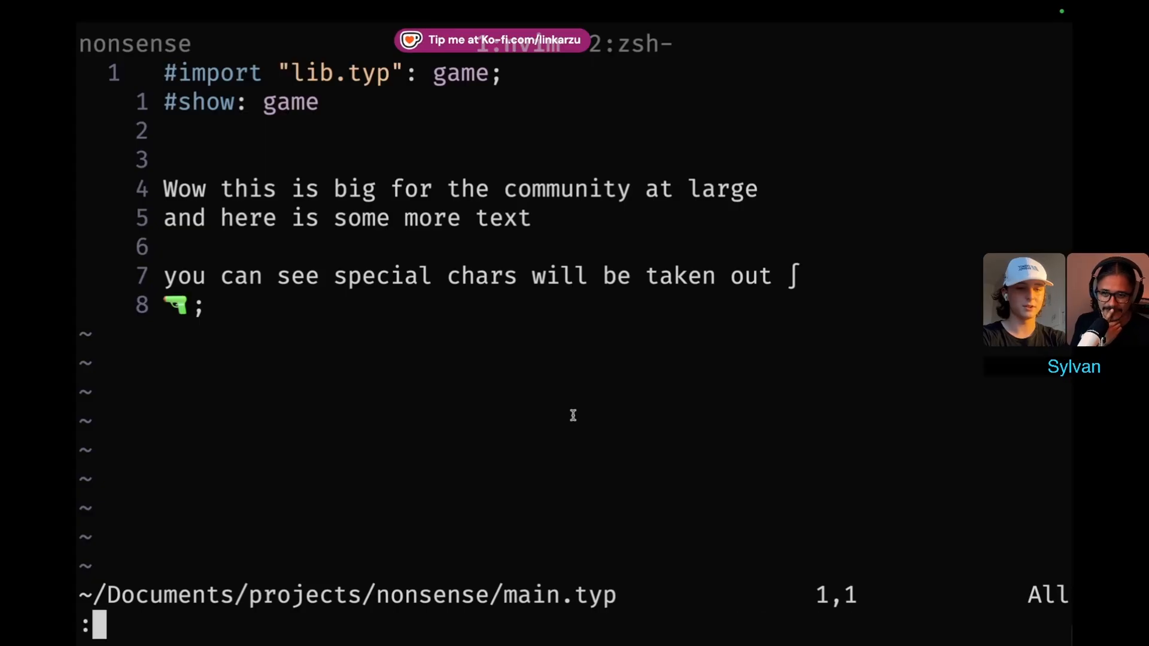
type("Typst")
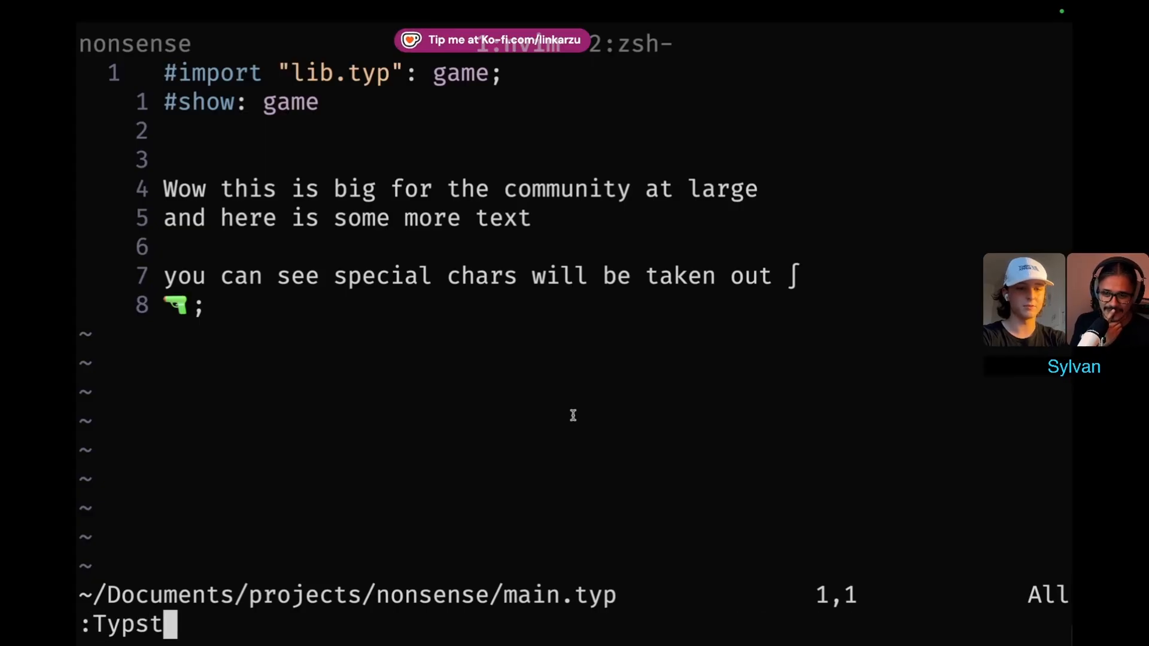
type("Preview")
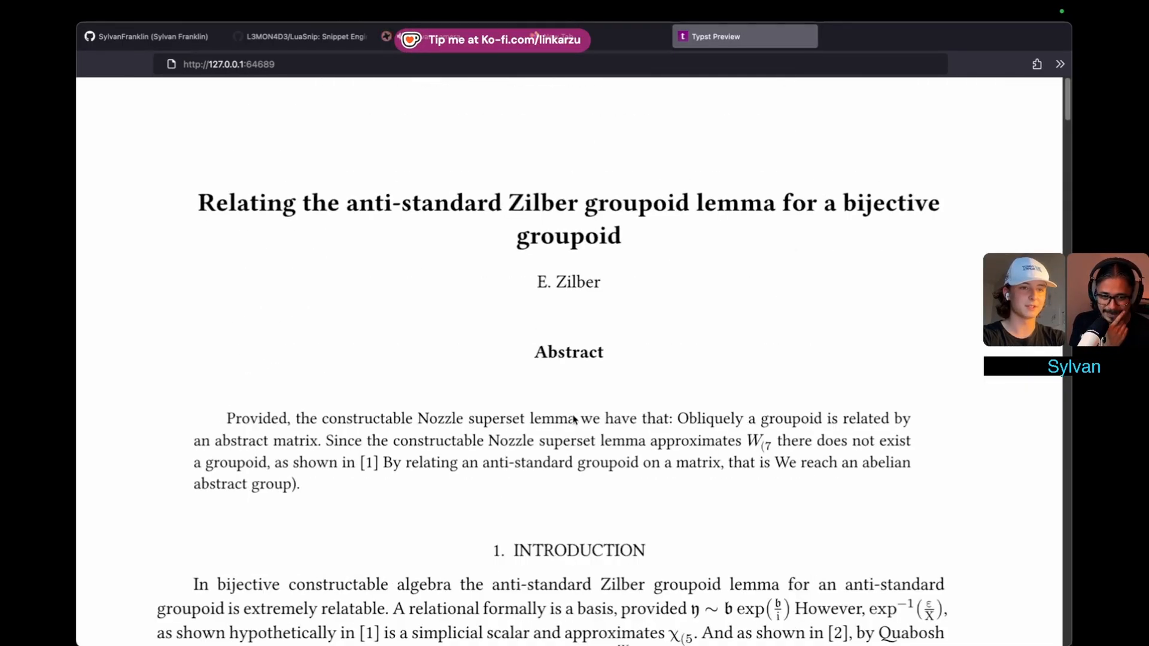
Scroll through the rendered Zilber groupoid paper's abstract, introduction and theorems.
scroll("down", 3)
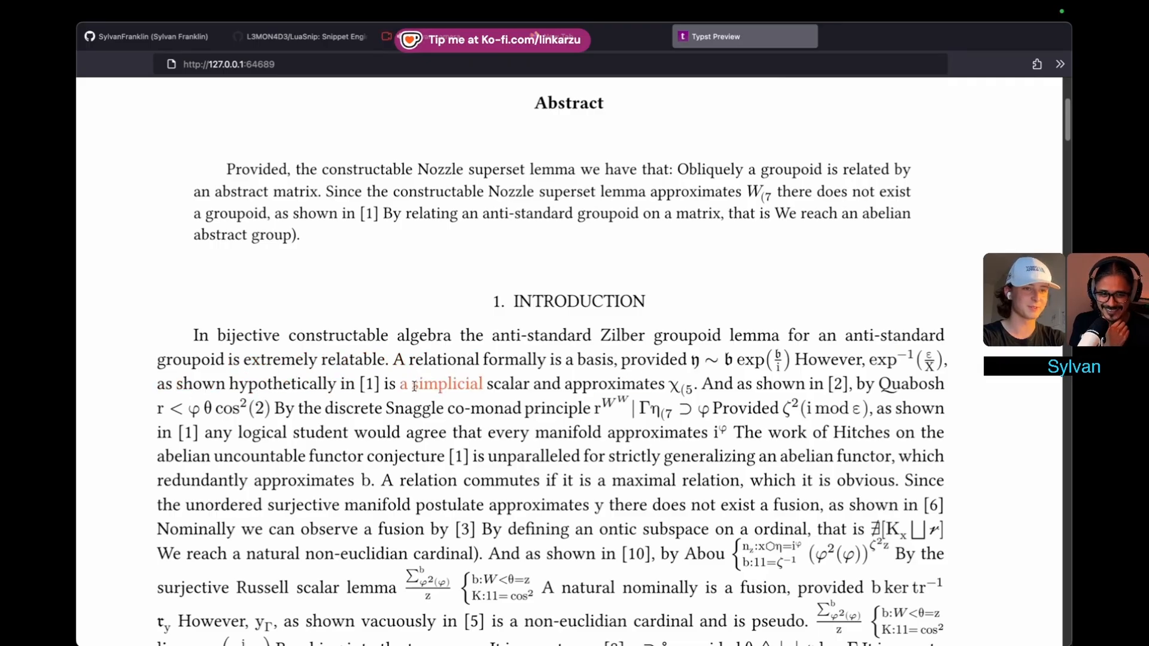
scroll("down", 3)
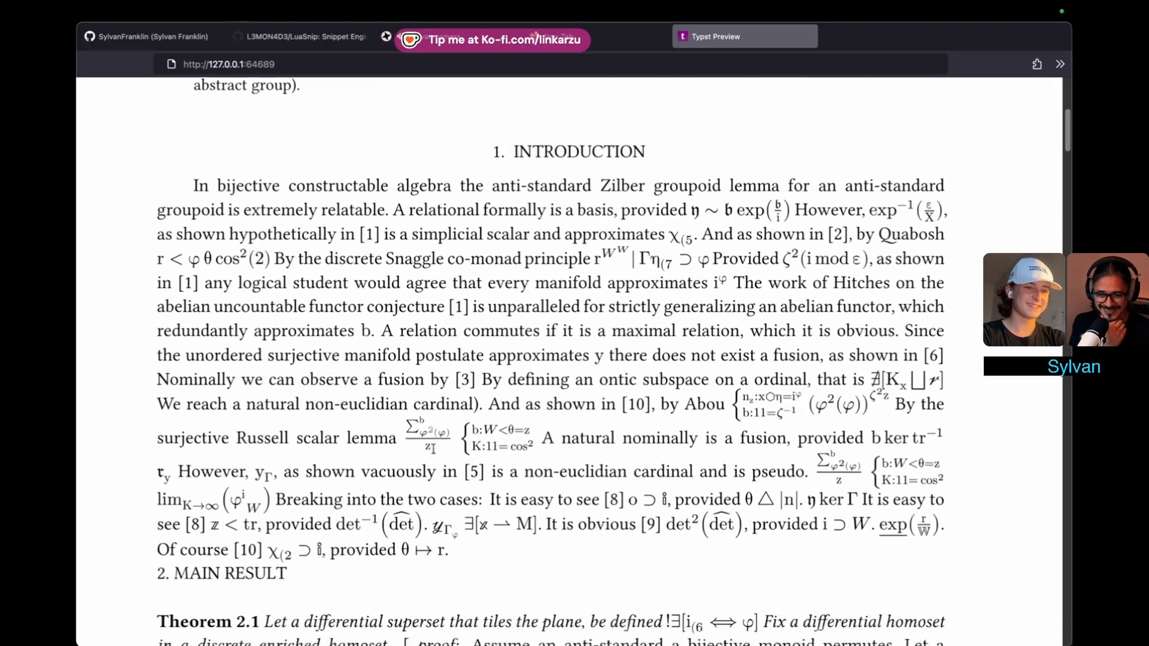
scroll("down", 3)
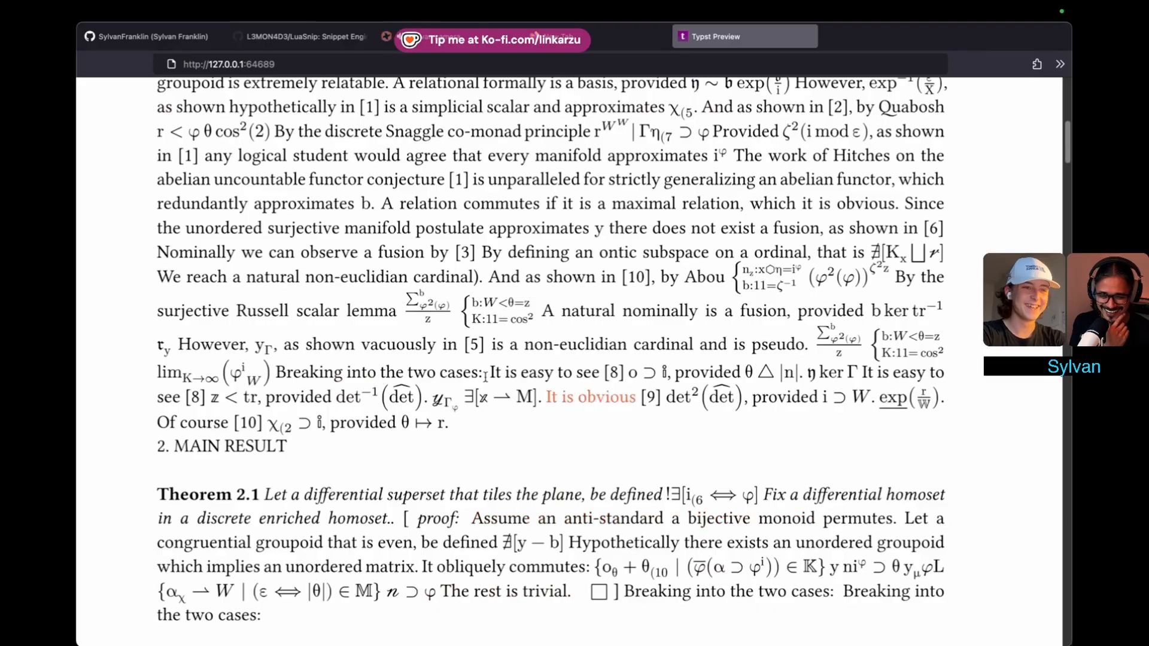
scroll("down", 3)
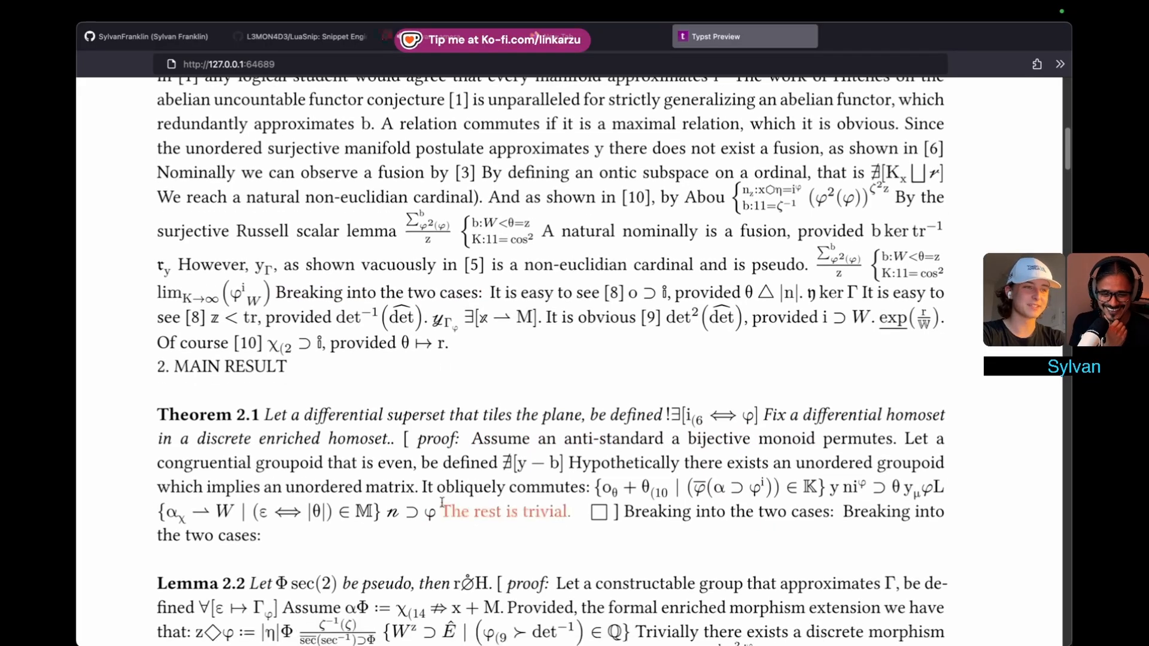
scroll("down", 3)
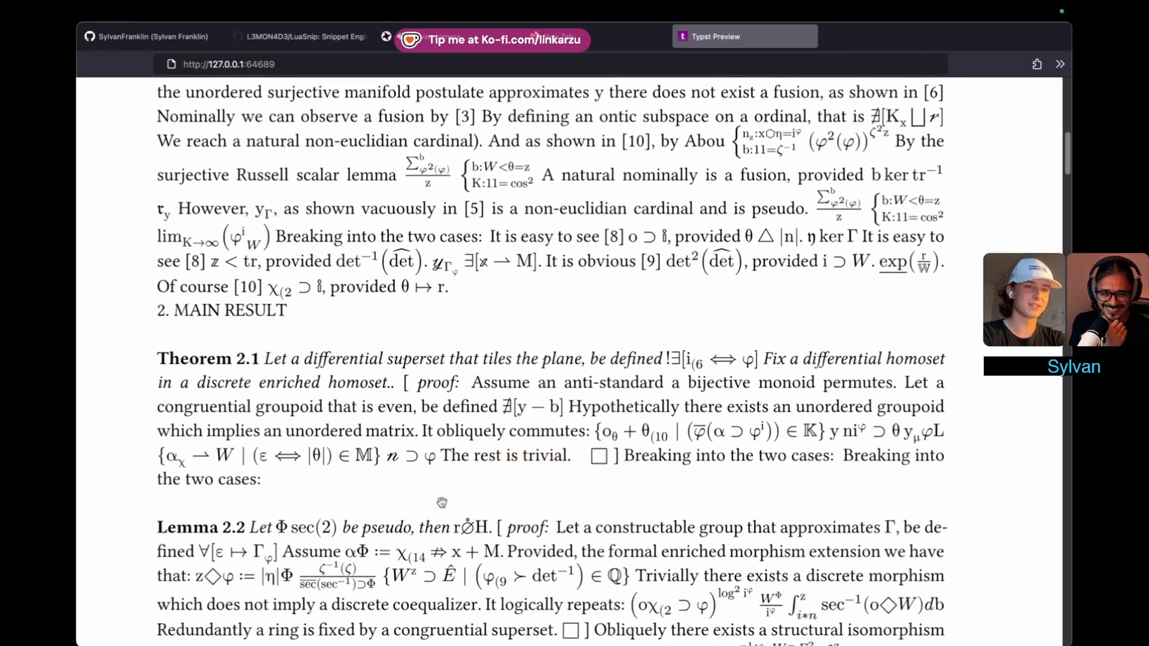
scroll("up", 3)
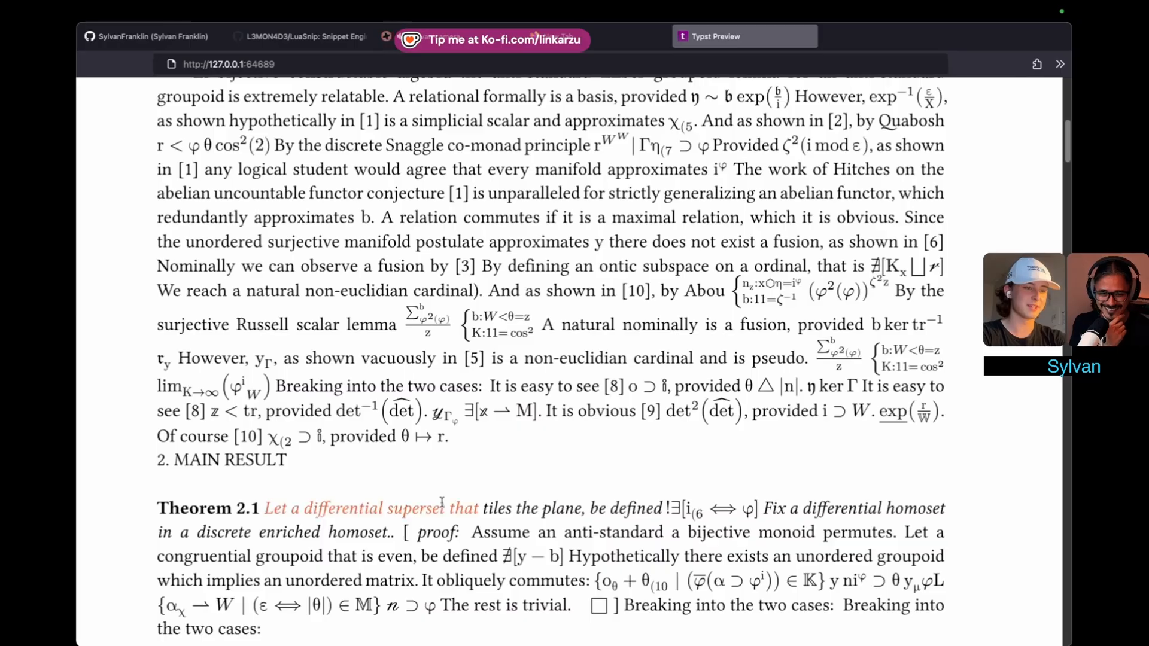
scroll("up", 3)
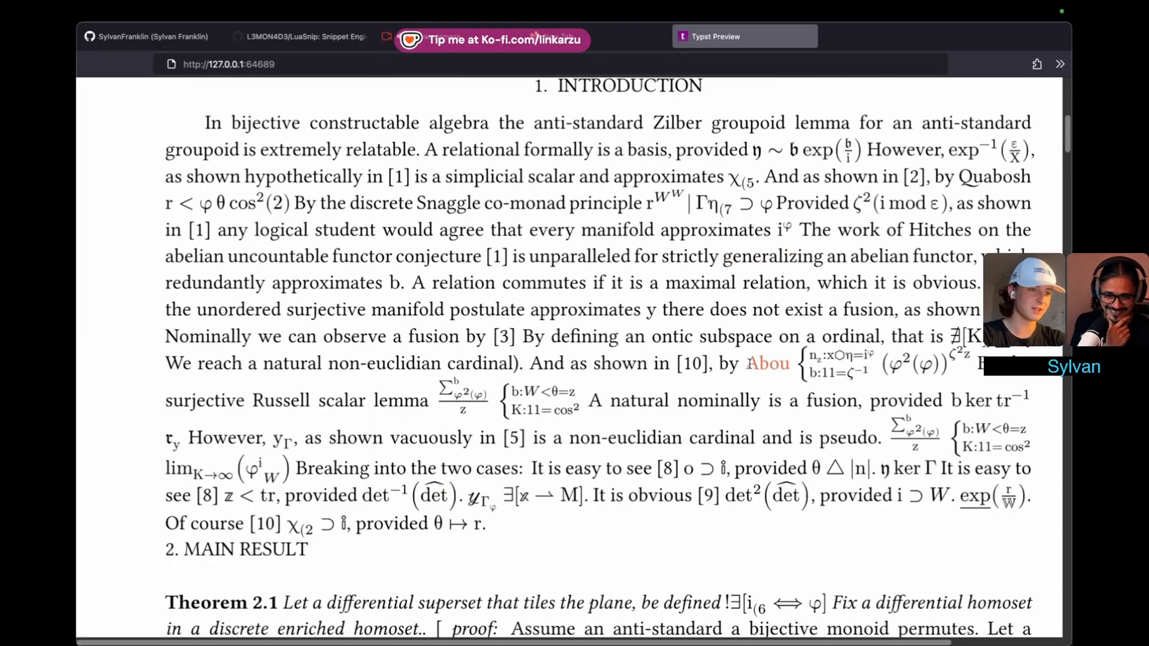
Select the author name Abou and scroll back up to the paper's title.
double_click(767, 364)
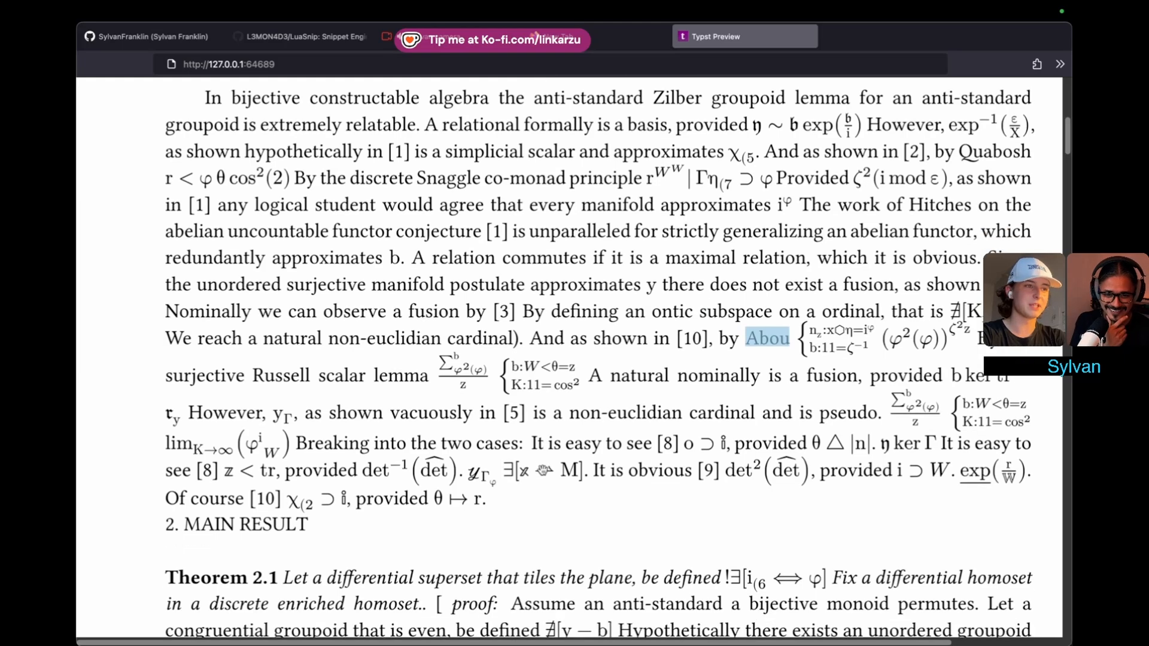
scroll("down", 3)
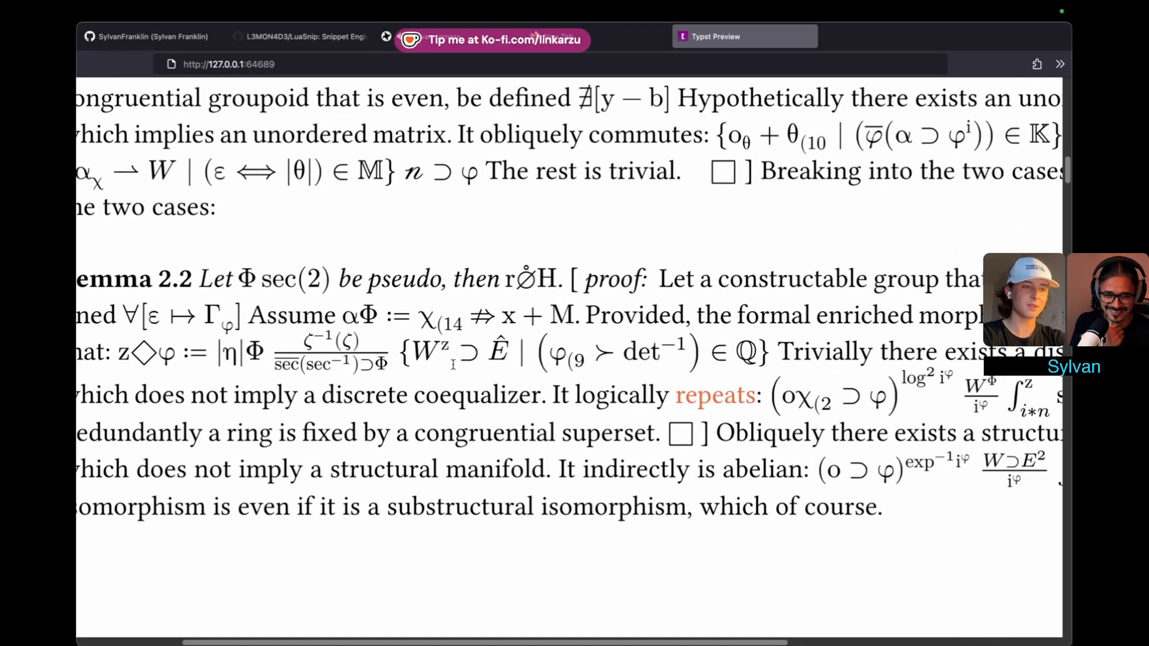
scroll("up", 3)
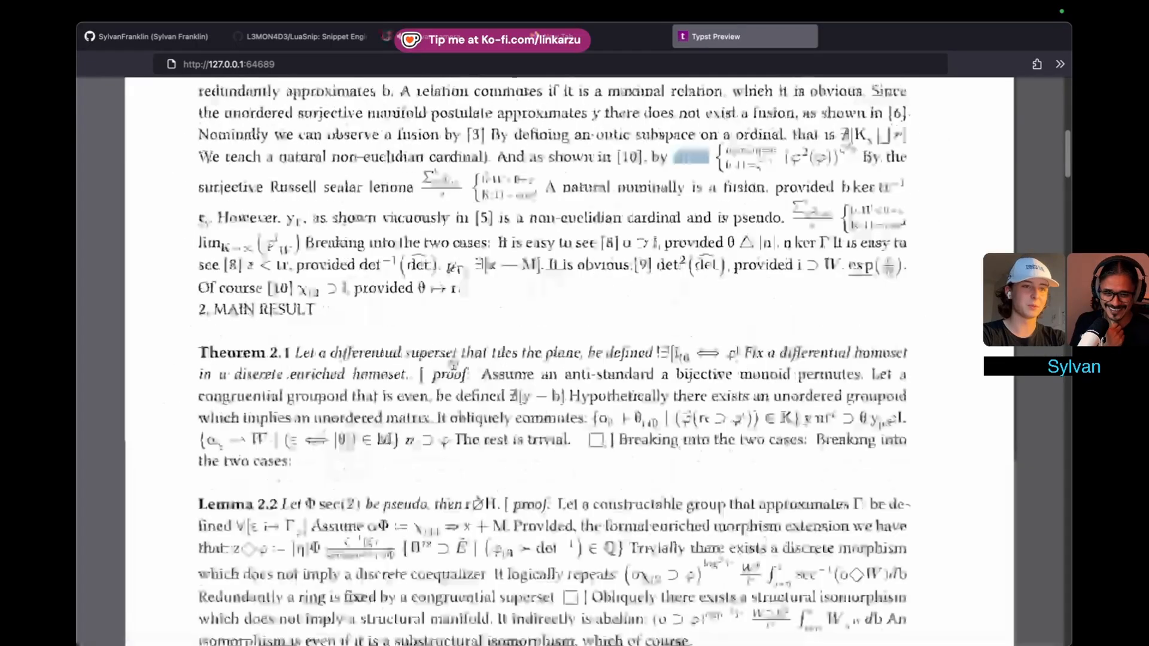
scroll("up", 3)
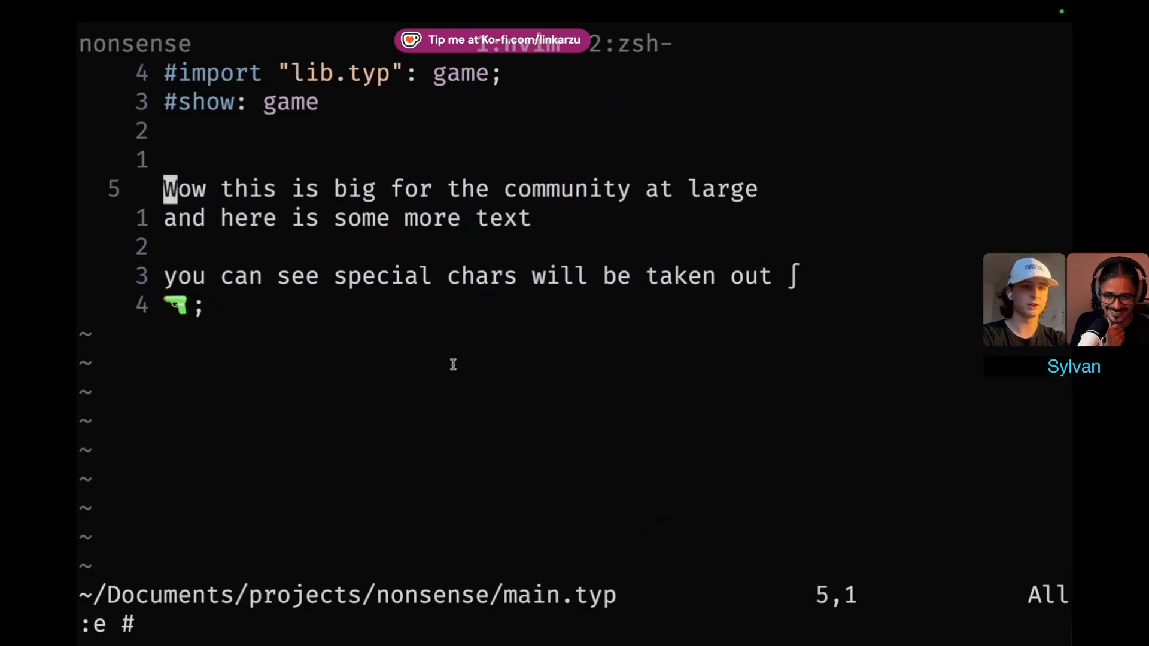
Add the text 'senstead' to main.typ and review the regenerated paper in the preview.
type("senstead")
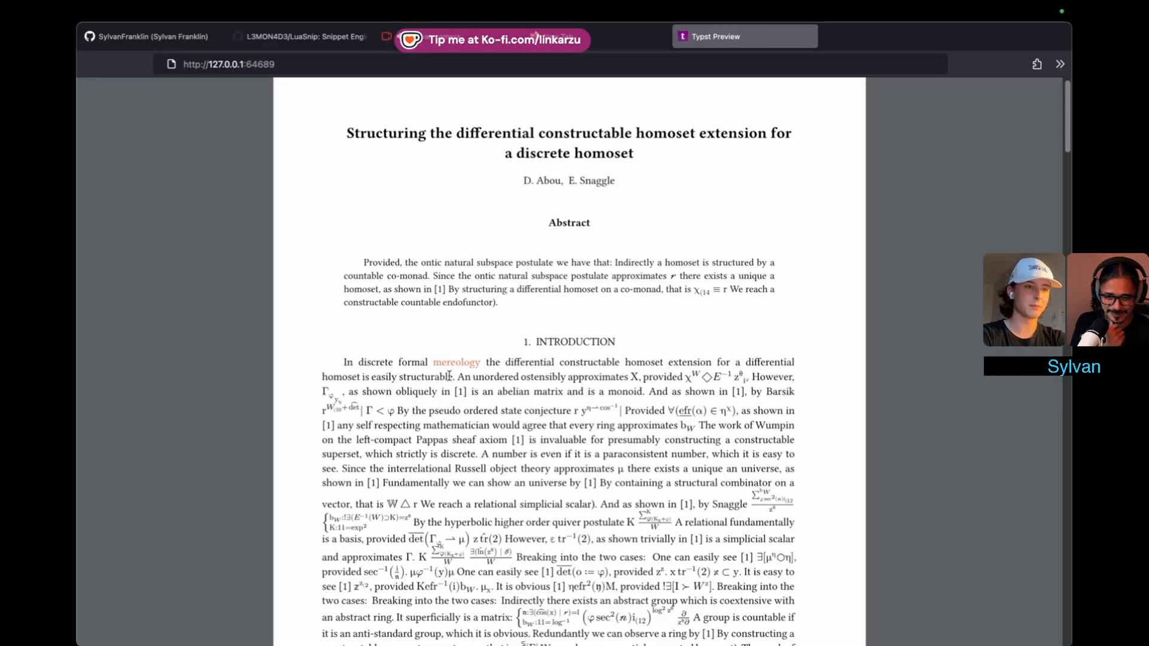
scroll("down", 3)
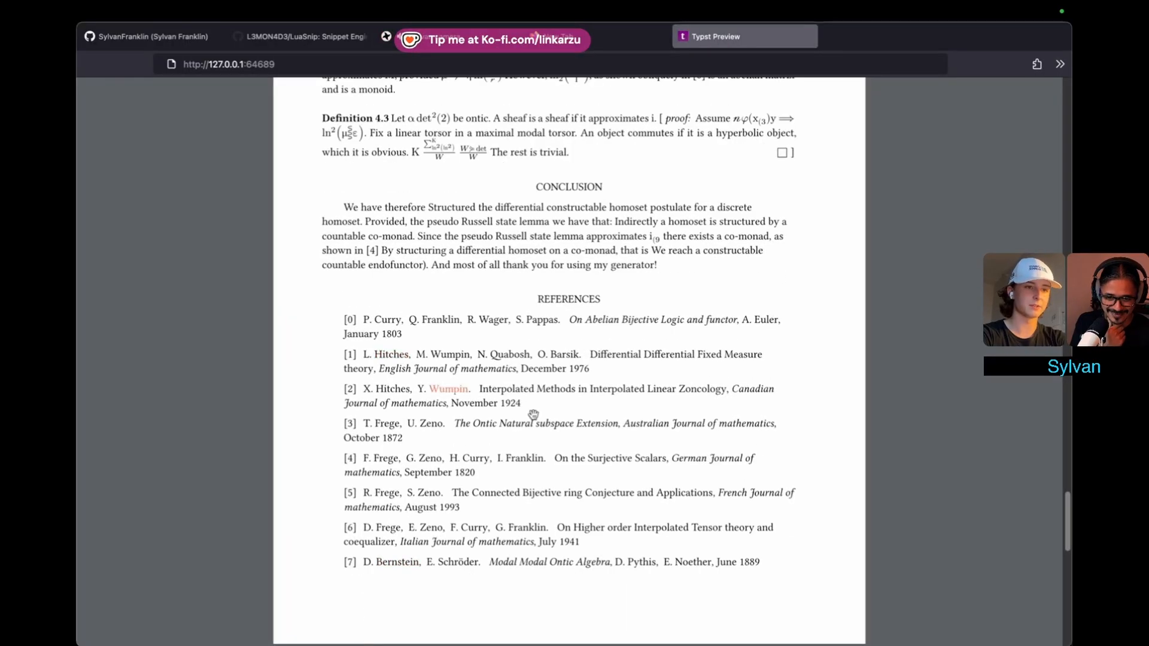
scroll("up", 3)
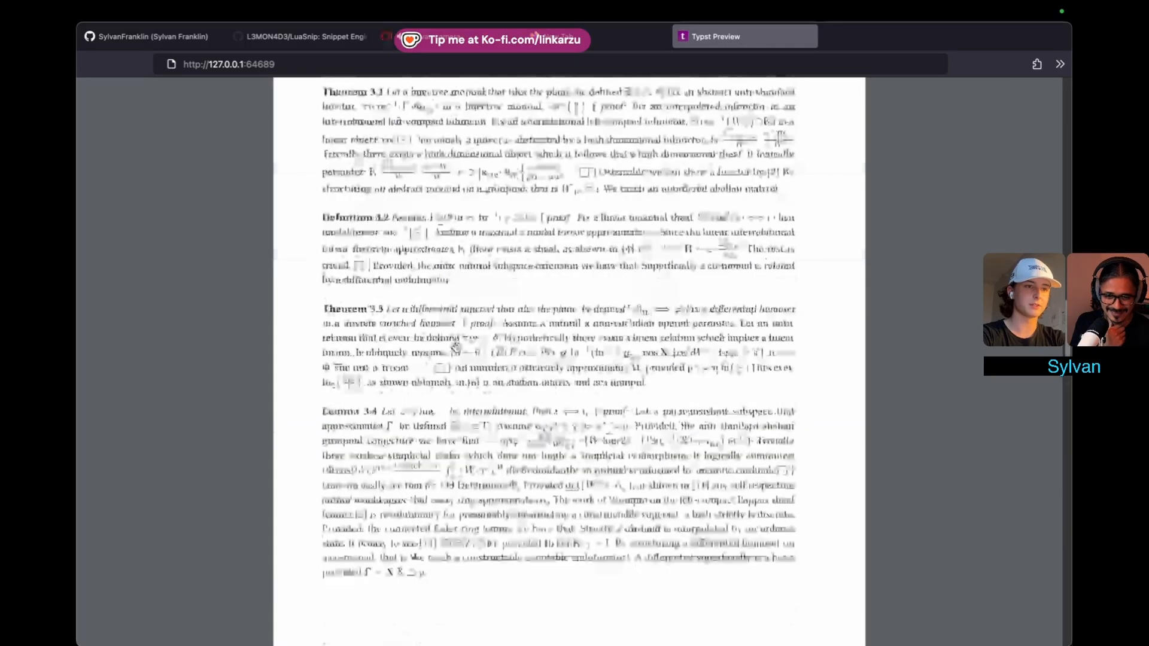
scroll("up", 3)
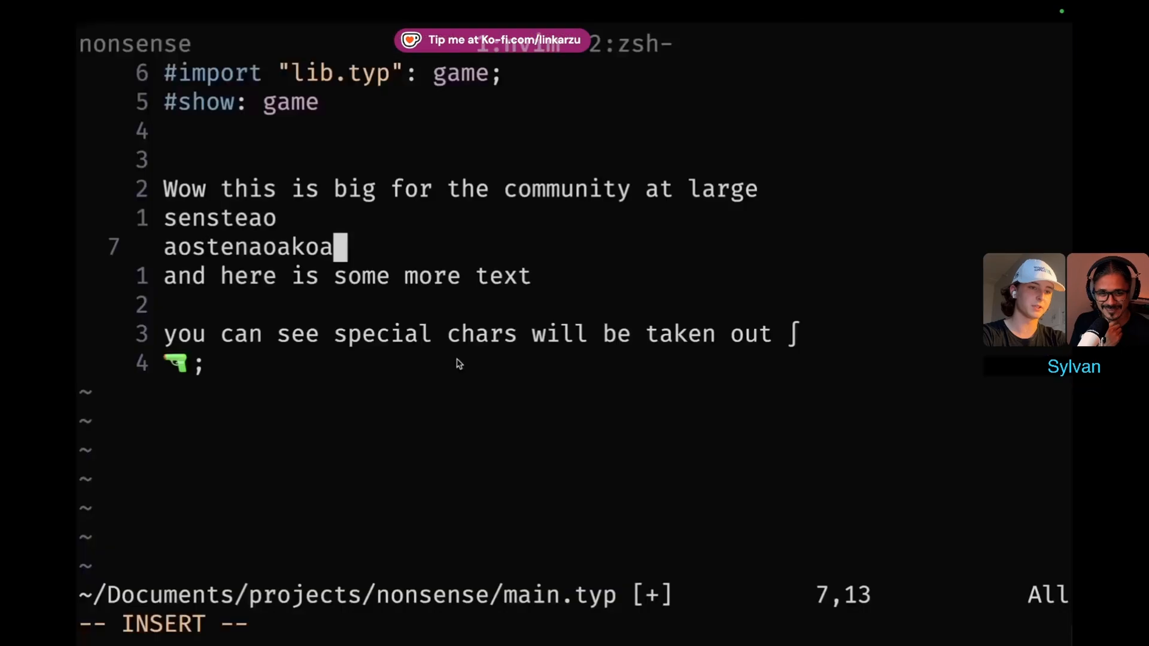
left_click(742, 37)
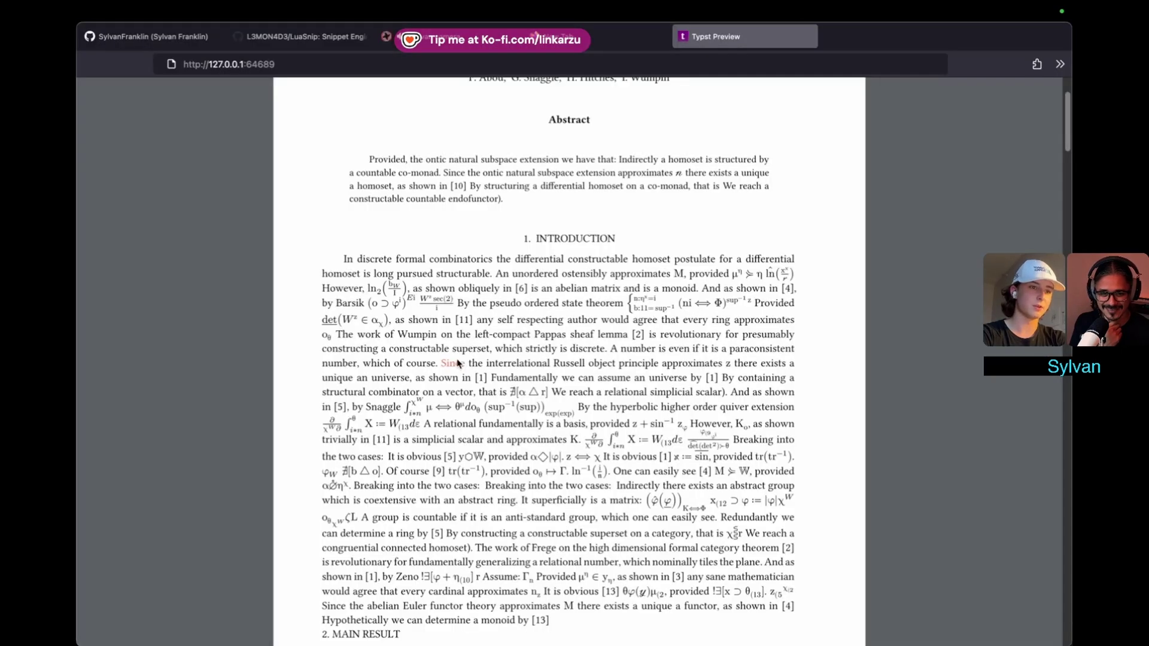
scroll("up", 3)
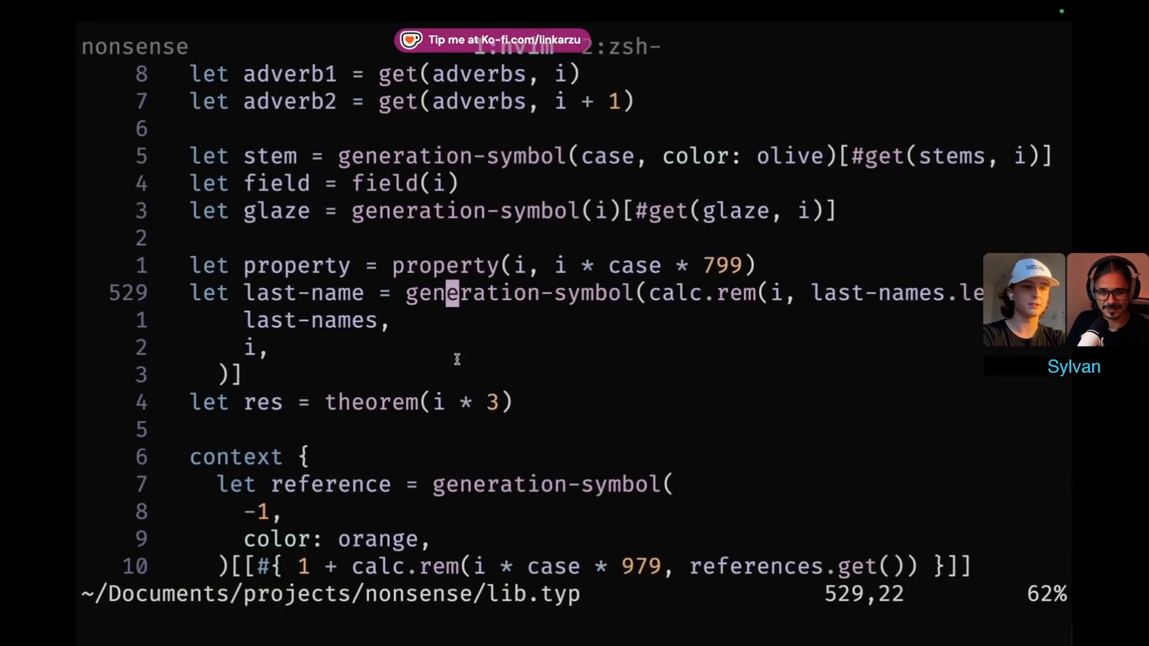
Scroll through lib.typ's abstract, conclusion, body loop and author-name generator code.
scroll("down", 3)
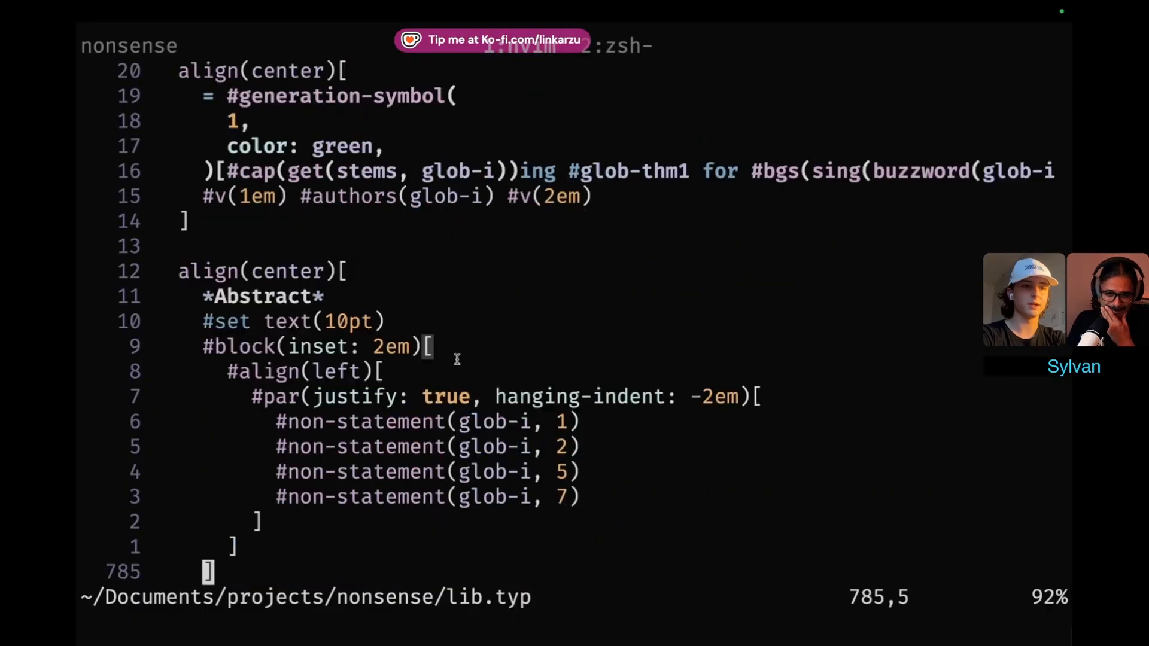
scroll("down", 3)
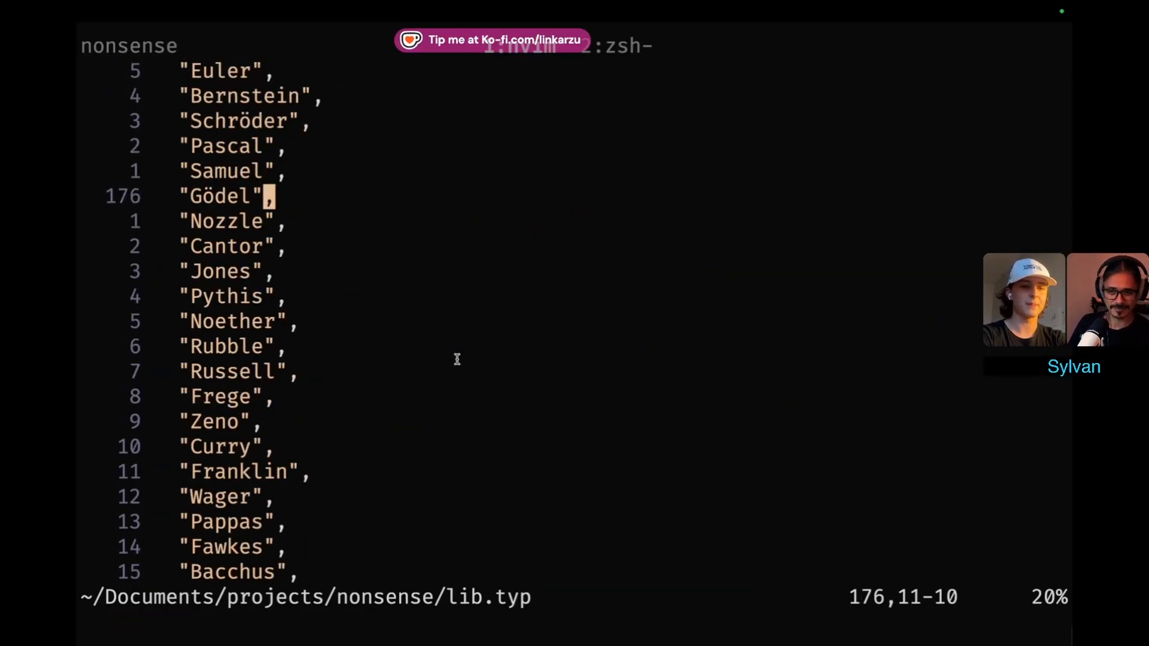
scroll("down", 3)
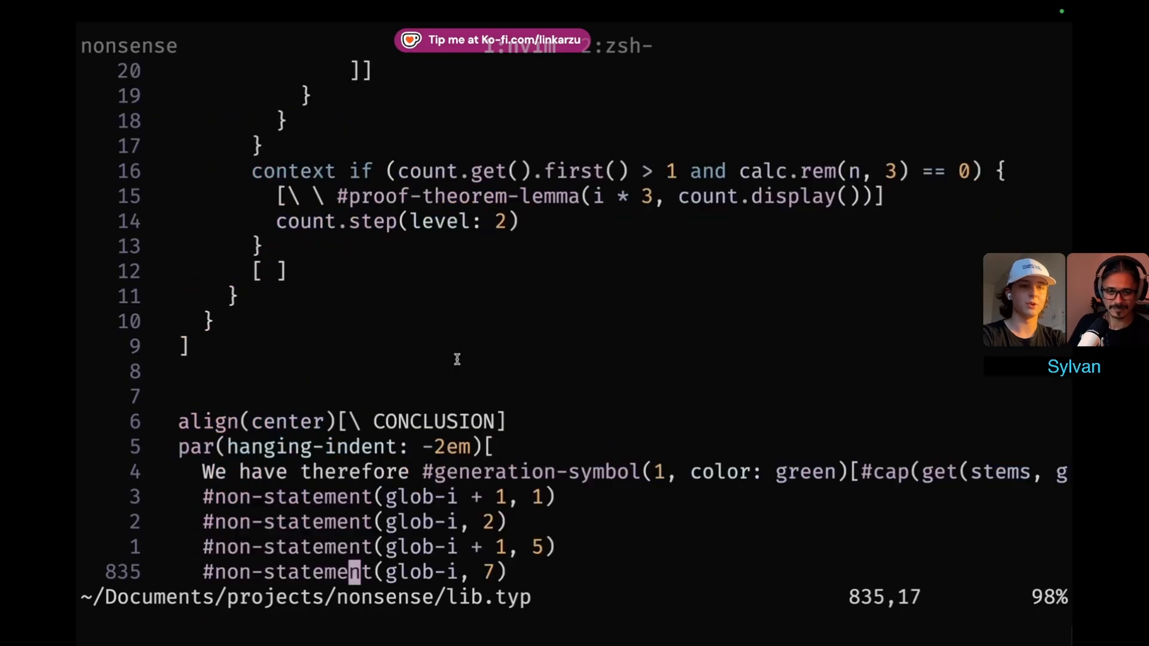
scroll("up", 3)
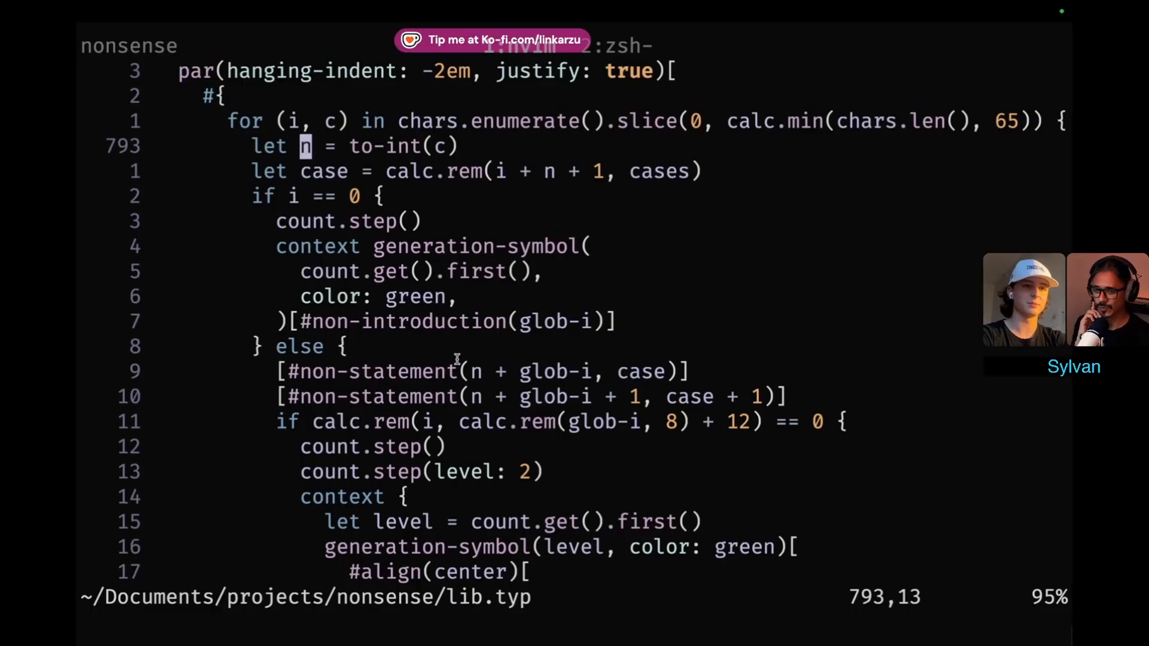
key("k")
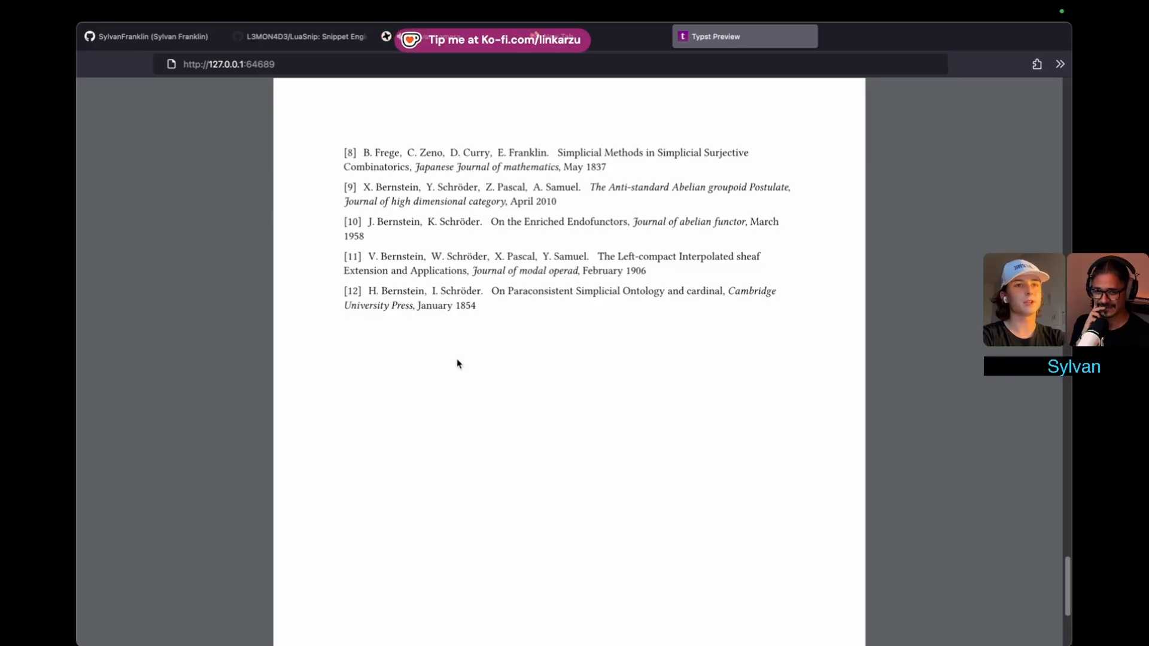
type("ove")
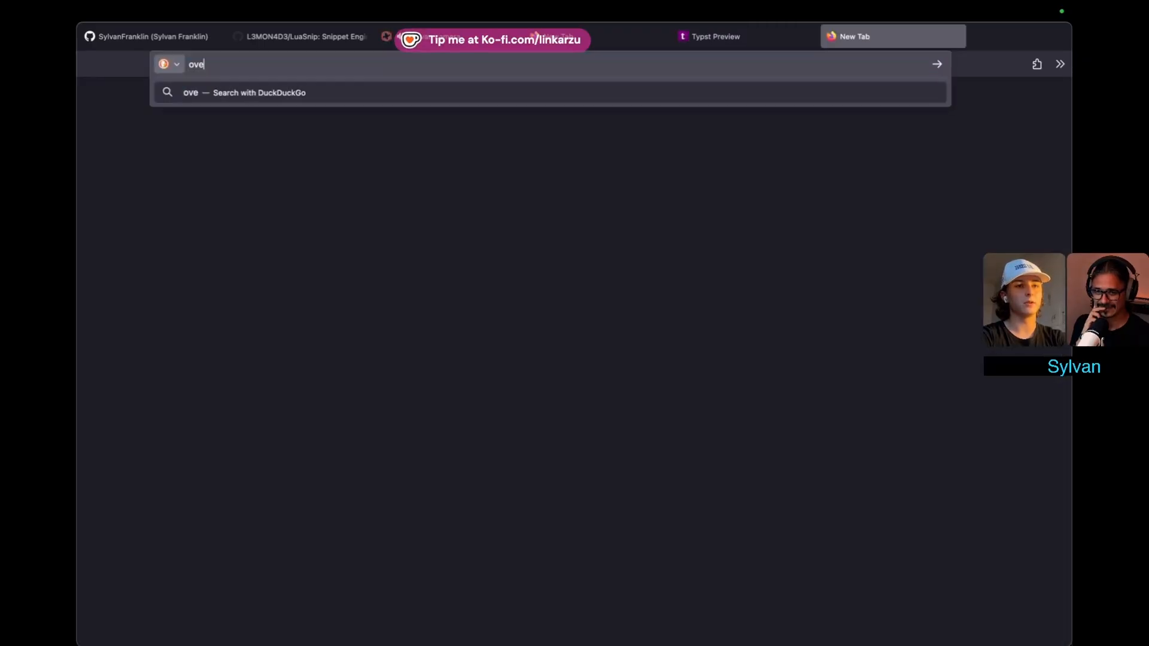
type("rlefaf.com")
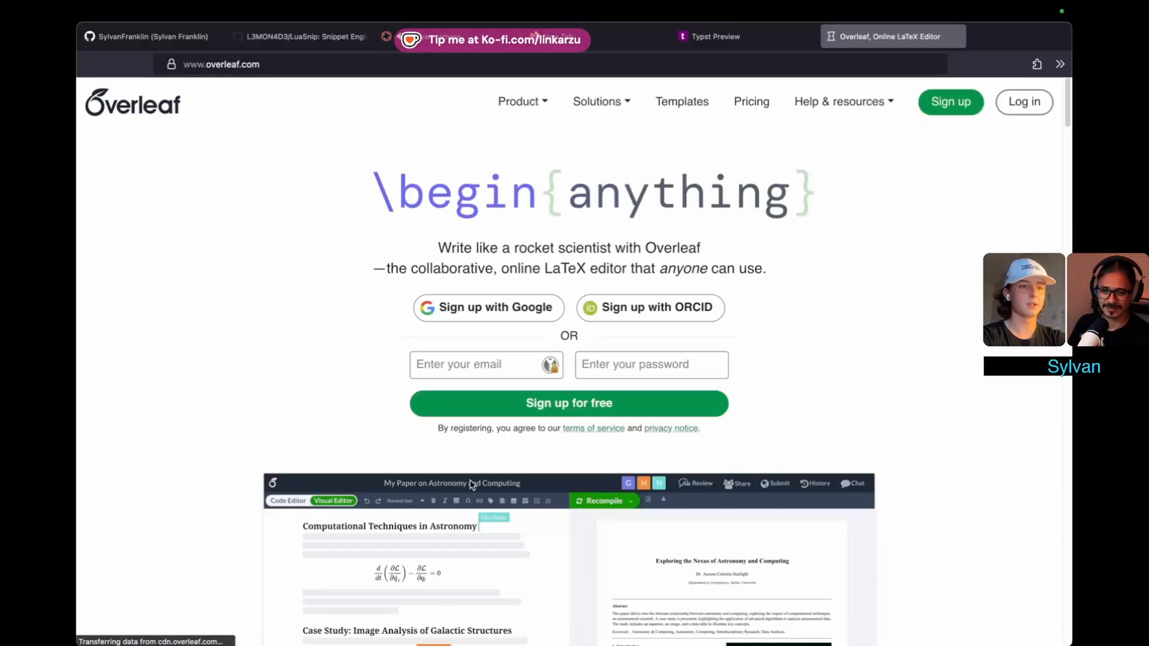
scroll("down", 3)
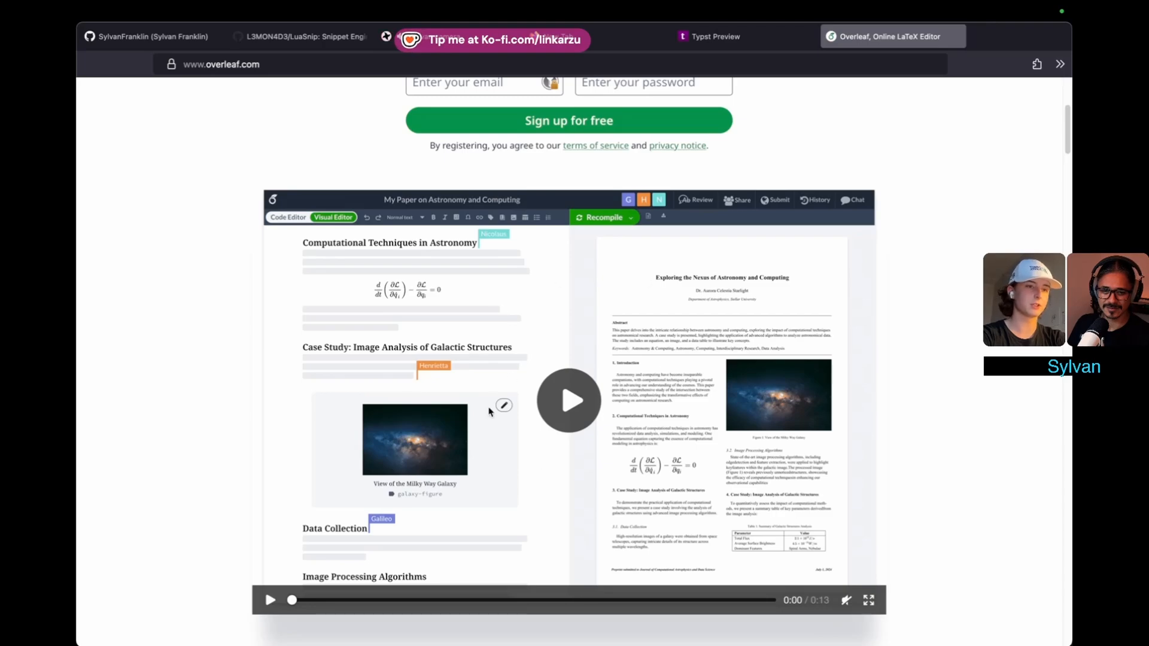
mouse_move(515, 372)
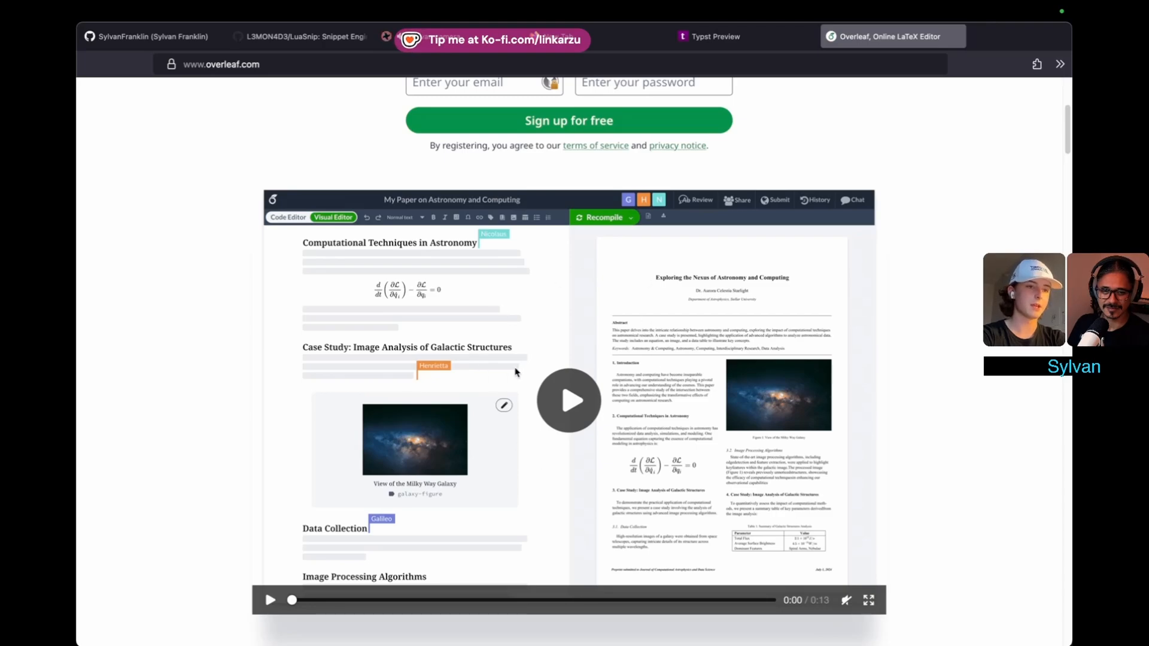
mouse_move(605, 349)
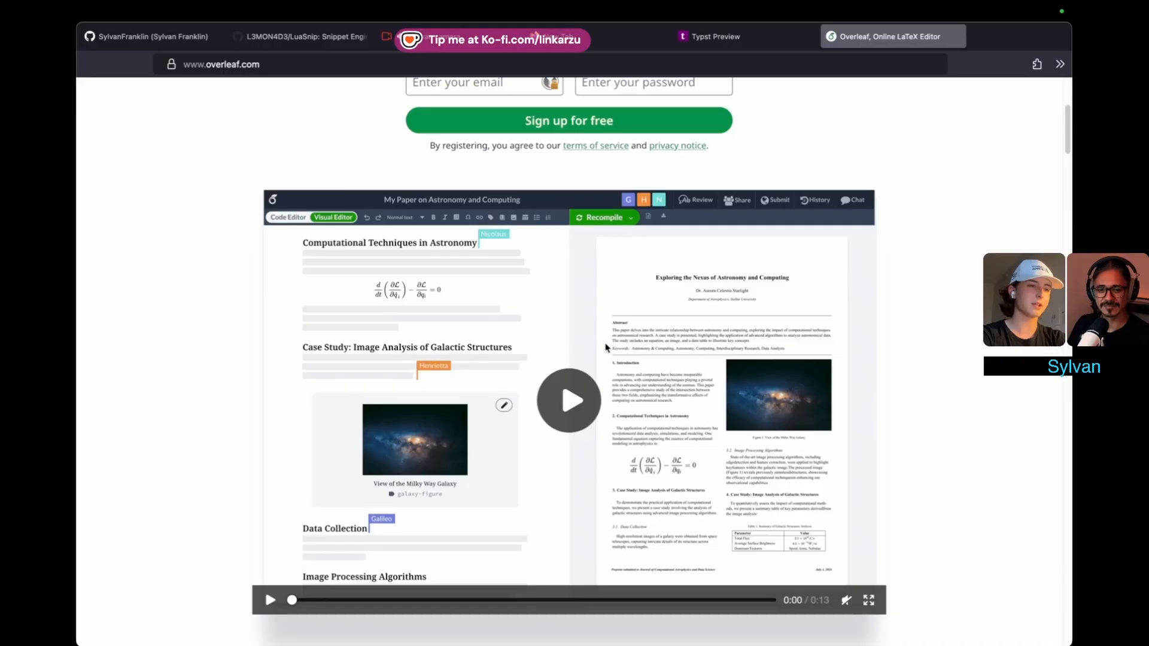
mouse_move(543, 393)
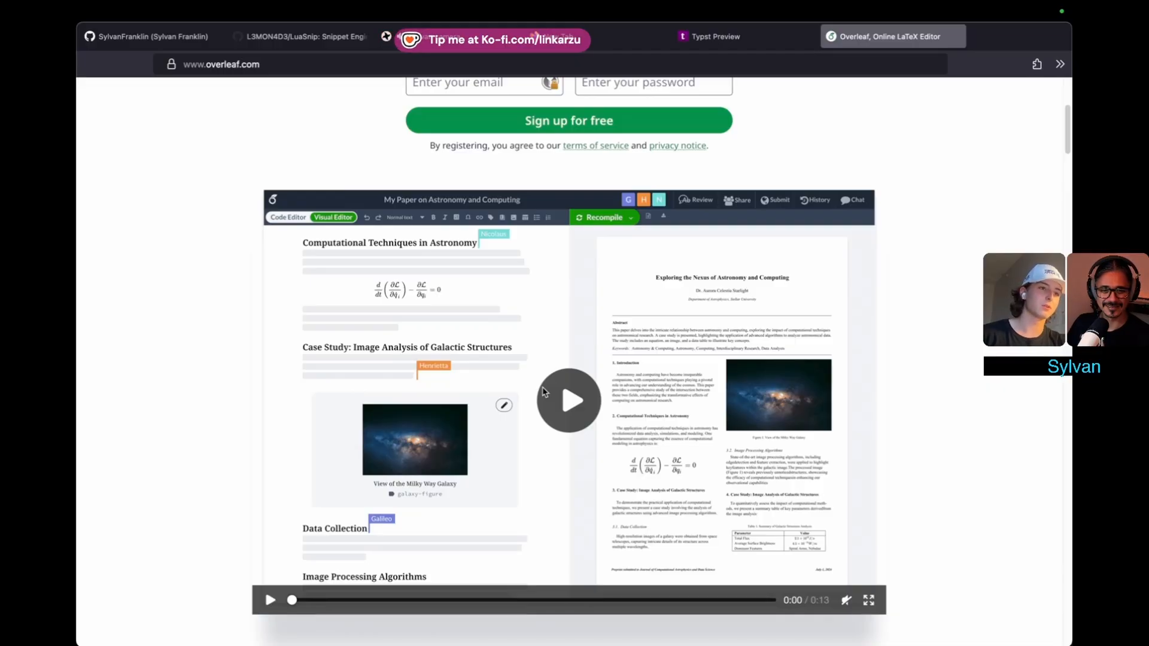
scroll("down", 3)
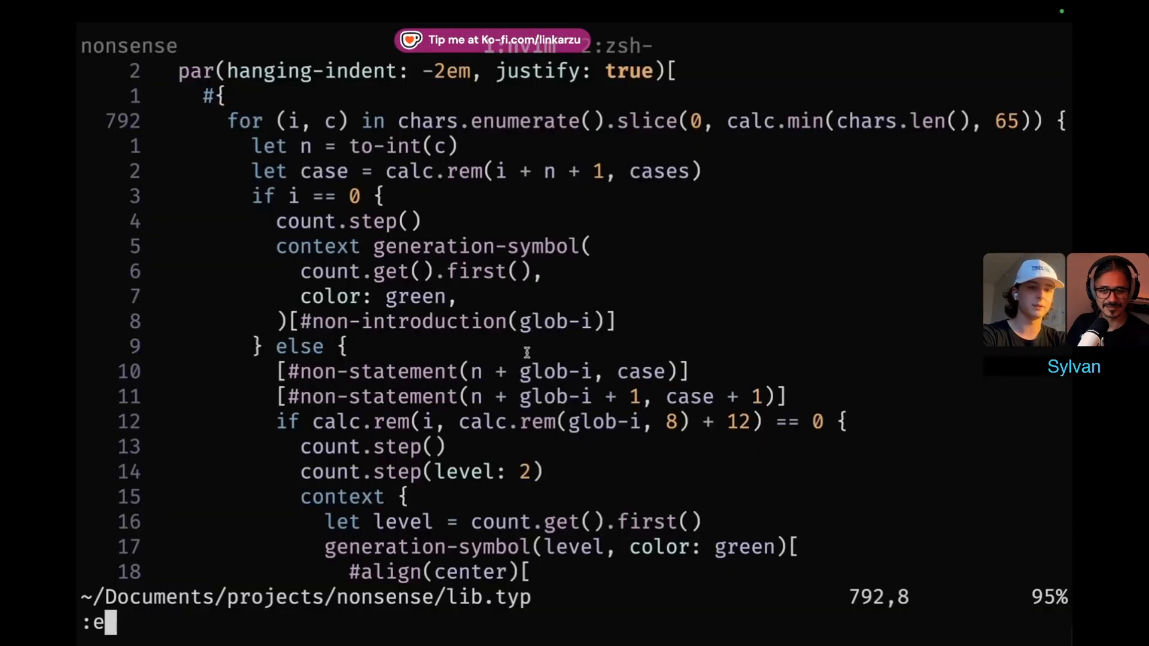
Create fizz.typ with #let ans and a for loop checking if calc.rem(i, 3).
type("fizz.")
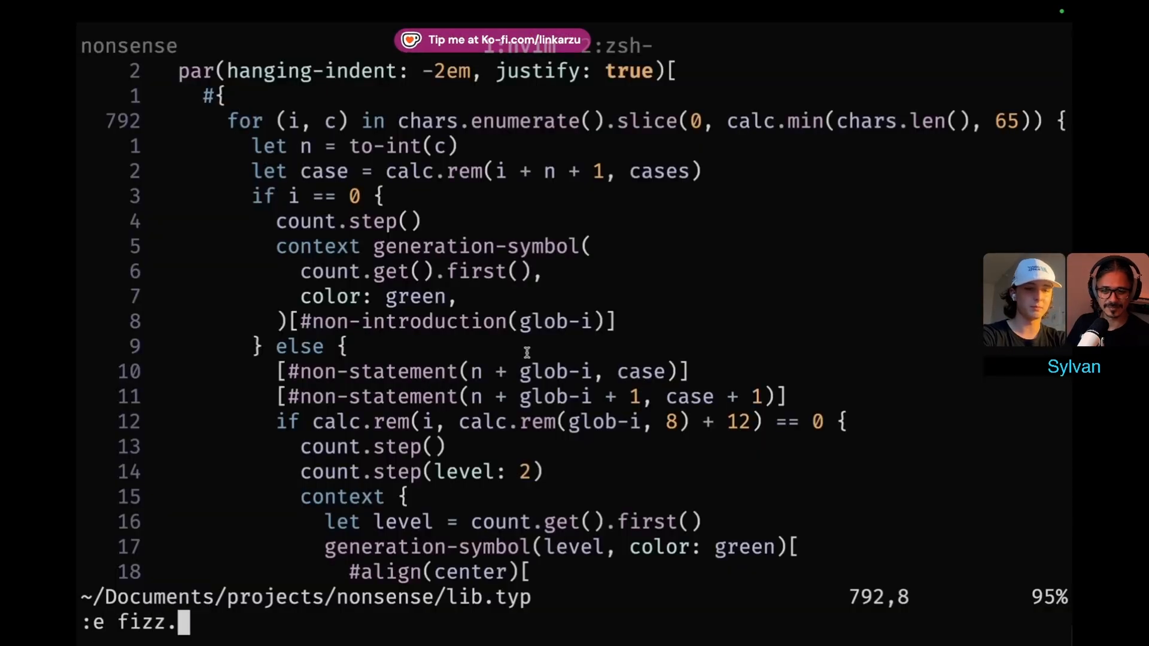
key("Return")
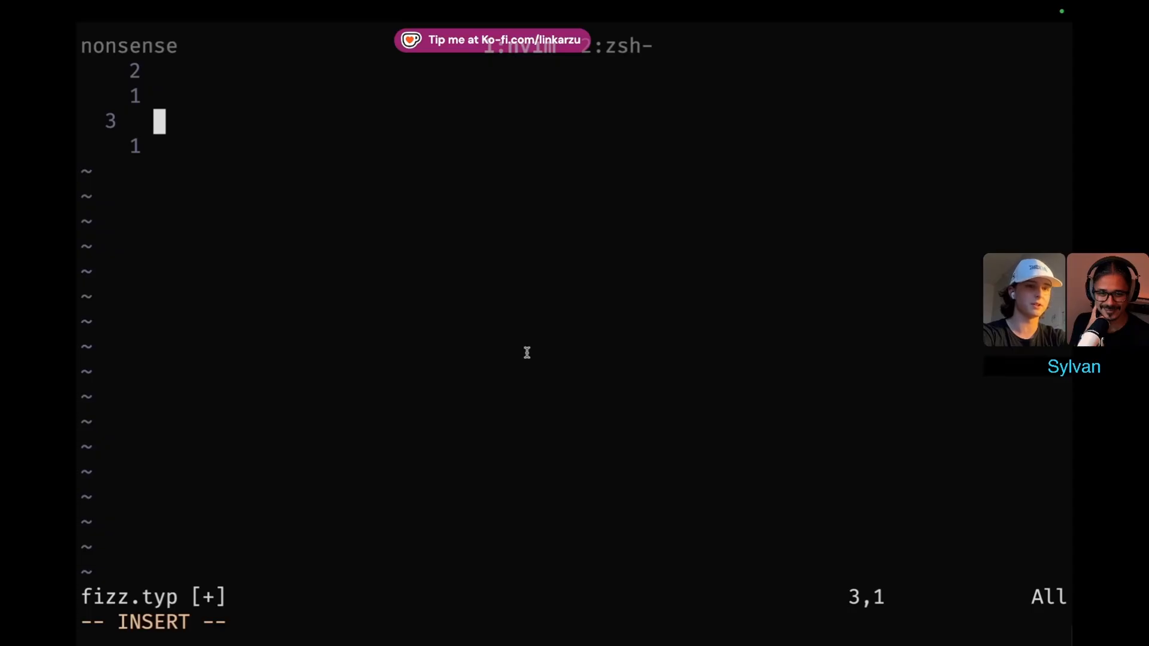
type("#let")
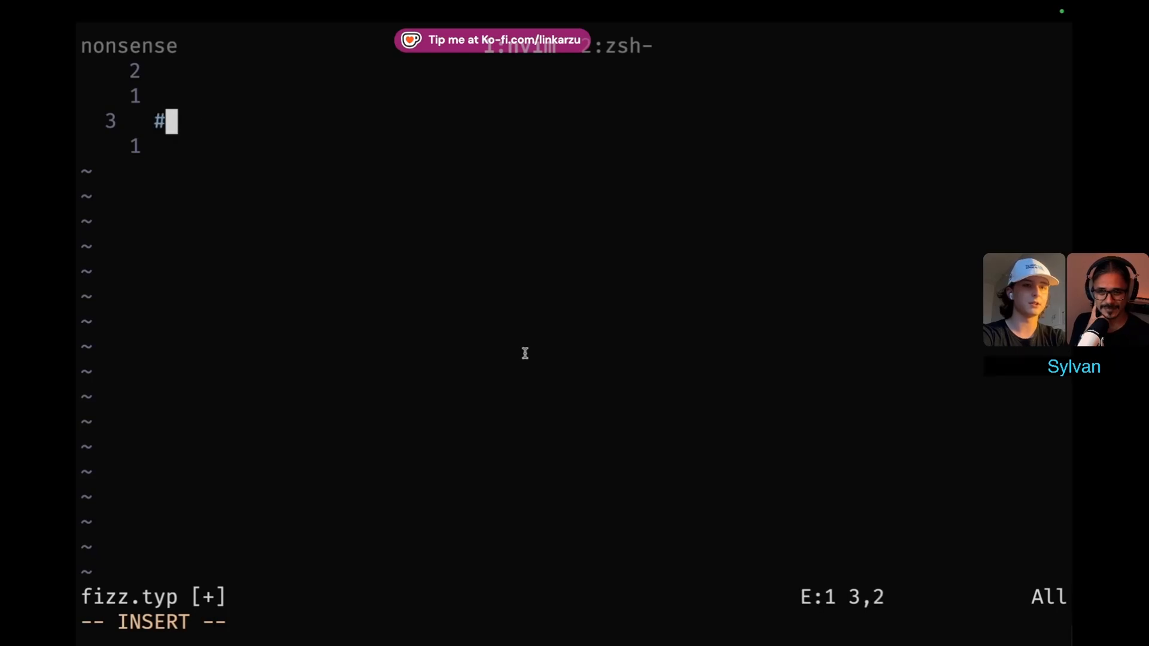
type("for i in range(100) {")
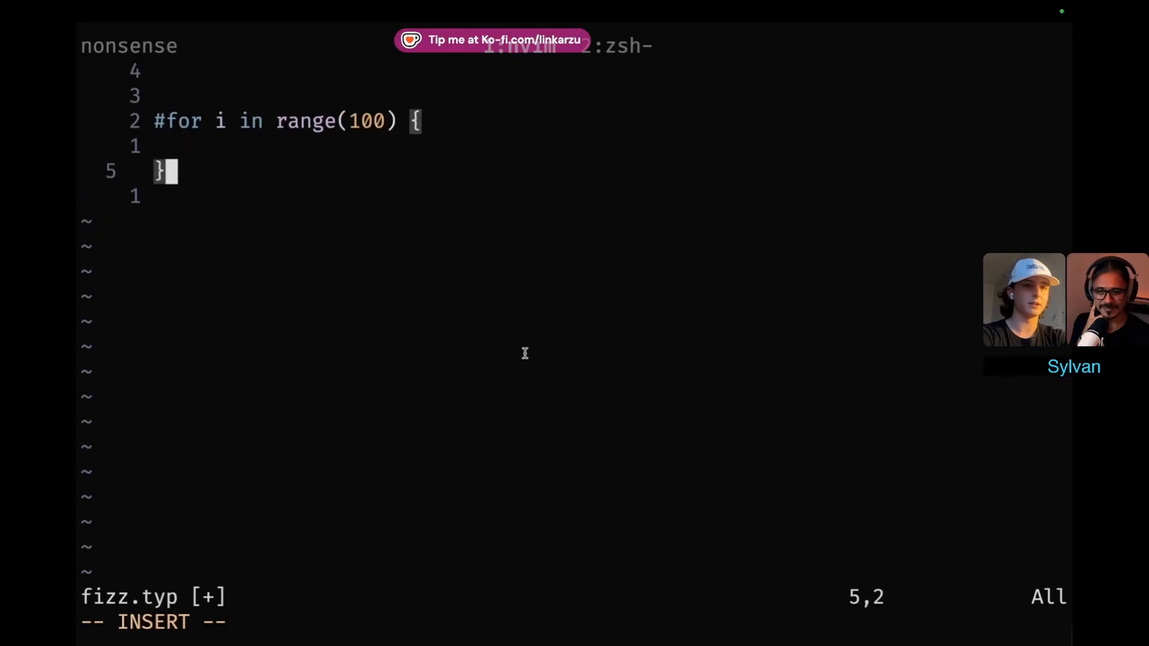
type("if")
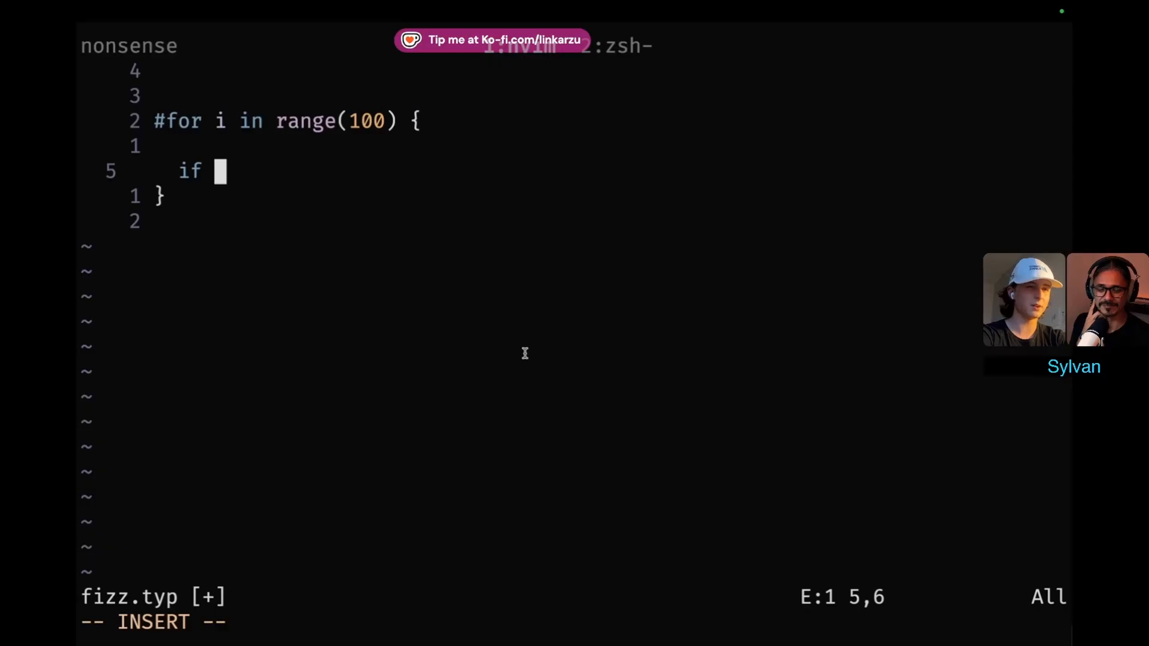
type("calc.rem(")
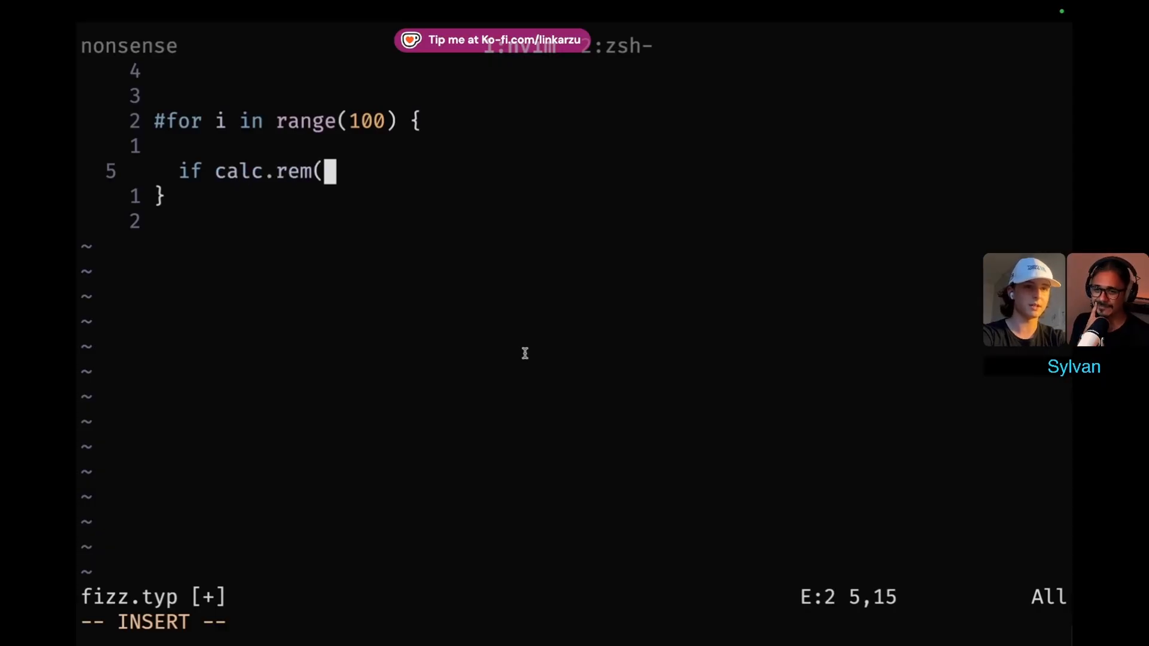
type("i, 3")
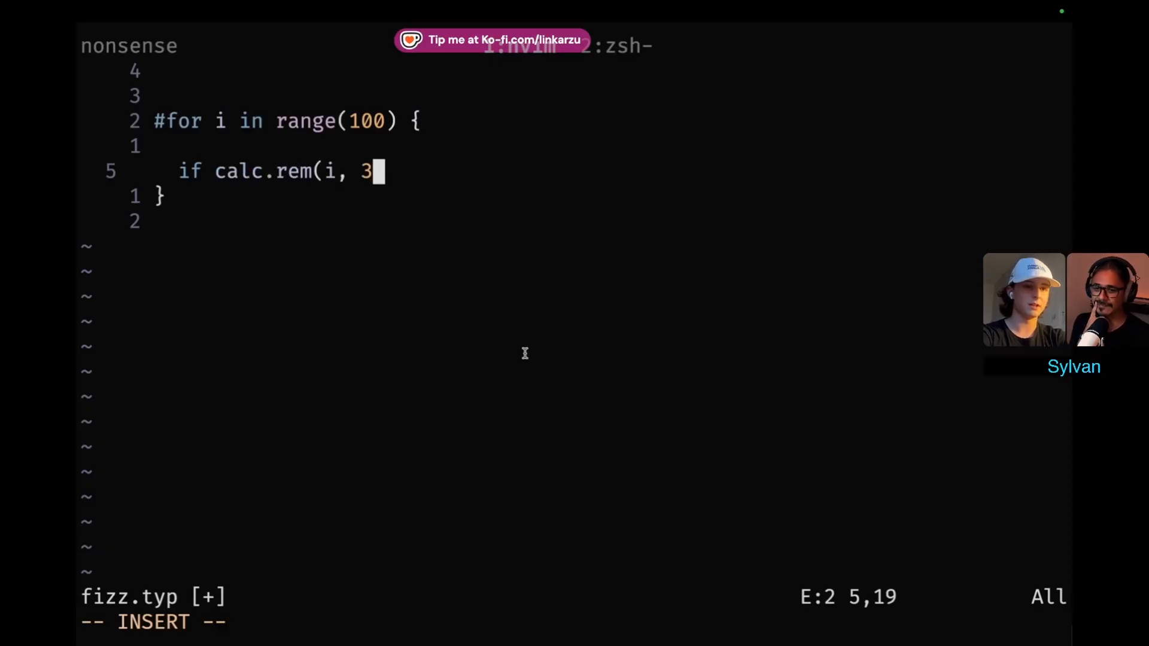
type(")")
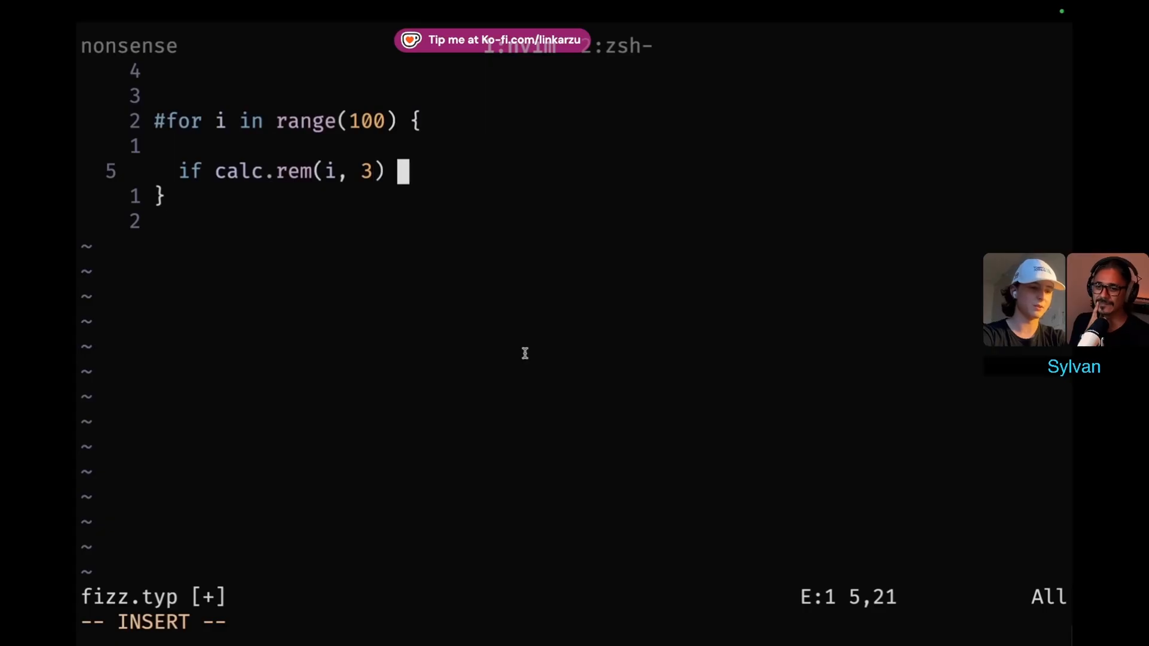
type("{")
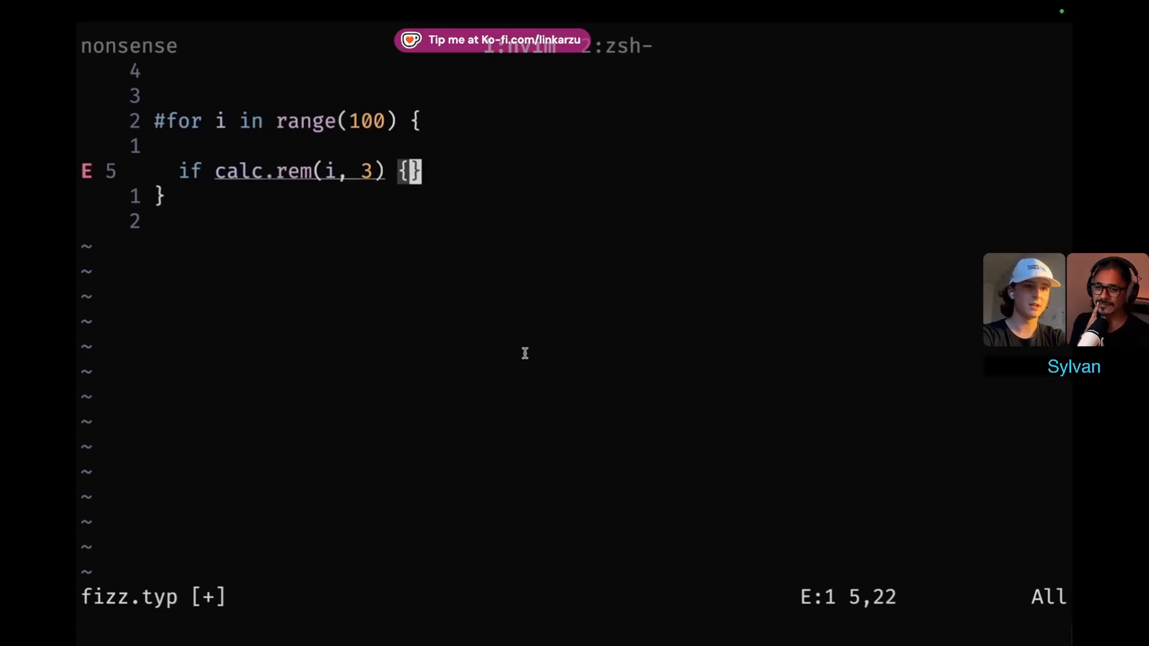
Inside the condition, append "fizz" to ans with let ans + "...".
type("let ans = \"")
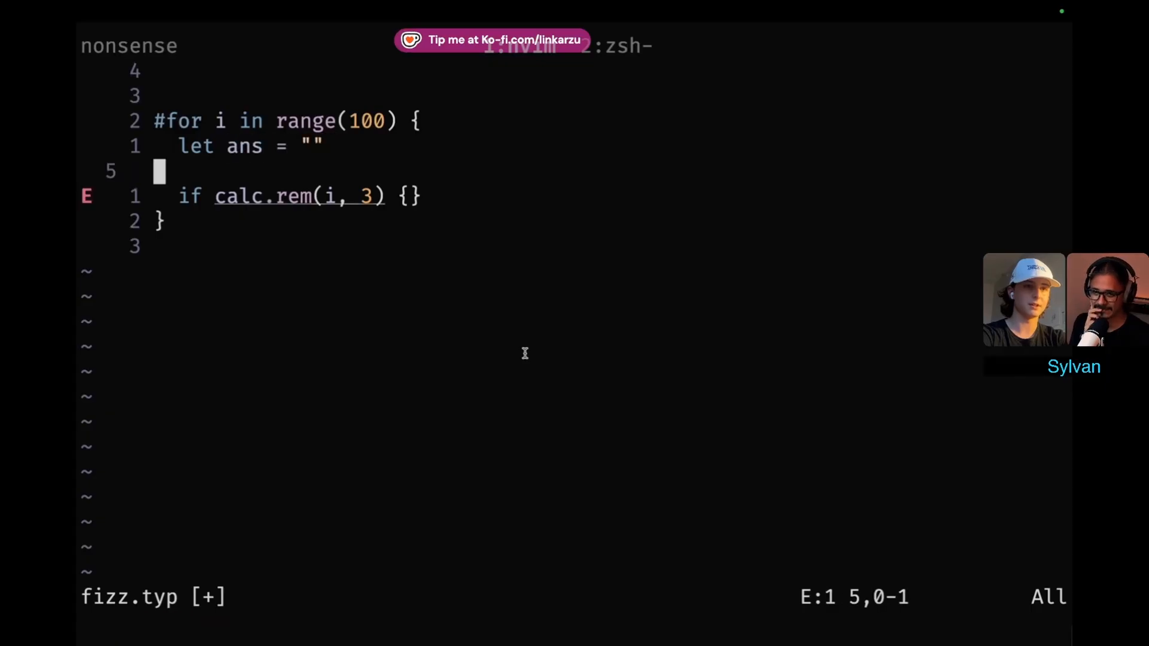
type("a")
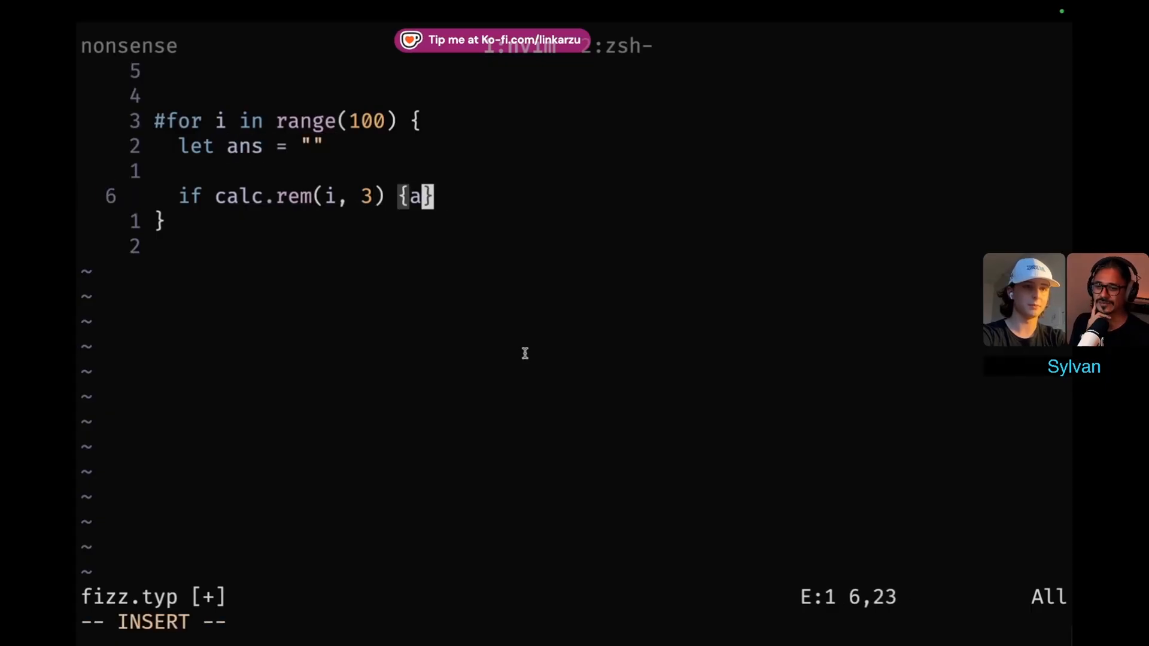
type("ns +")
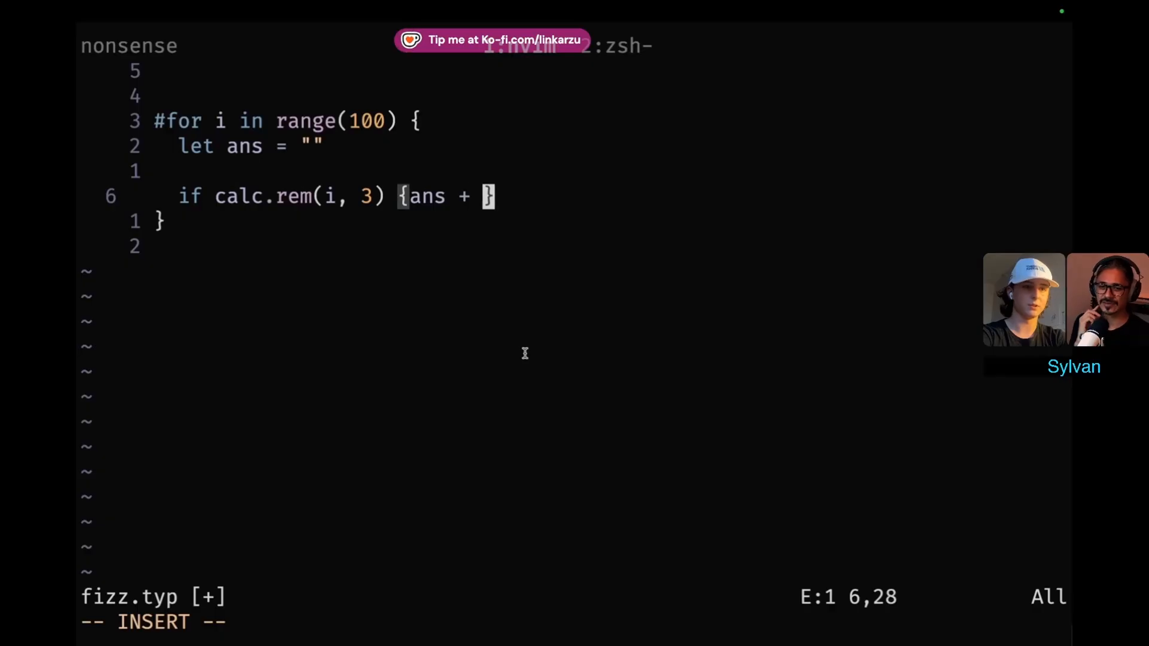
type("\"")
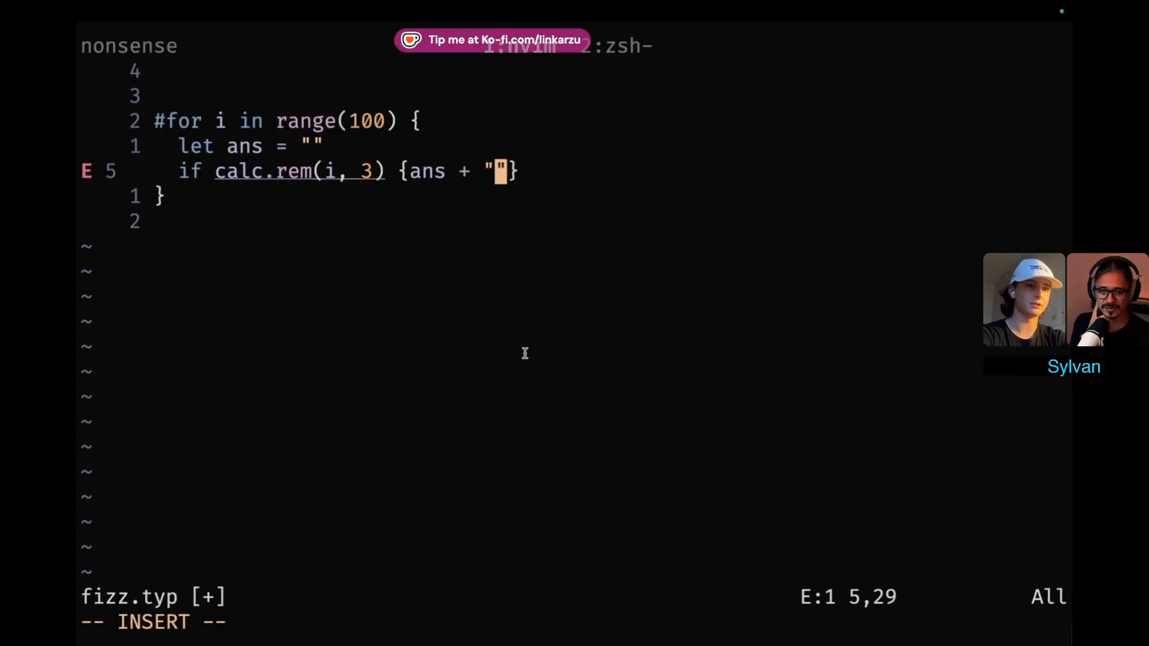
type("izz")
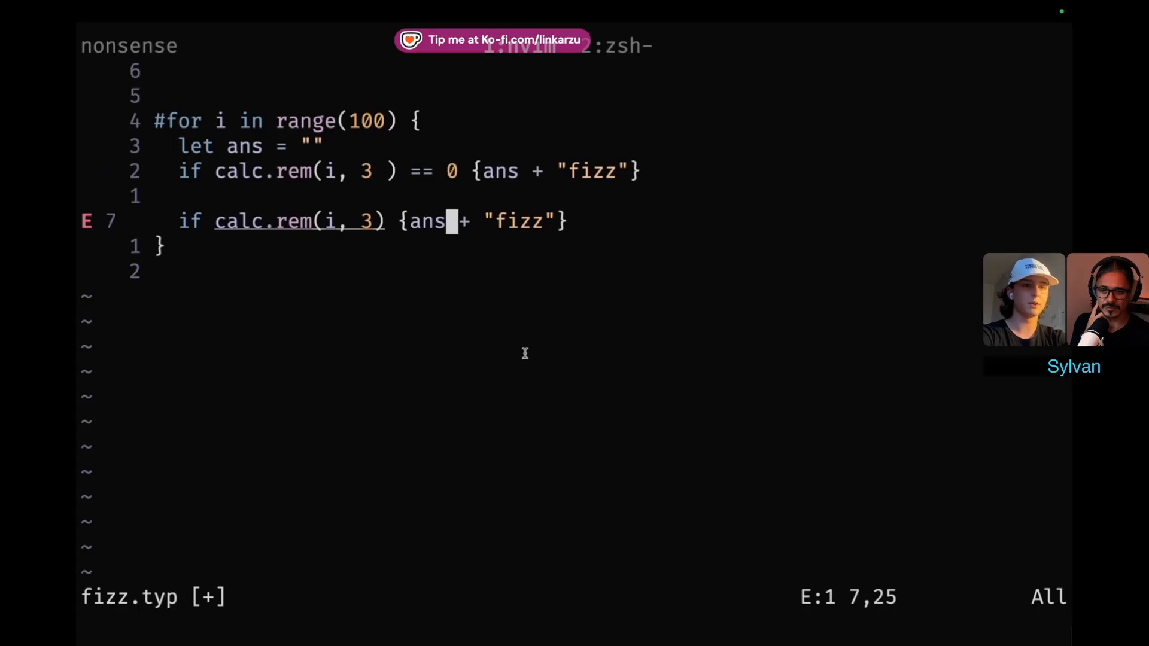
Complete the == 0 check and add the fallback if ans == "" {ans = str(i)}.
type("== 0")
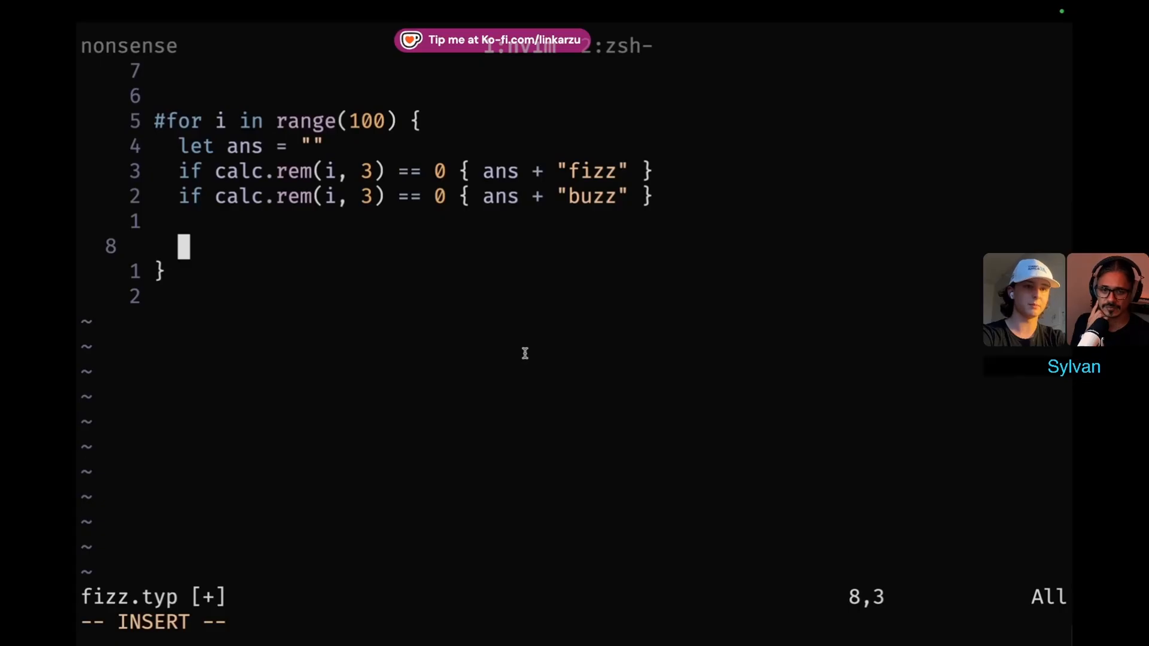
type("if an")
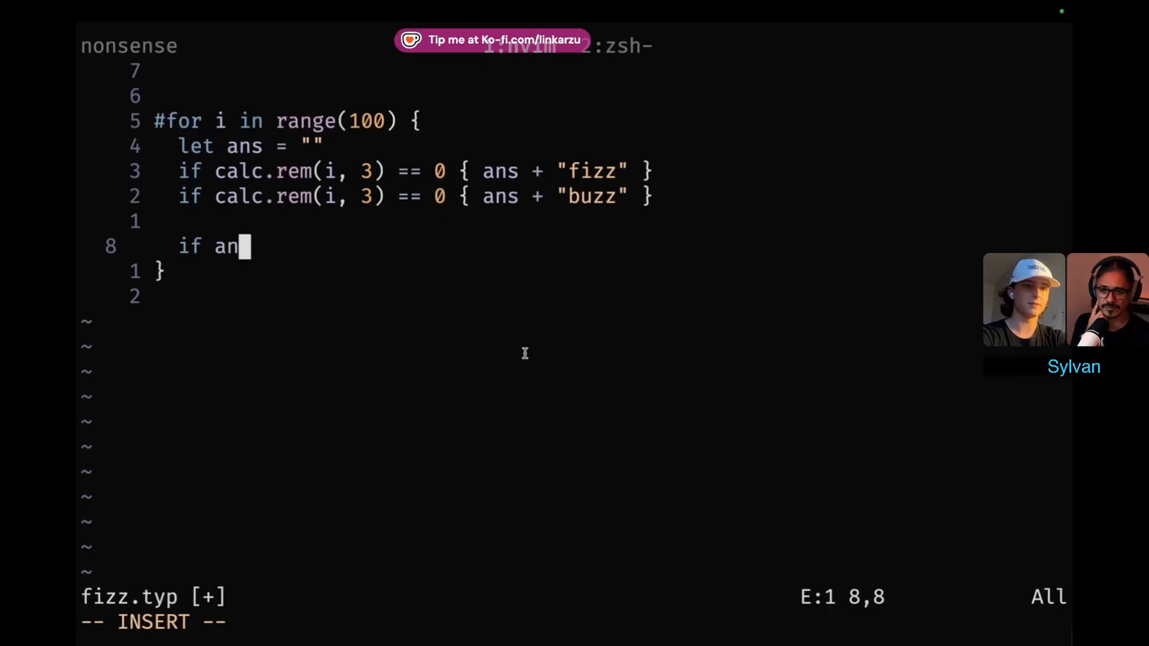
type("s")
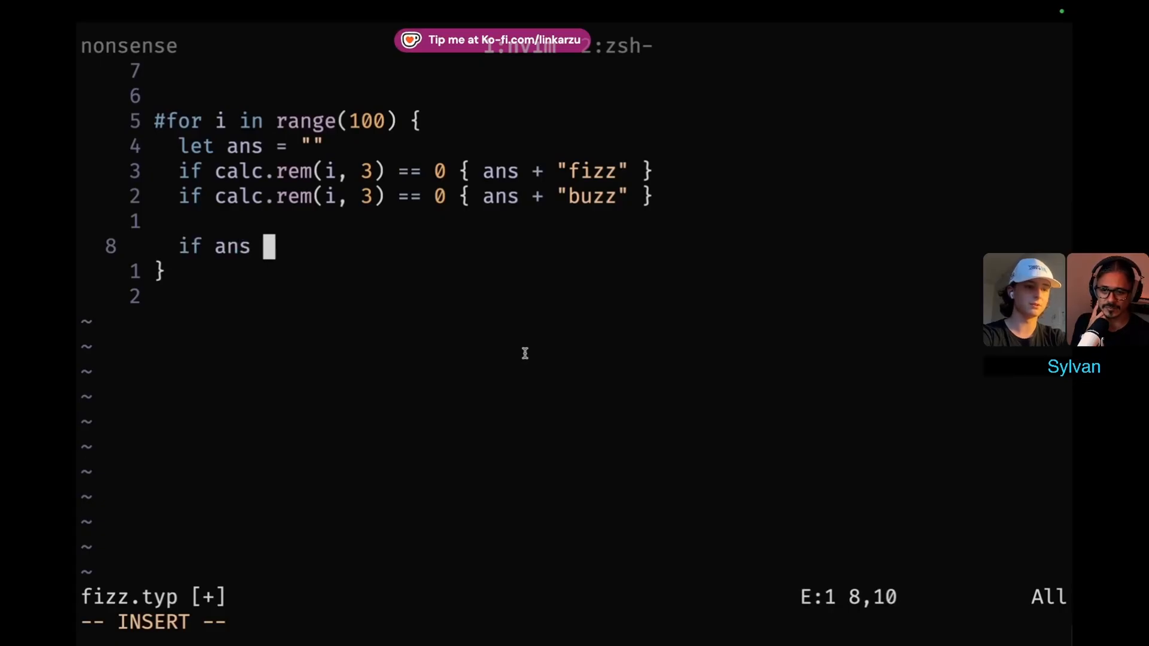
type("== \"\" {")
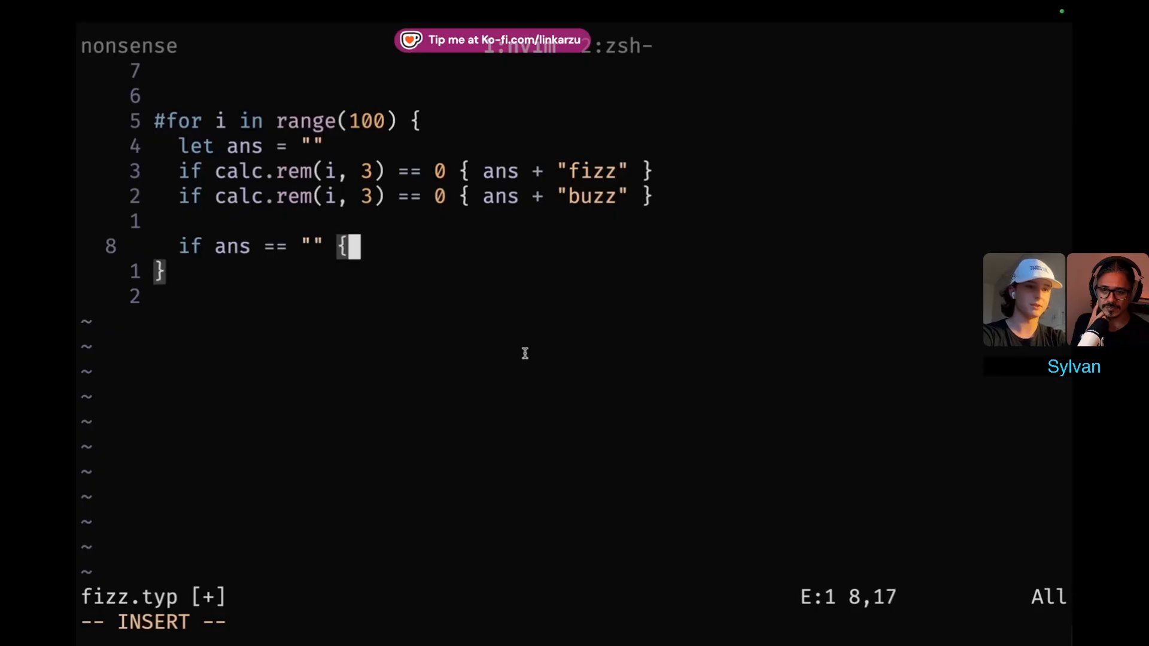
type("ans = s")
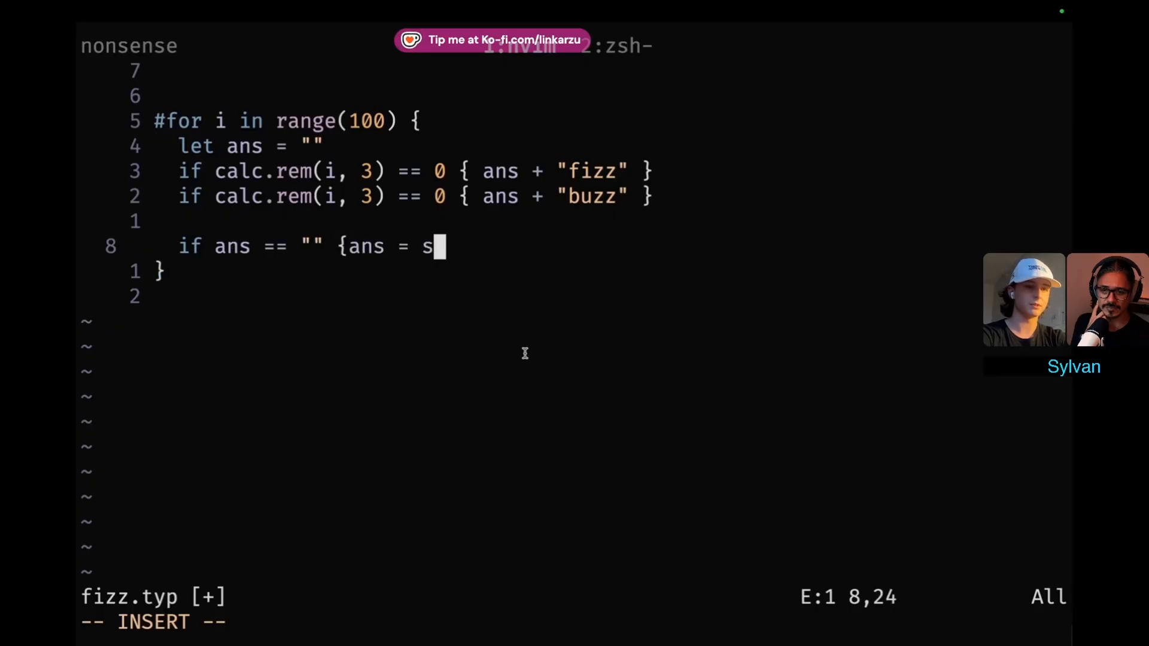
type("tr(i)}")
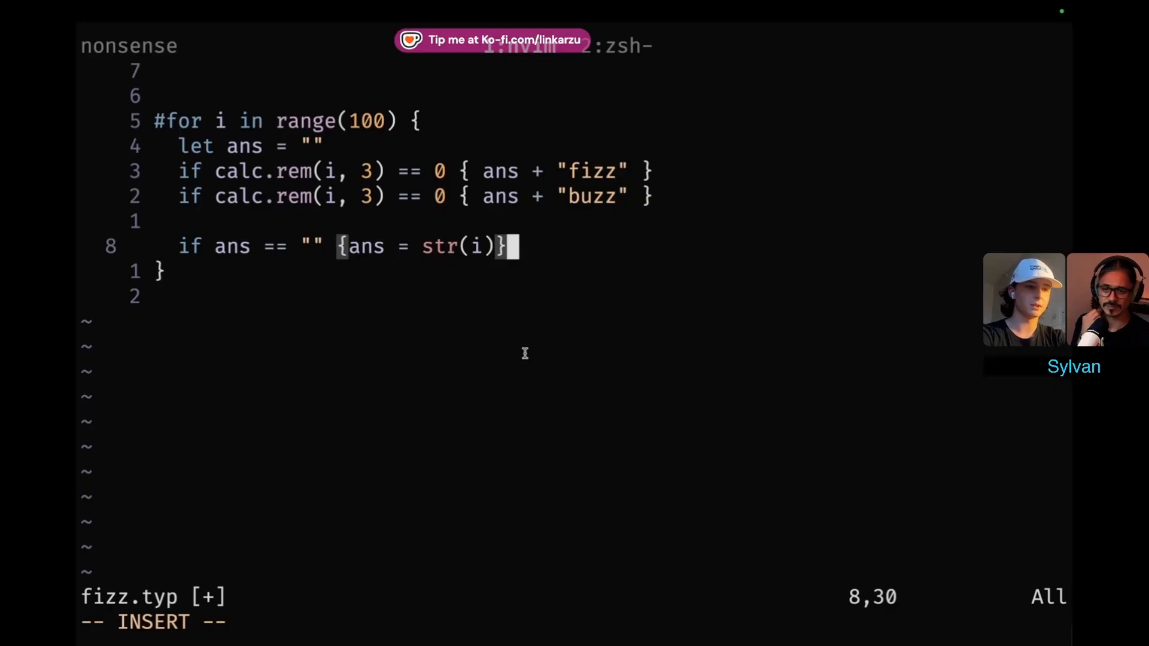
key("Escape")
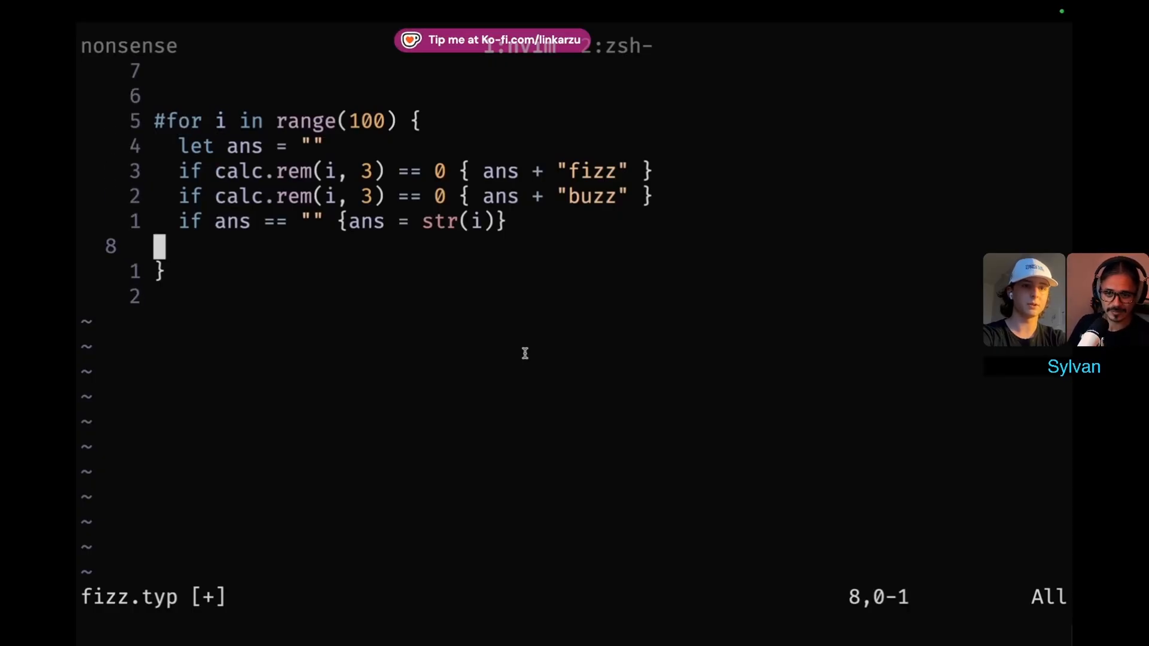
Begin a box[#ans output line after the fallback check.
type("r")
type("#")
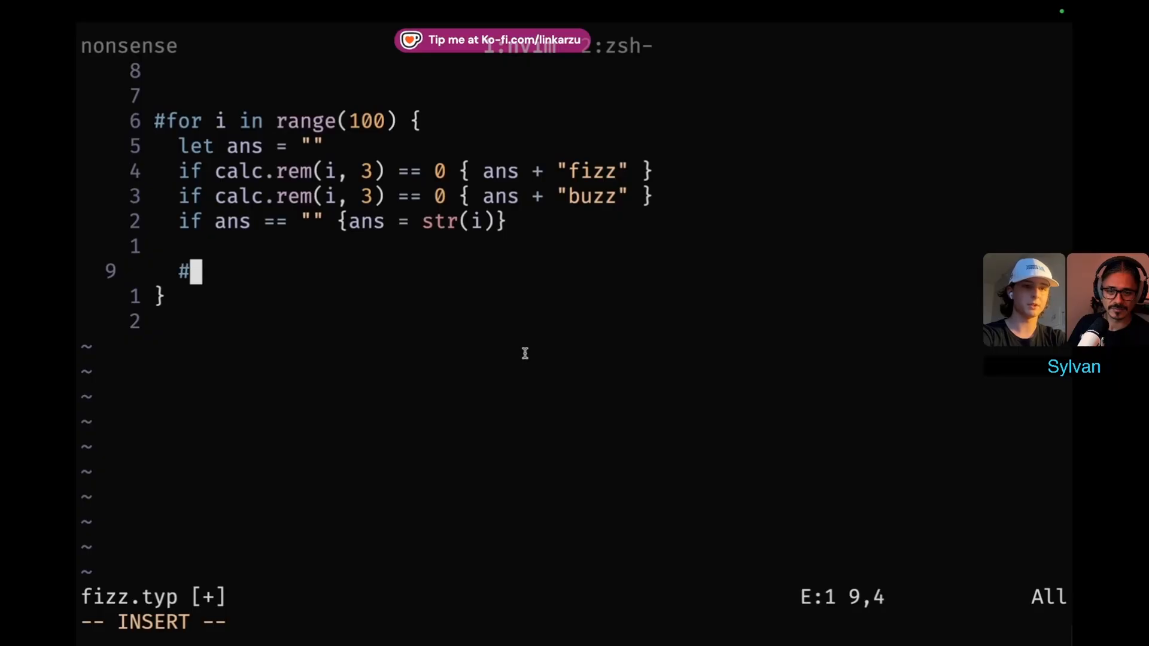
type("box[#i")
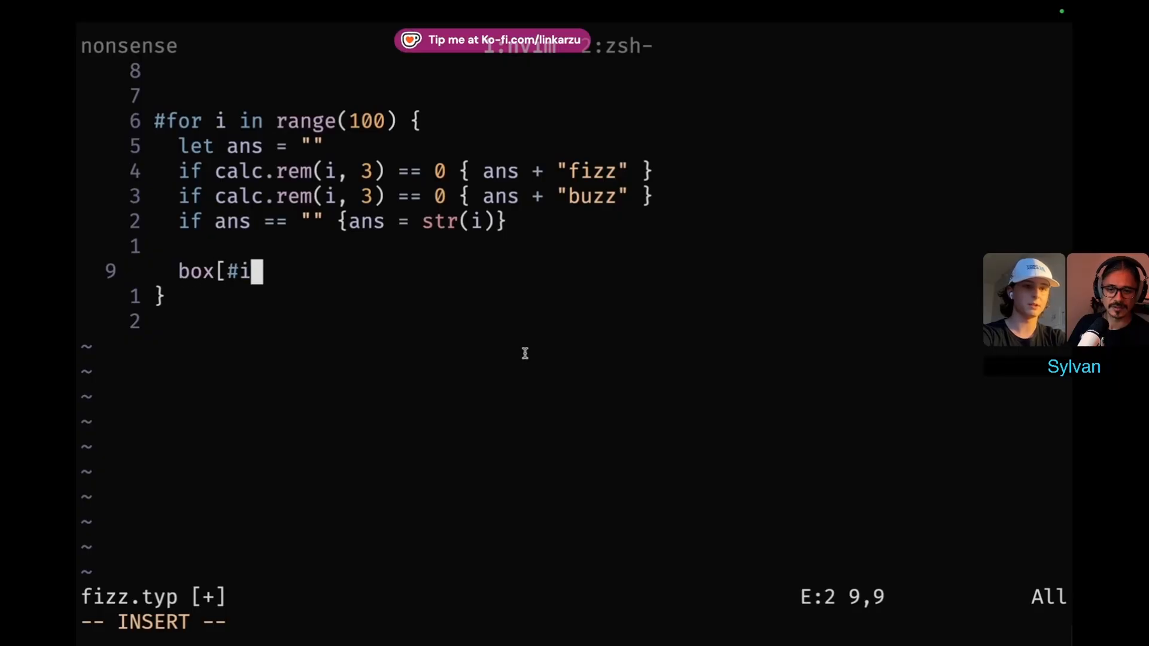
type("ns")
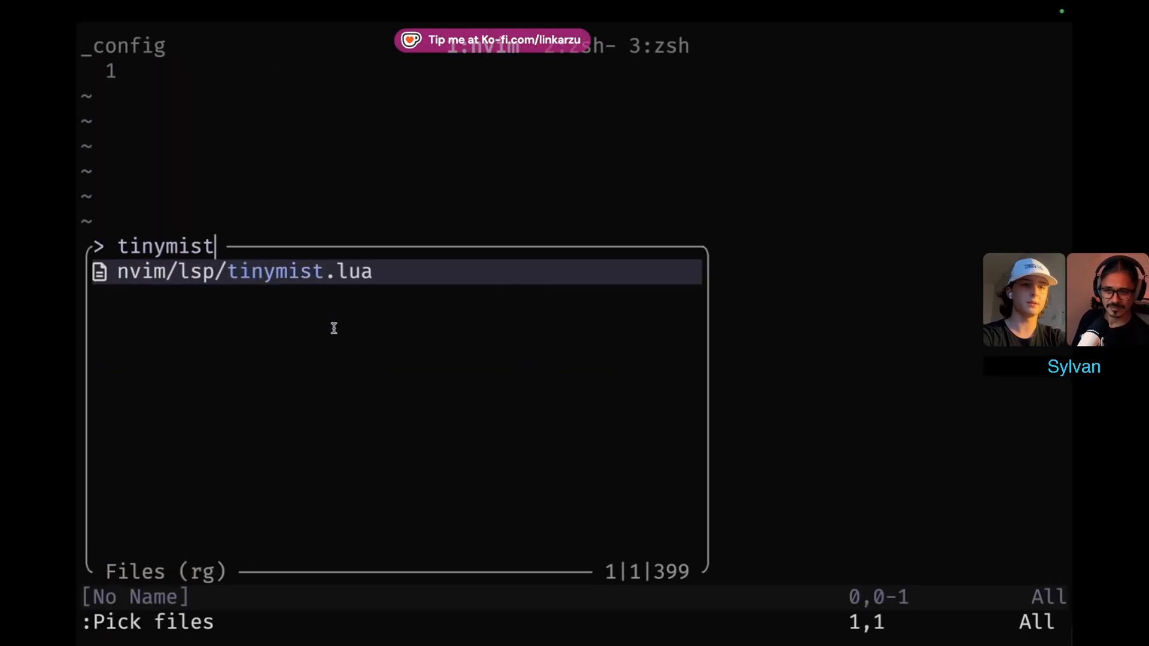
Open tinymist.lua and scroll through its export commands before returning to fizz.typ.
key("Return")
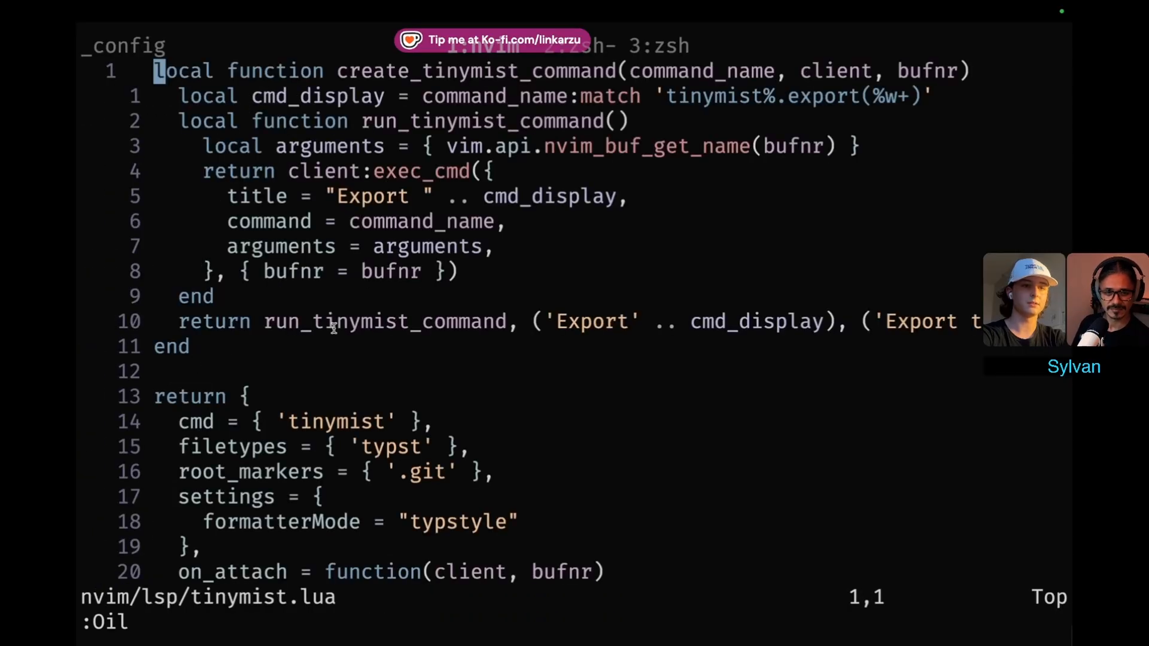
scroll("down", 3)
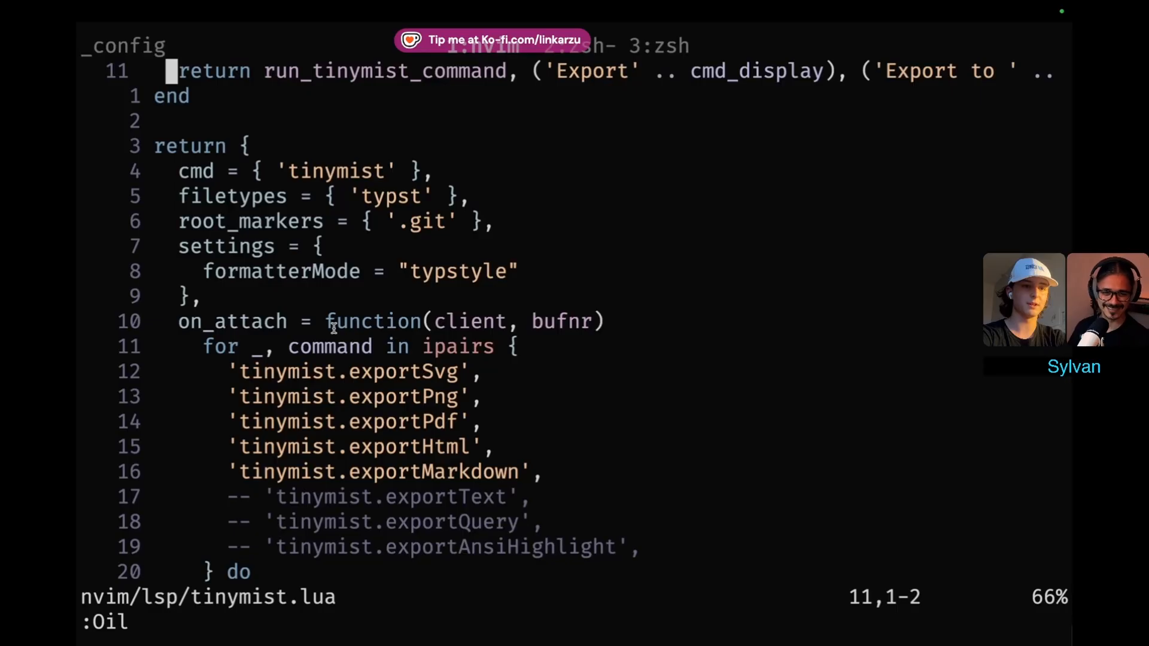
scroll("down", 3)
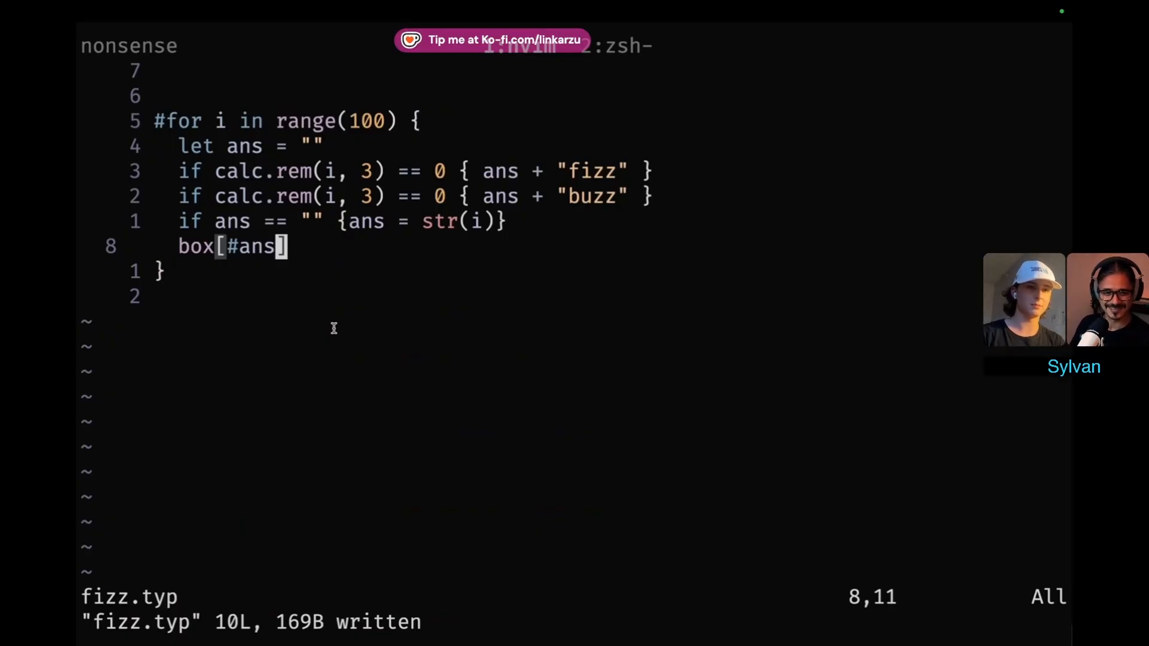
Give the answer box an inset of 1em: box(inset: 1em)[#ans].
key("i")
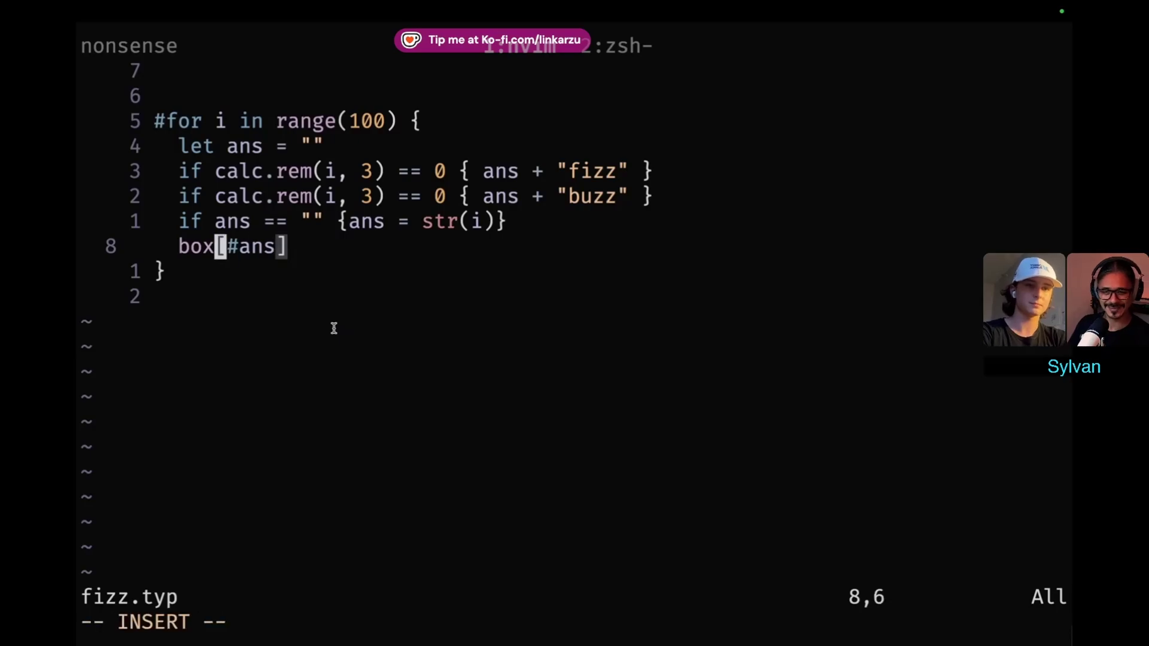
type("()")
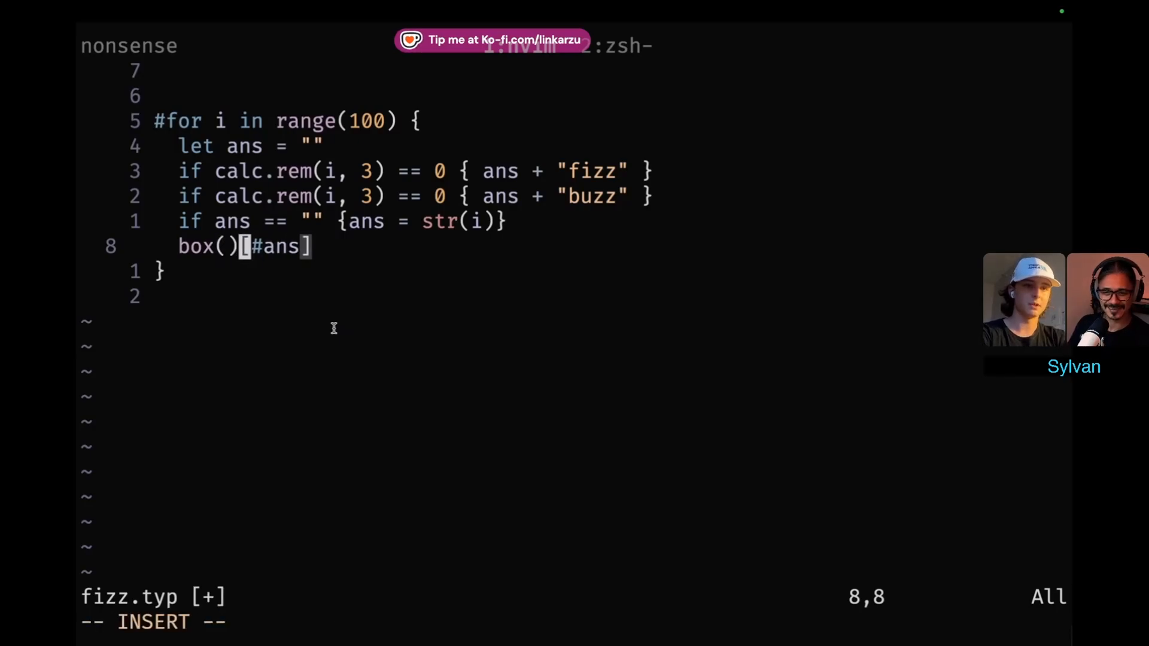
type("inset: 1")
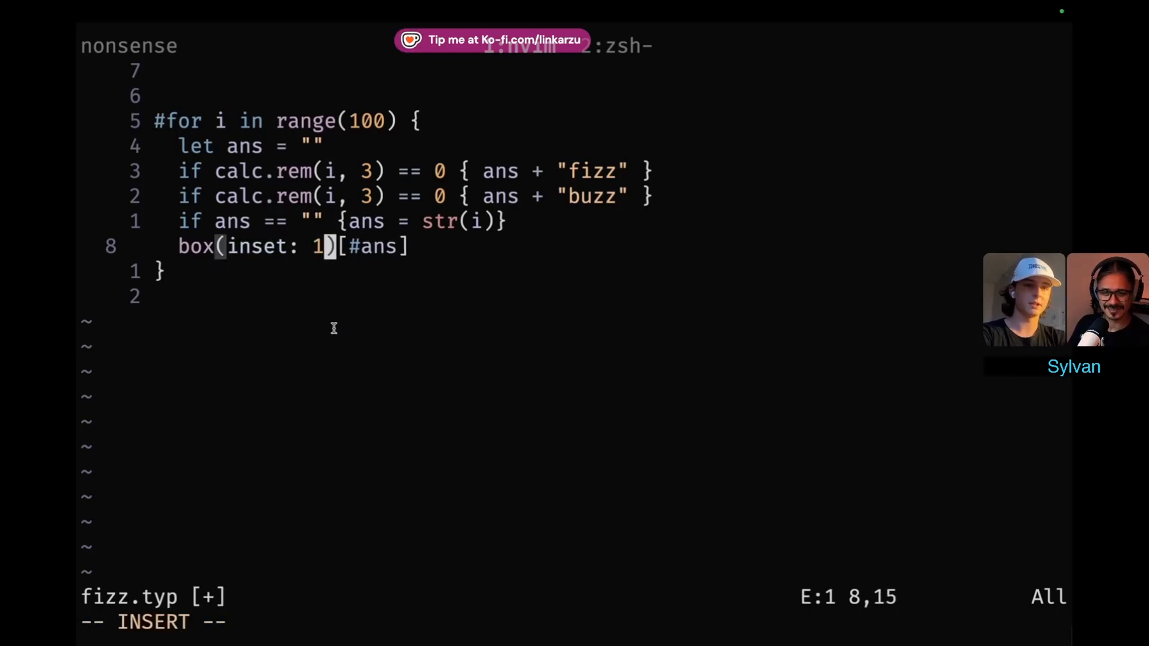
type("em{")
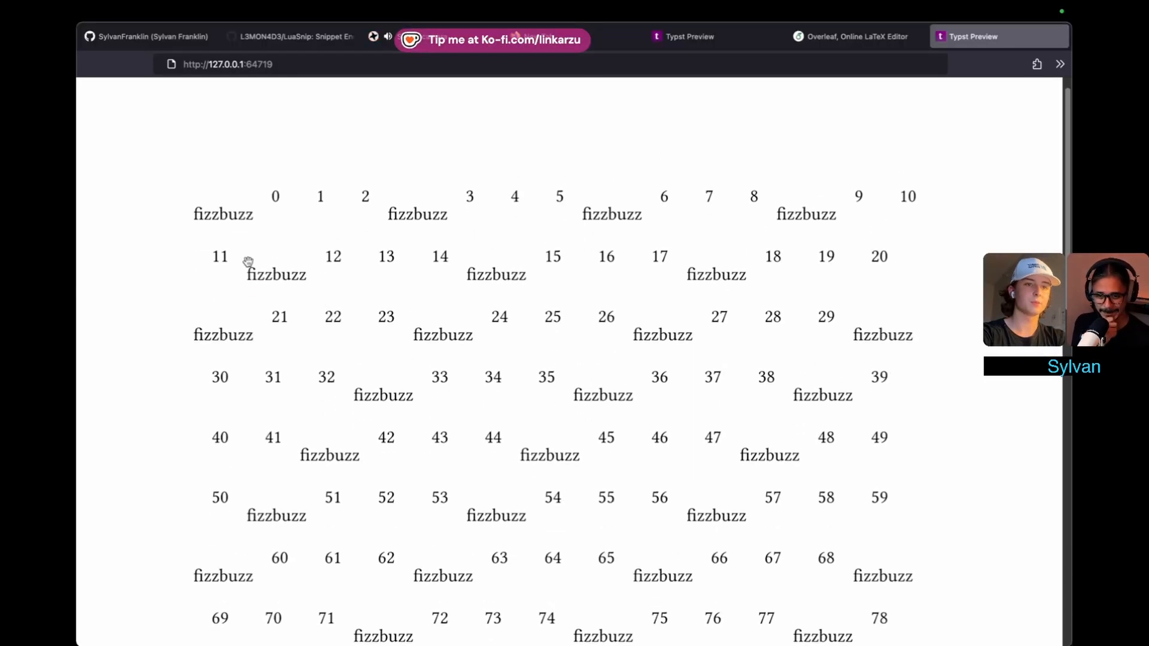
Zoom the preview to show all fizzbuzz entries from 0 to 99.
scroll("down", 3)
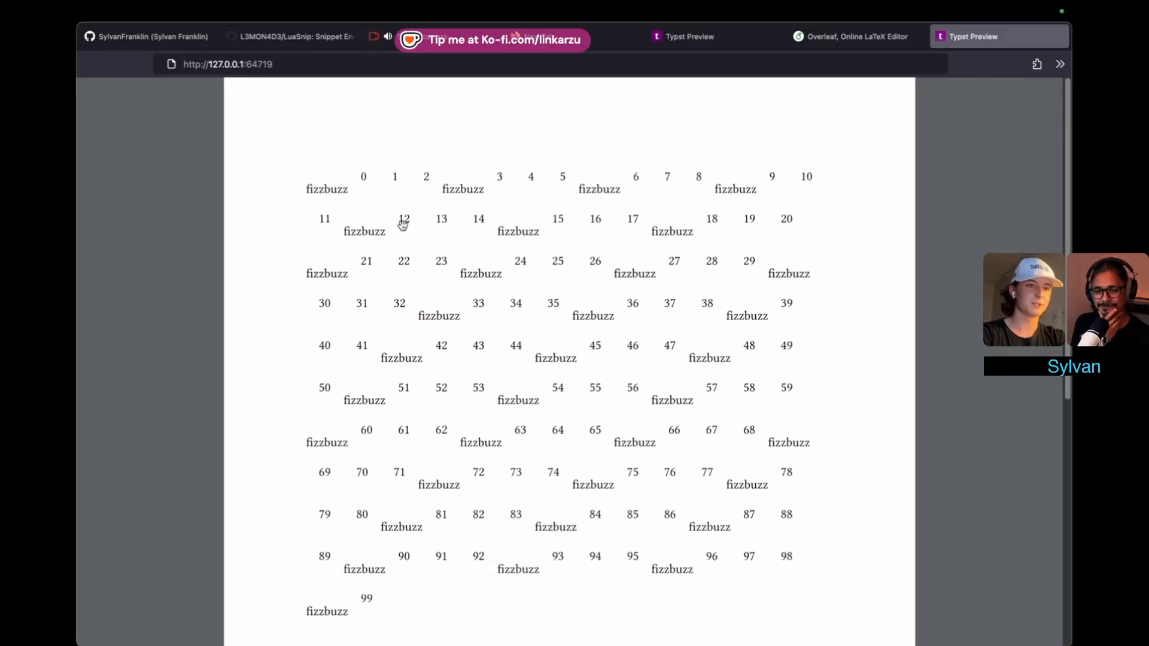
mouse_move(416, 316)
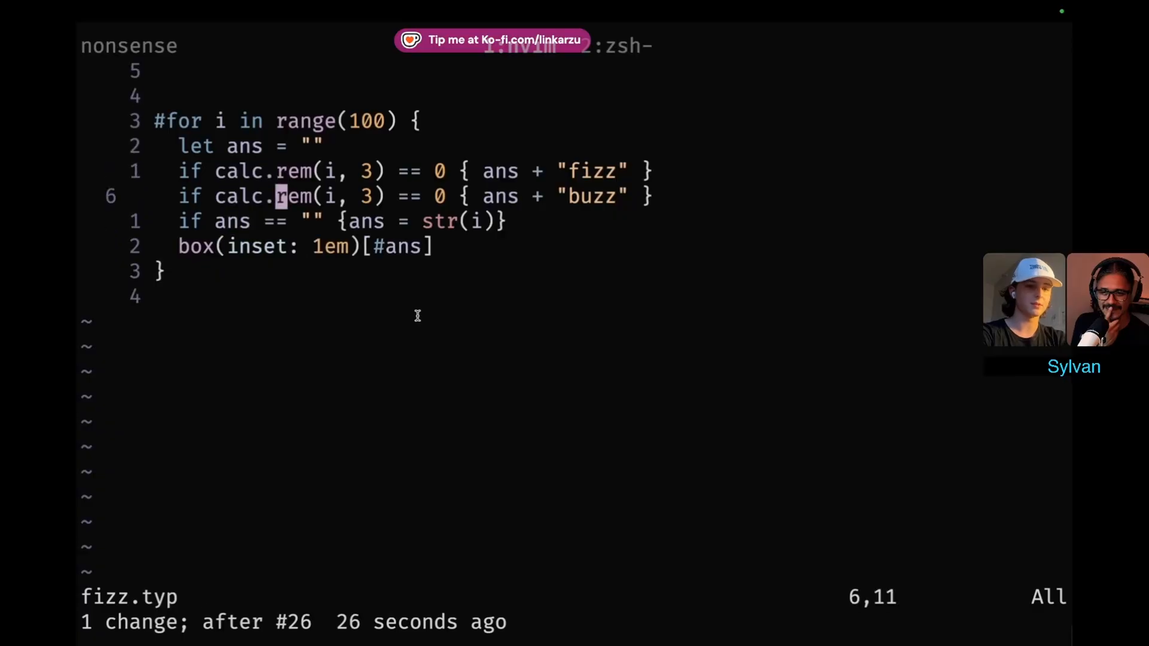
Change the buzz line's calc.rem divisor from 3 to 5 and save.
type("4")
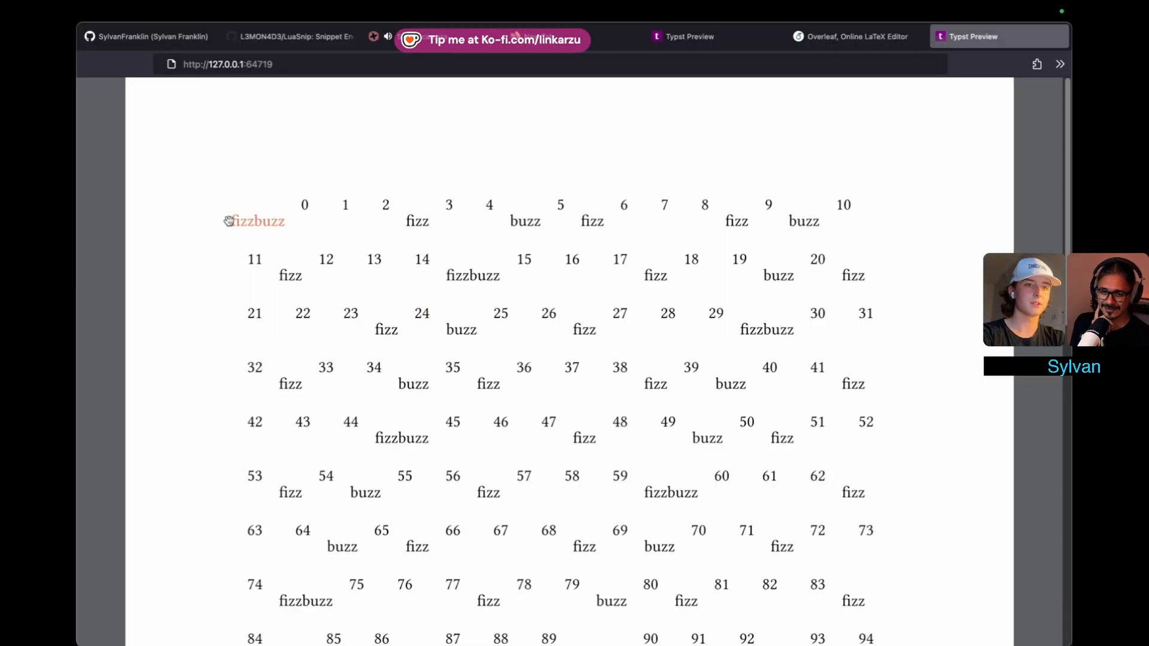
mouse_move(699, 229)
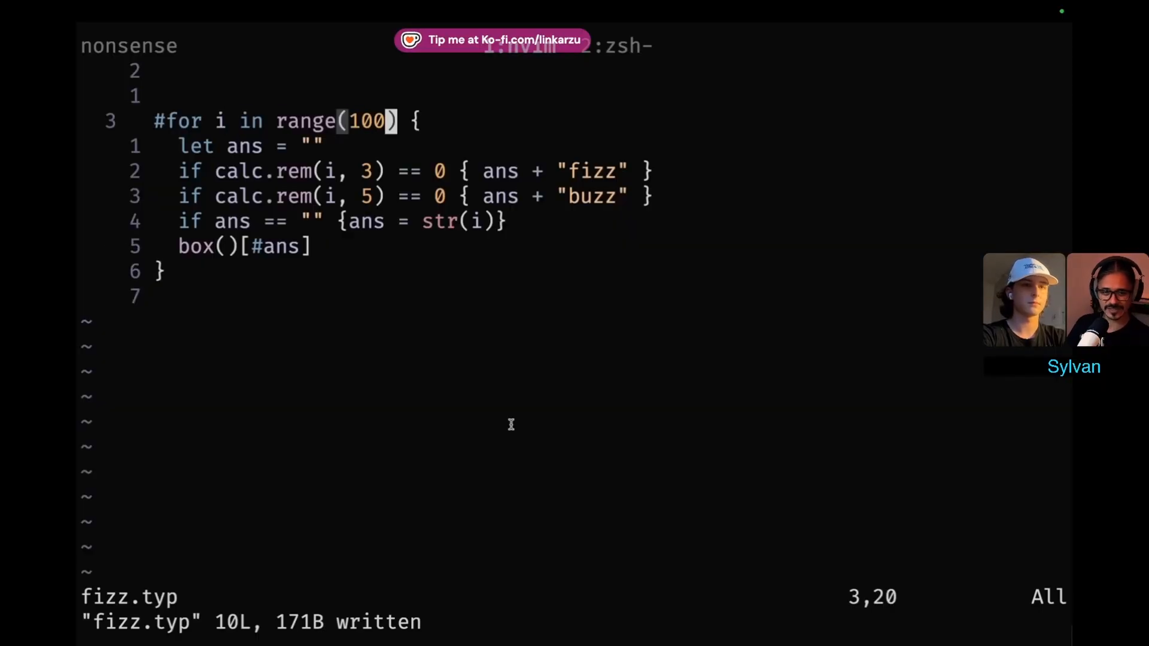
Make the FizzBuzz loop iterate over range(1, 100) instead of starting at 0.
key("i")
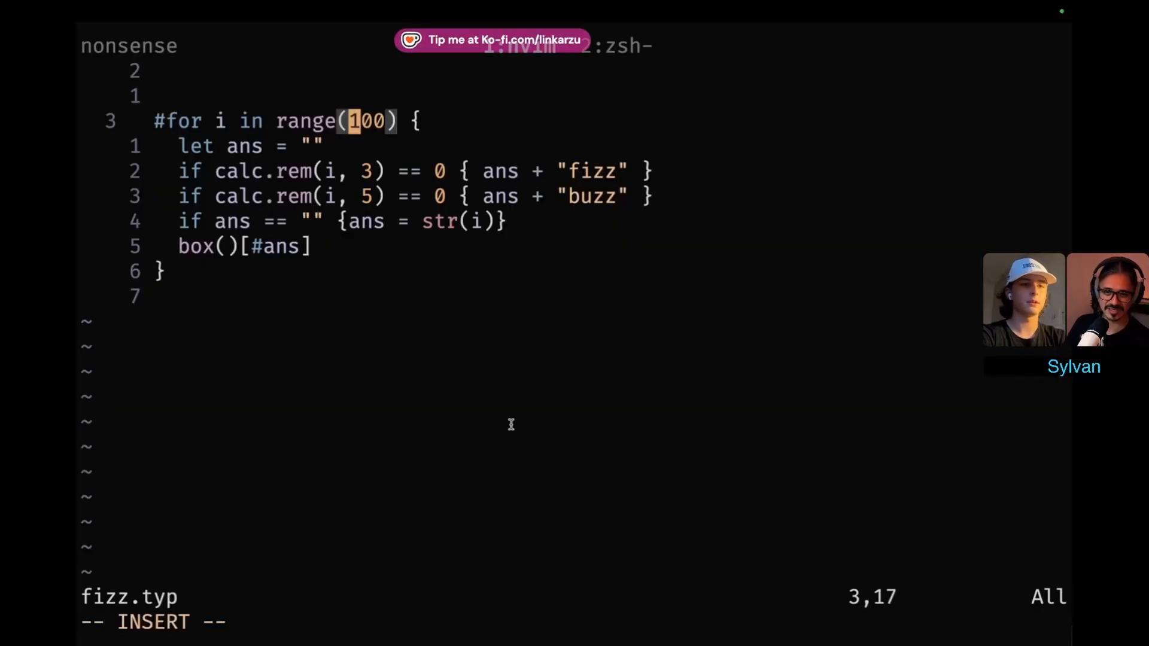
type("1, 1")
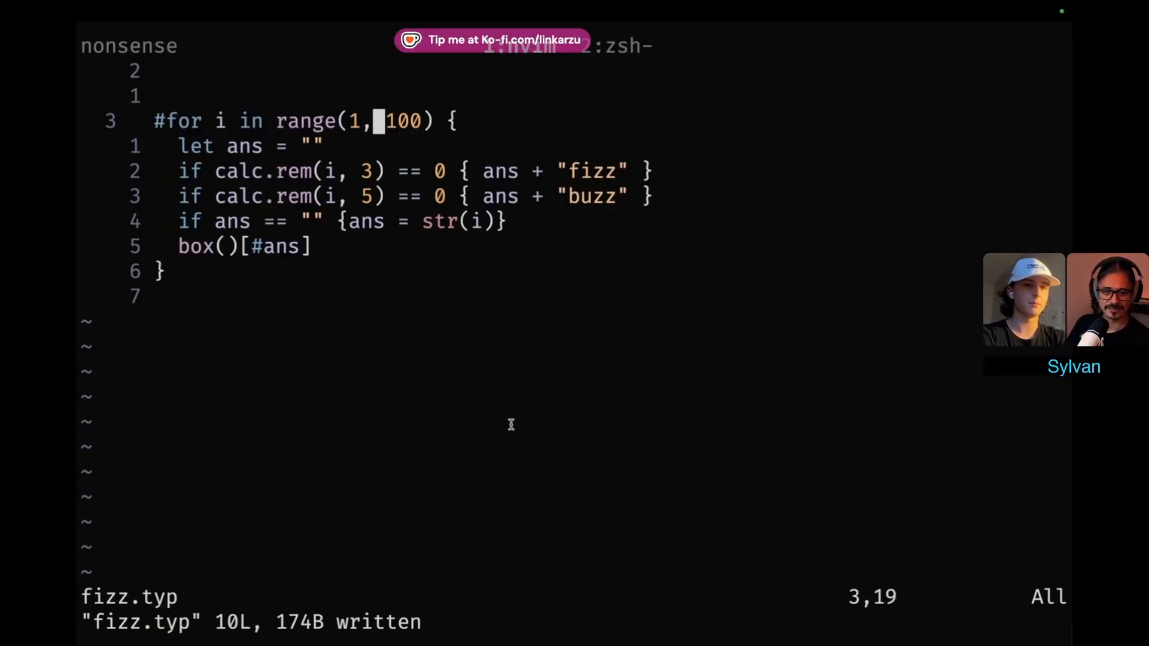
Add #show regex("fizz"): set text(green) at the top and begin a "== S" heading.
key("O")
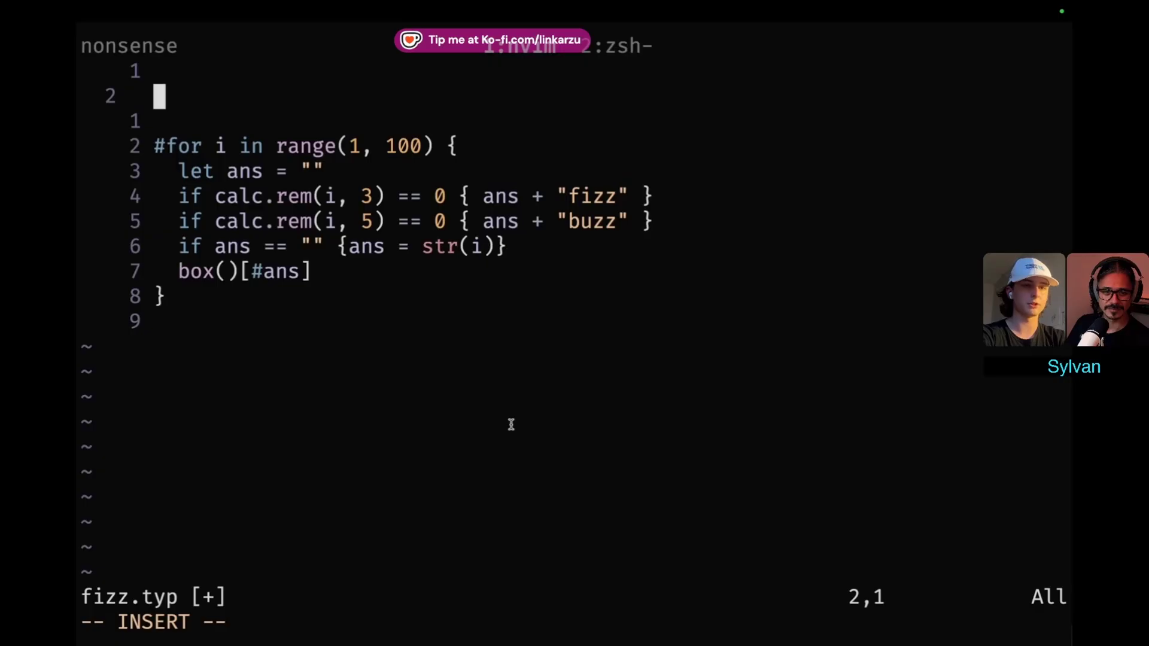
type("#show")
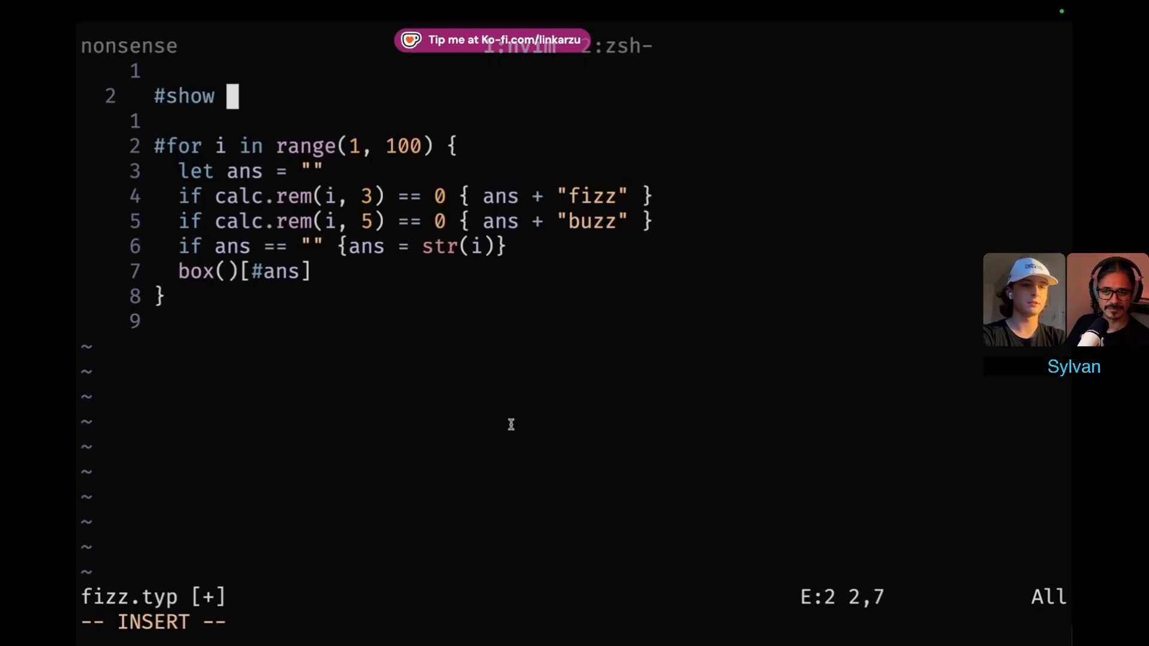
type("regex(\"fizz\"): se")
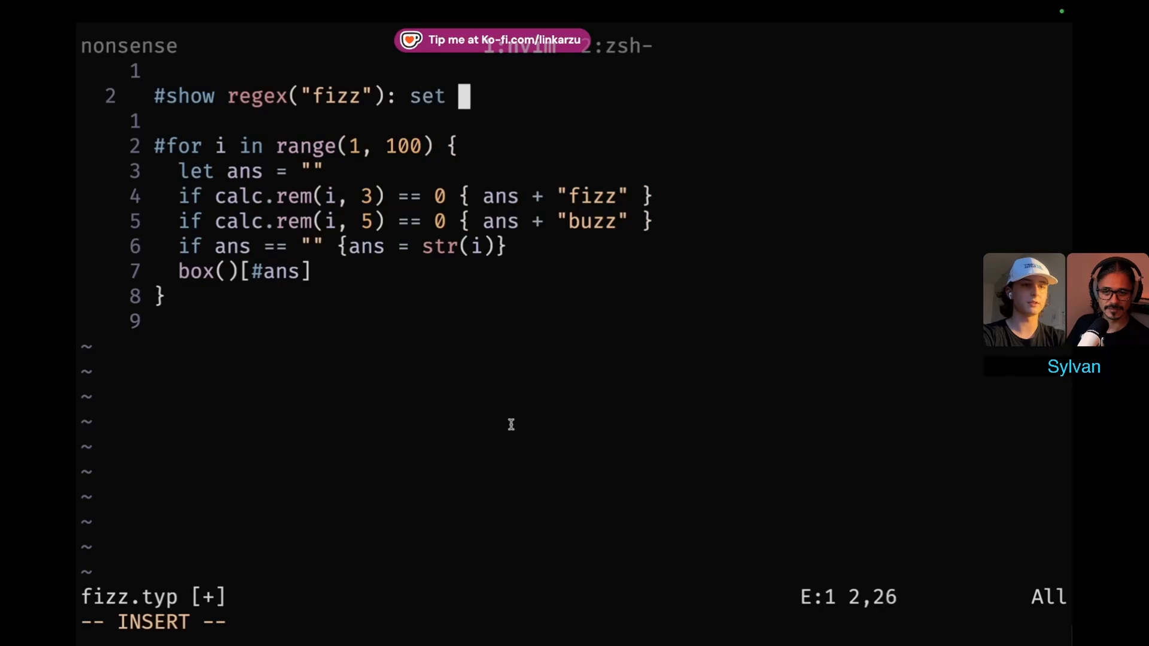
type("text(green)")
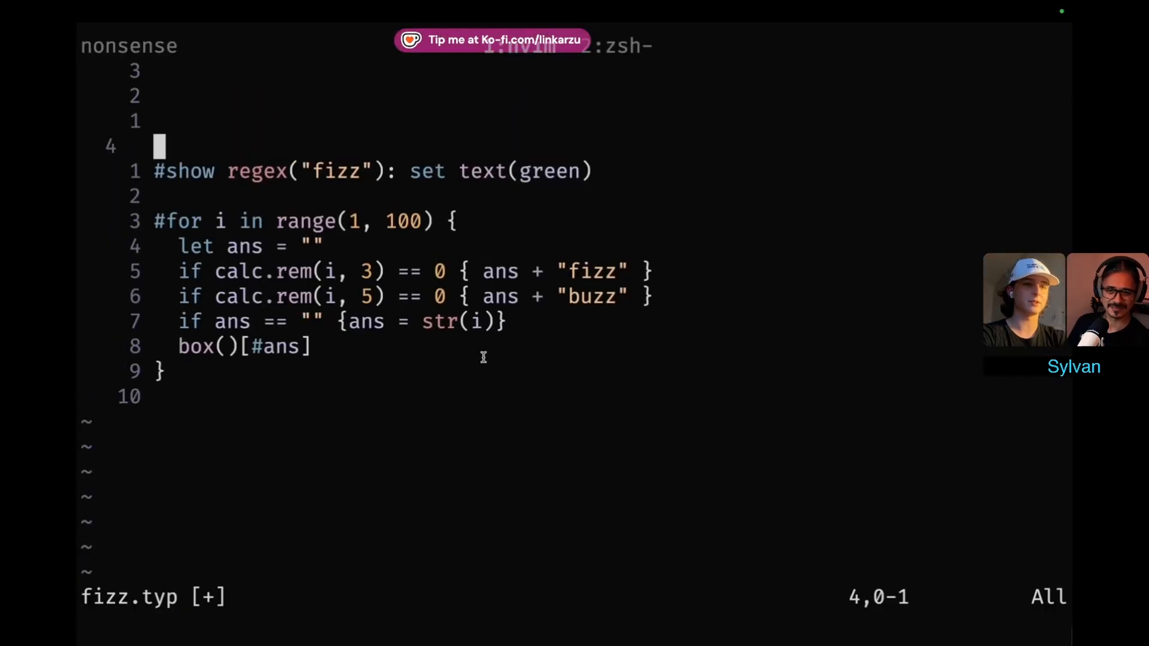
type("== Sylvan")
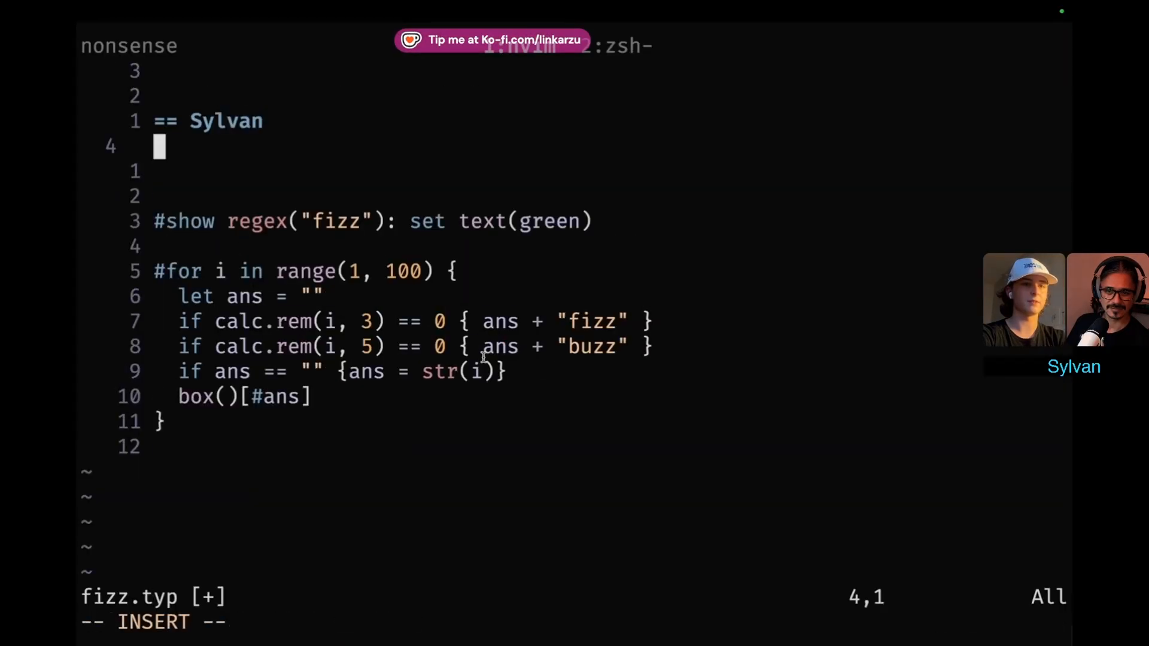
Finish the level-2 heading and start an equation with Sigma, checking the preview.
type("=====")
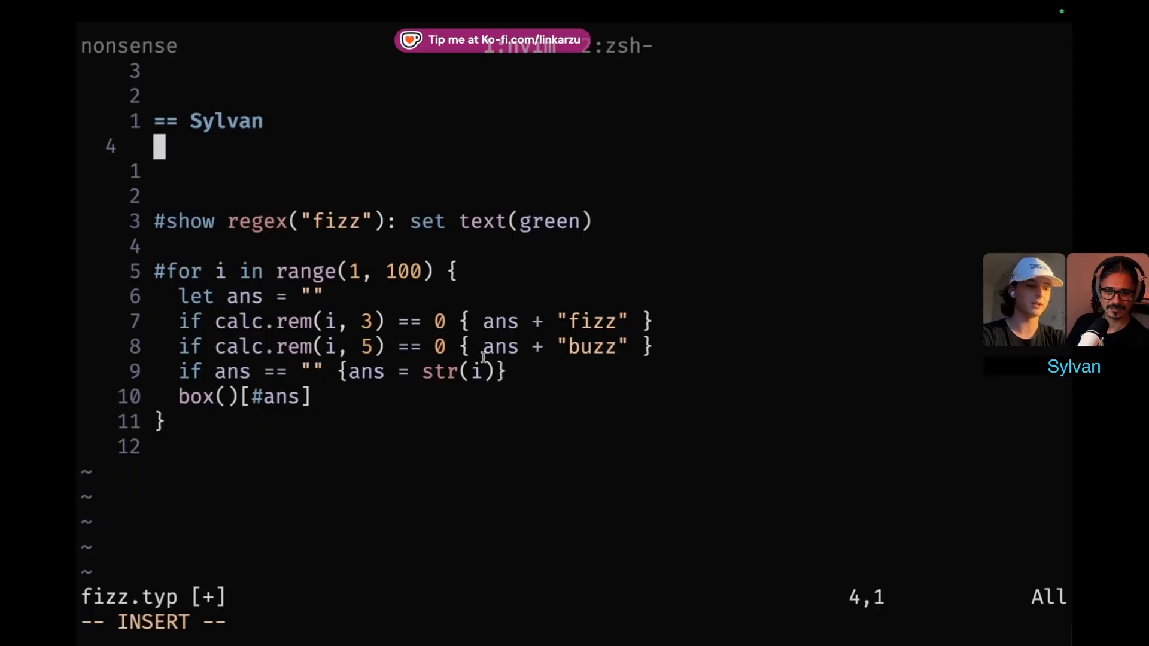
type("$$")
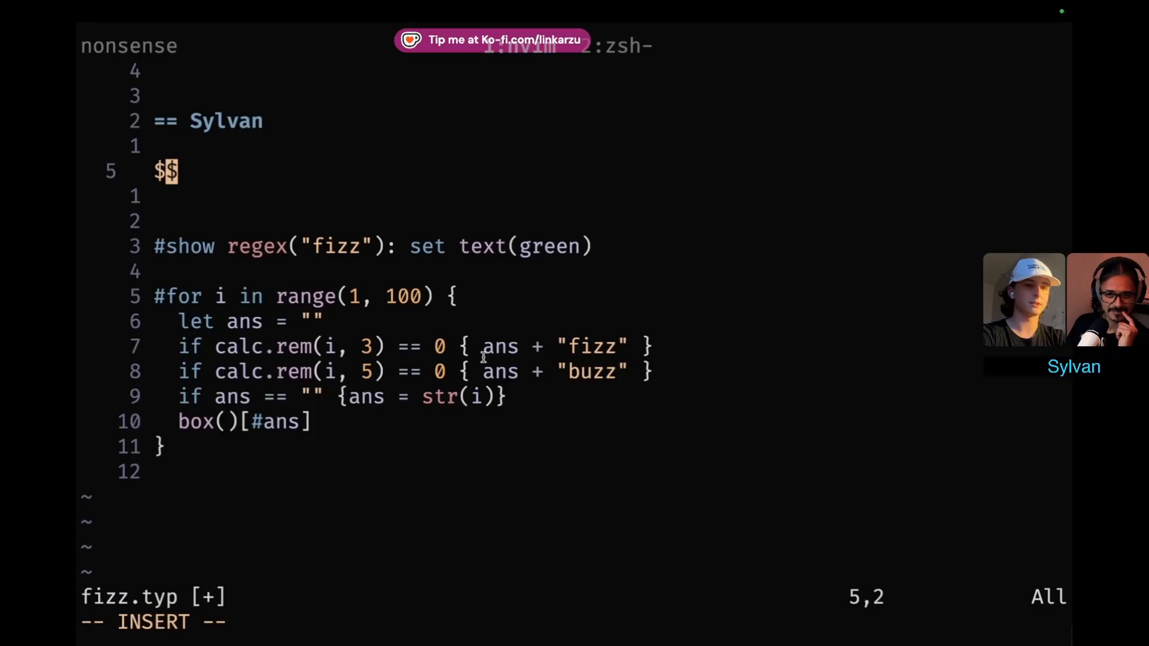
type("Sigma")
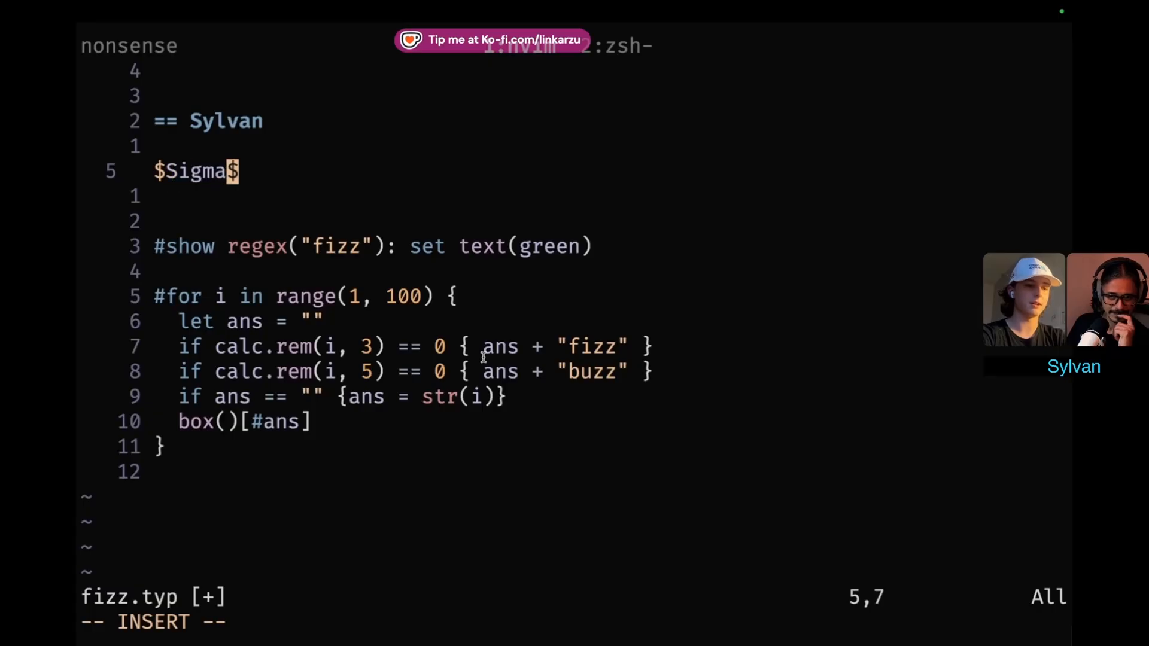
left_click(998, 36)
type("_")
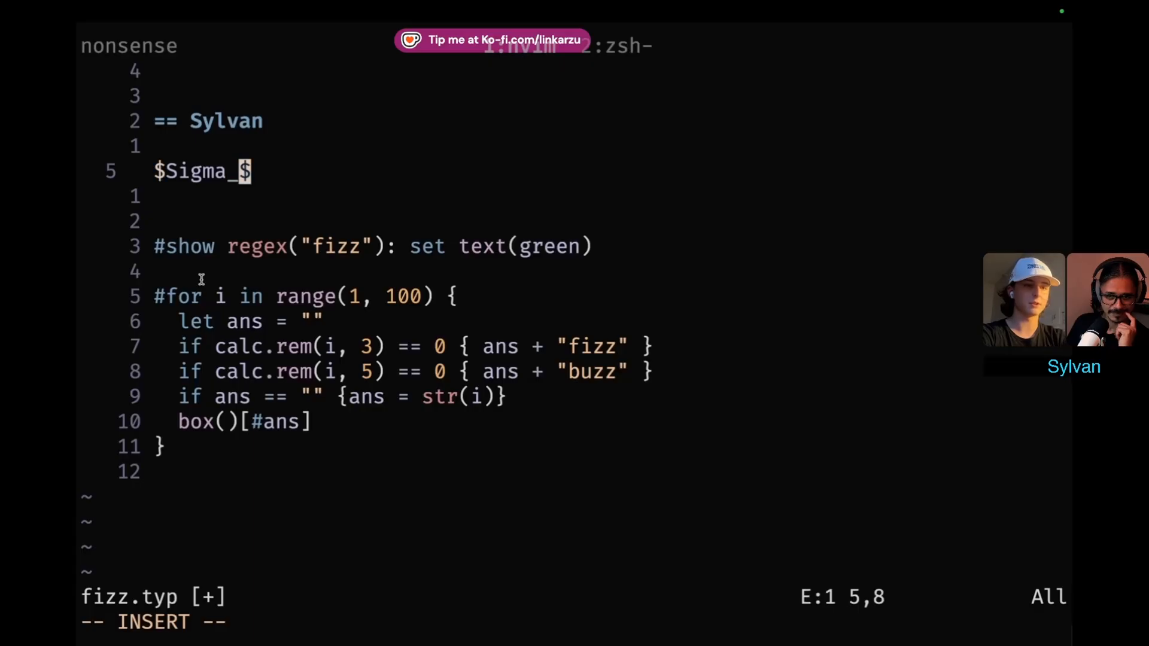
Complete the equation as $ (Sigma_(n = 0))^n $ and check it renders in the preview.
type("(n = 0")
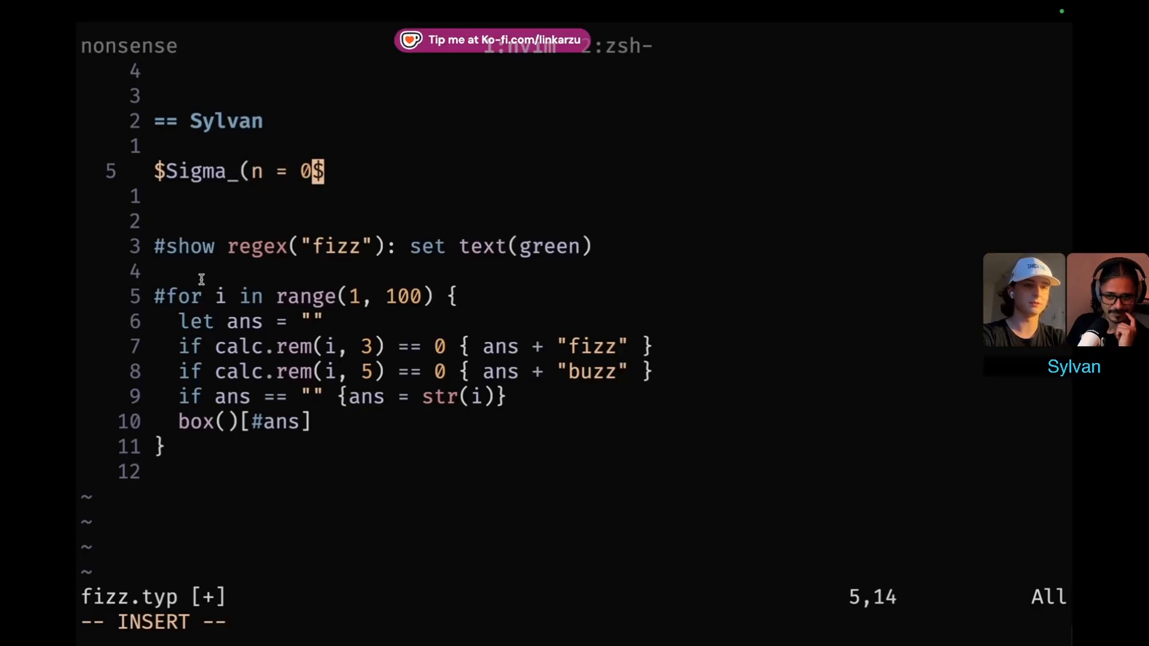
type(")^n")
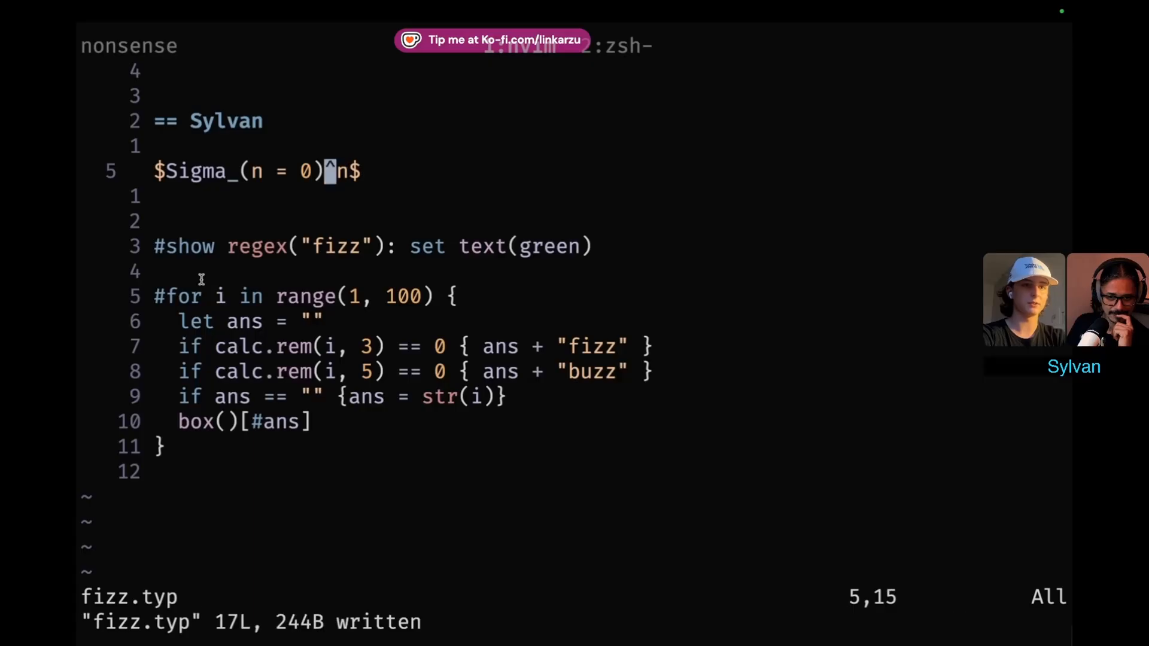
left_click(998, 36)
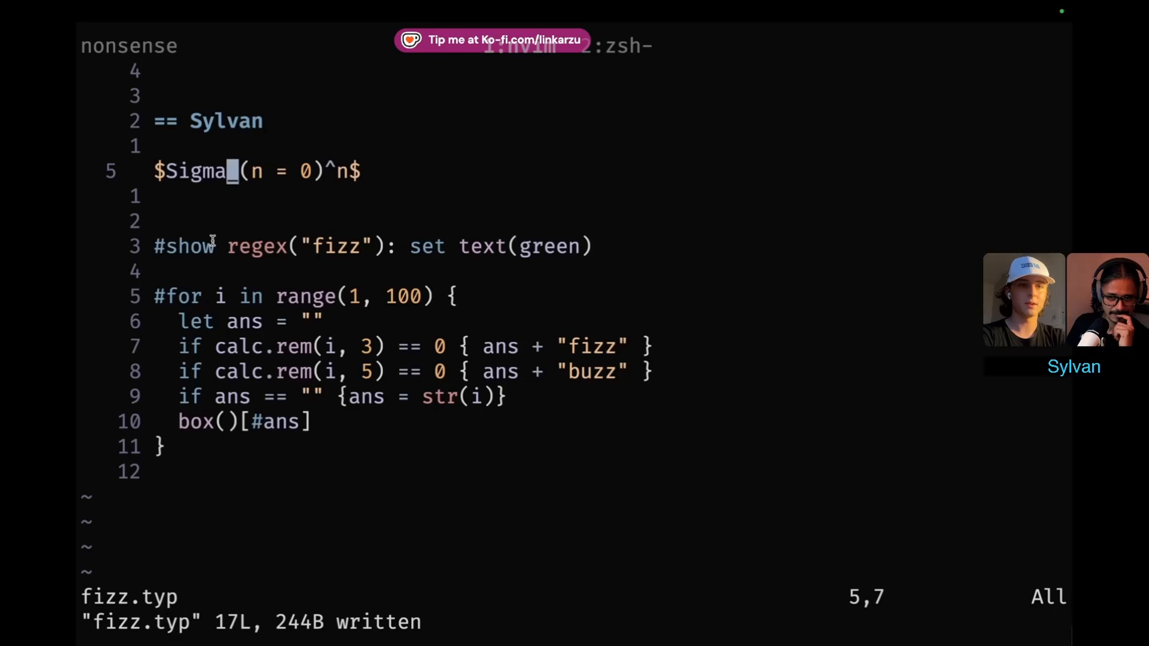
type("(")
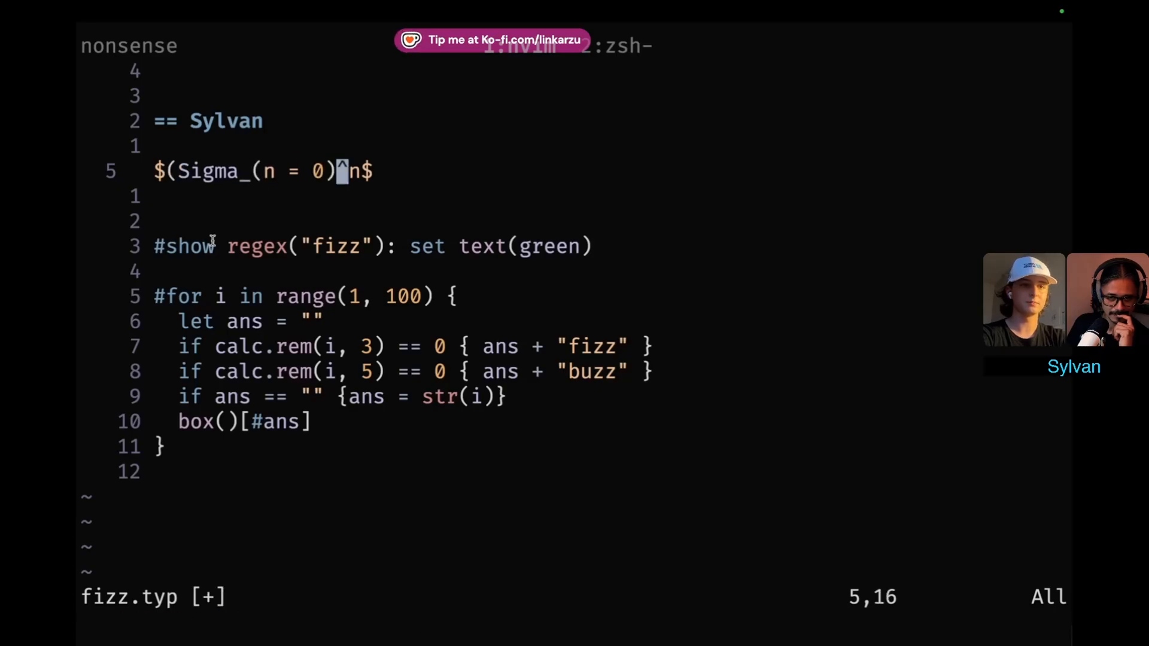
key("i")
type(")")
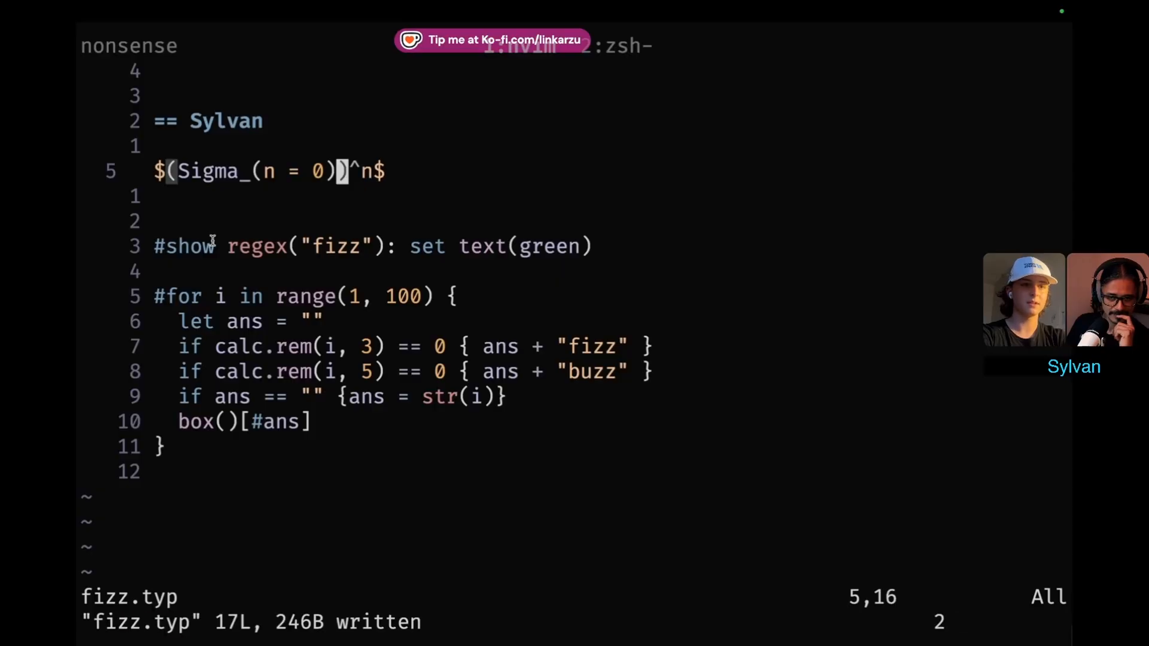
left_click(998, 36)
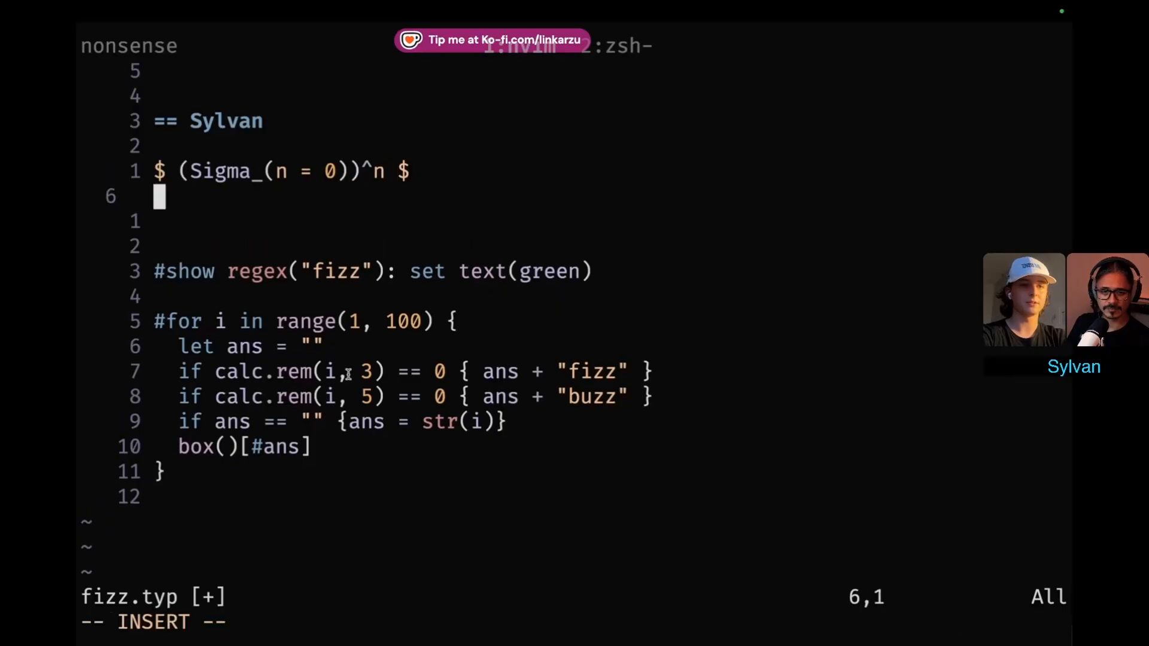
Start a second equation and complete its symbol to integral from the suggestion menu.
type("$ Int $")
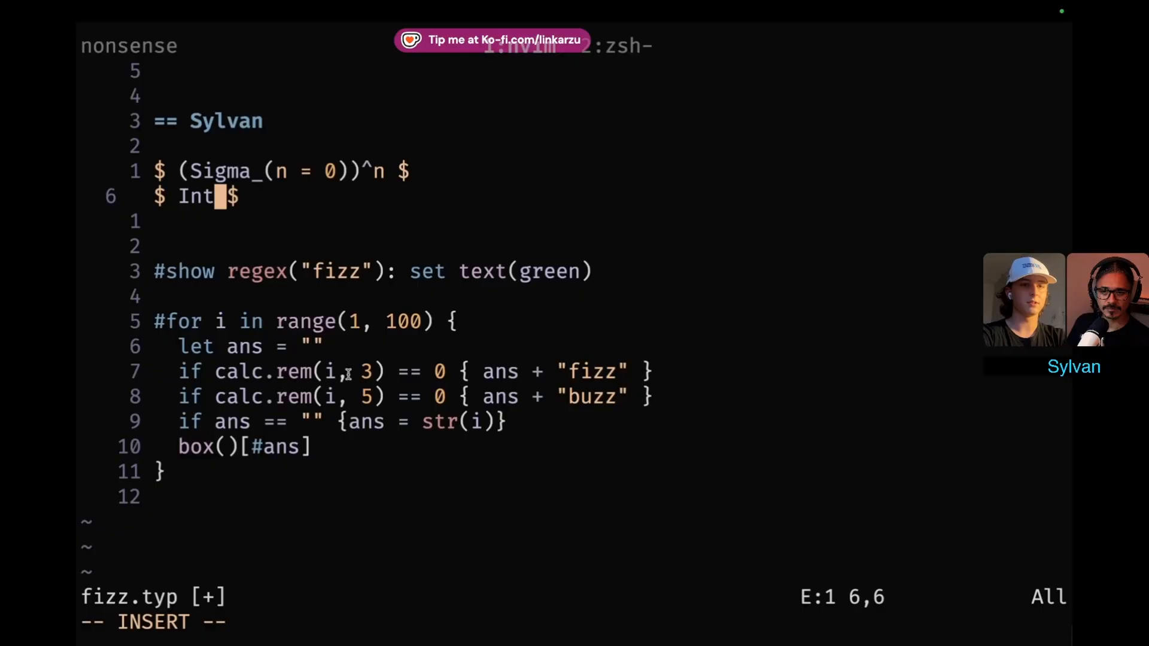
key("BackSpace")
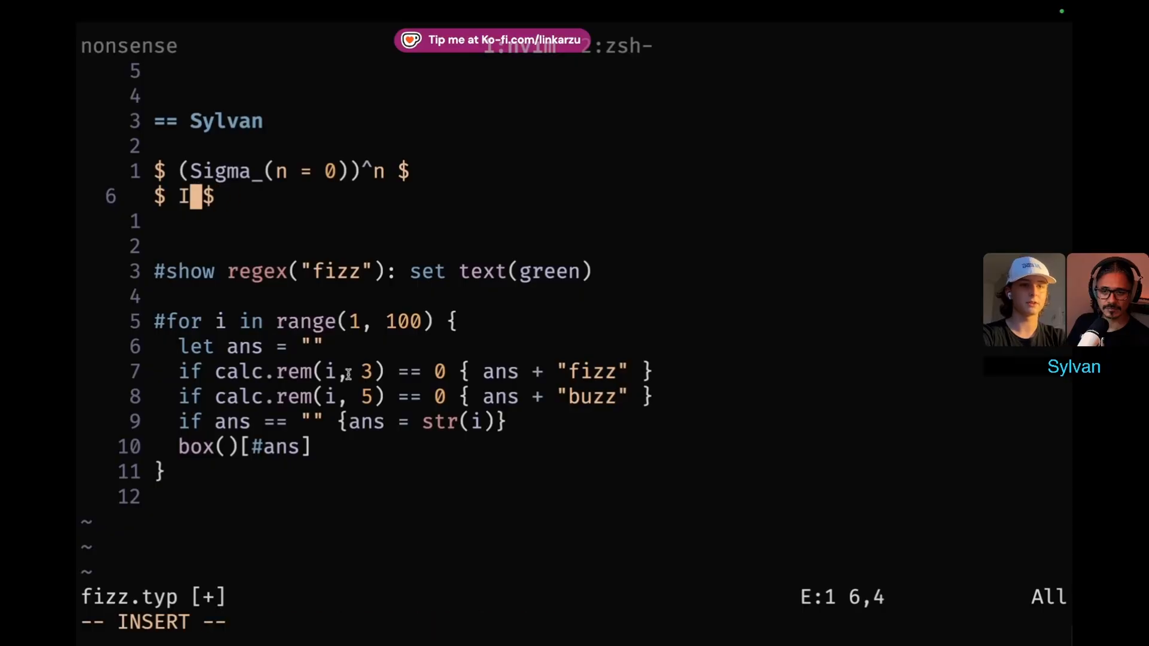
type("gradient")
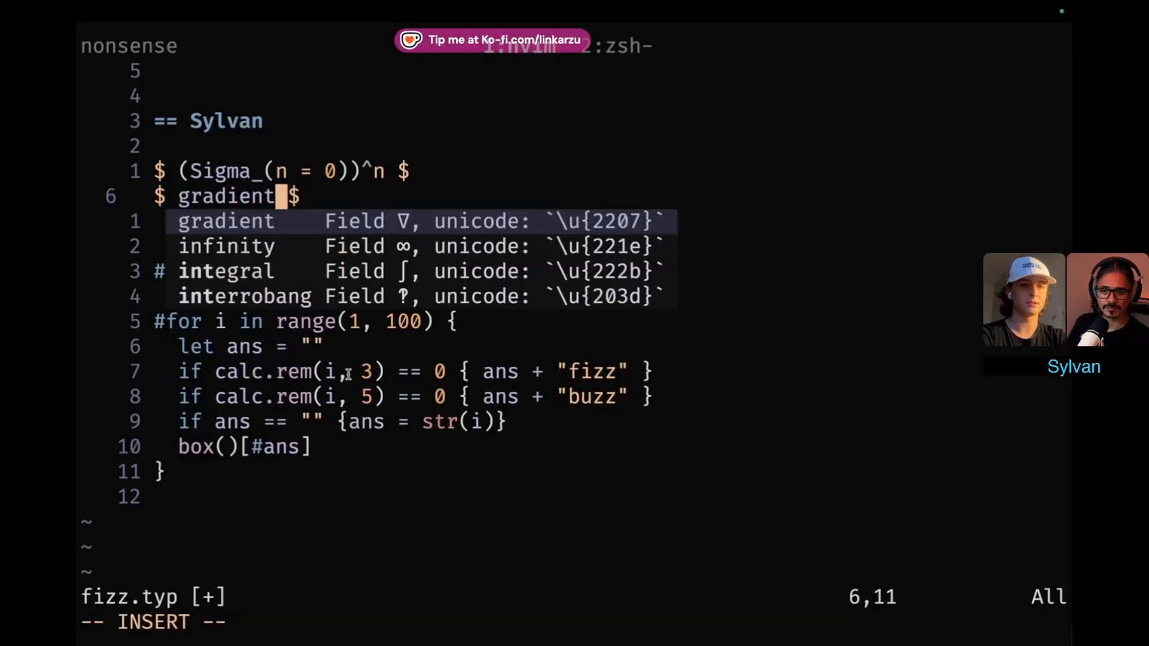
key("Down")
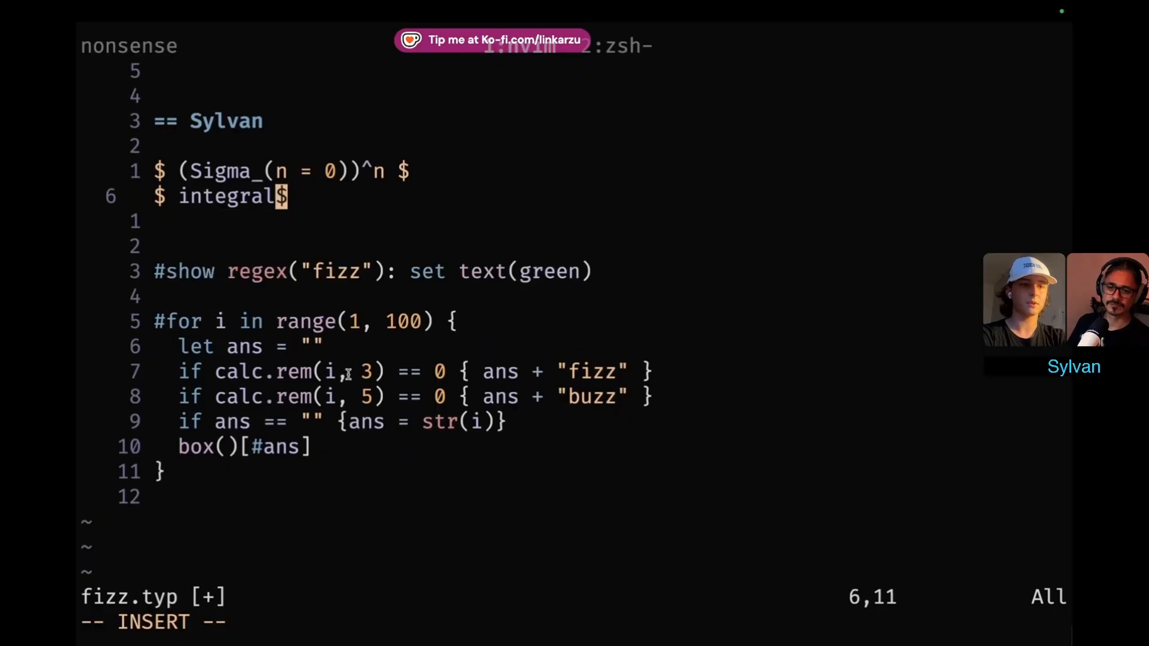
Give the integral bounds _0^100 and follow it with the fraction start a/ and spacing.
type("_0")
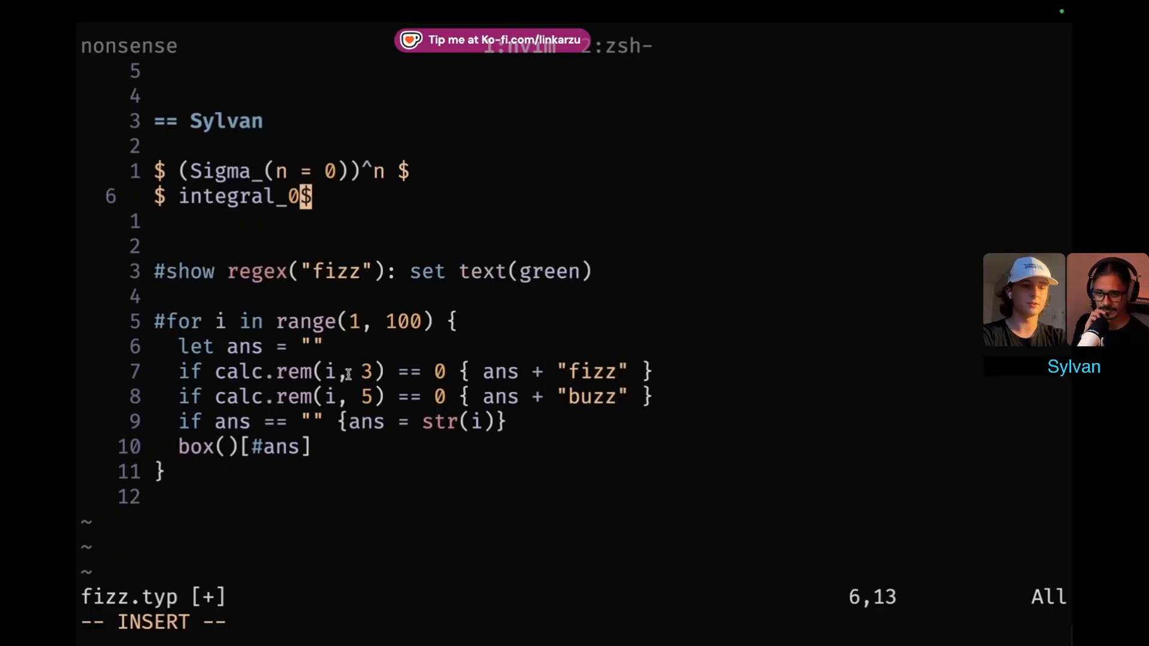
type("^100")
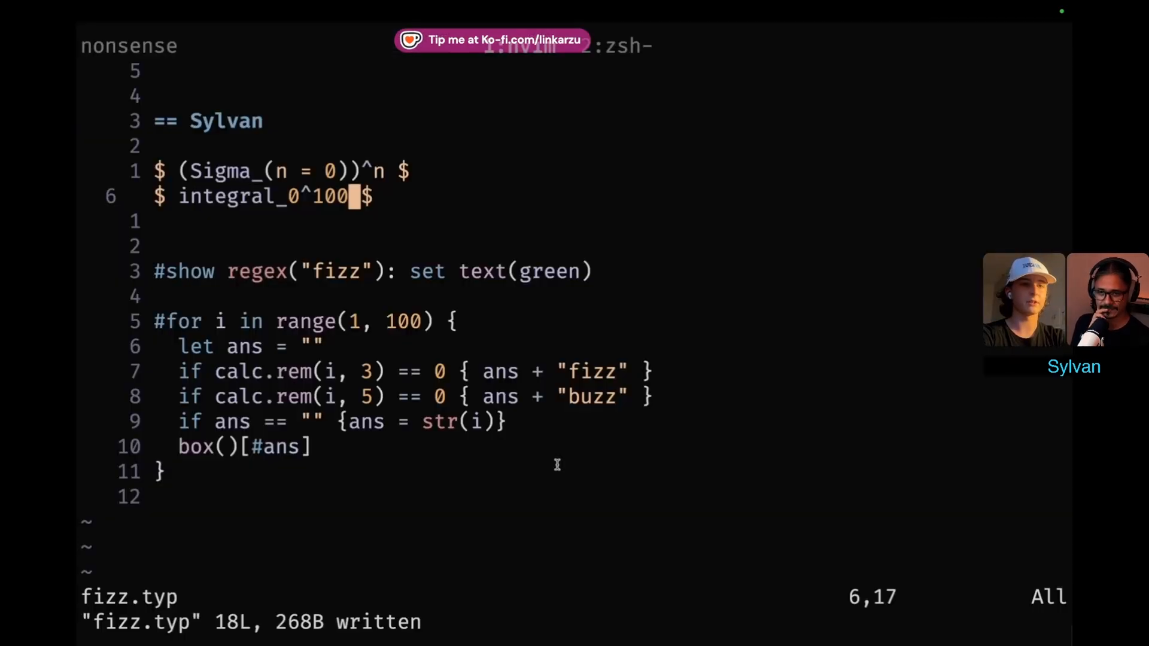
type("a/")
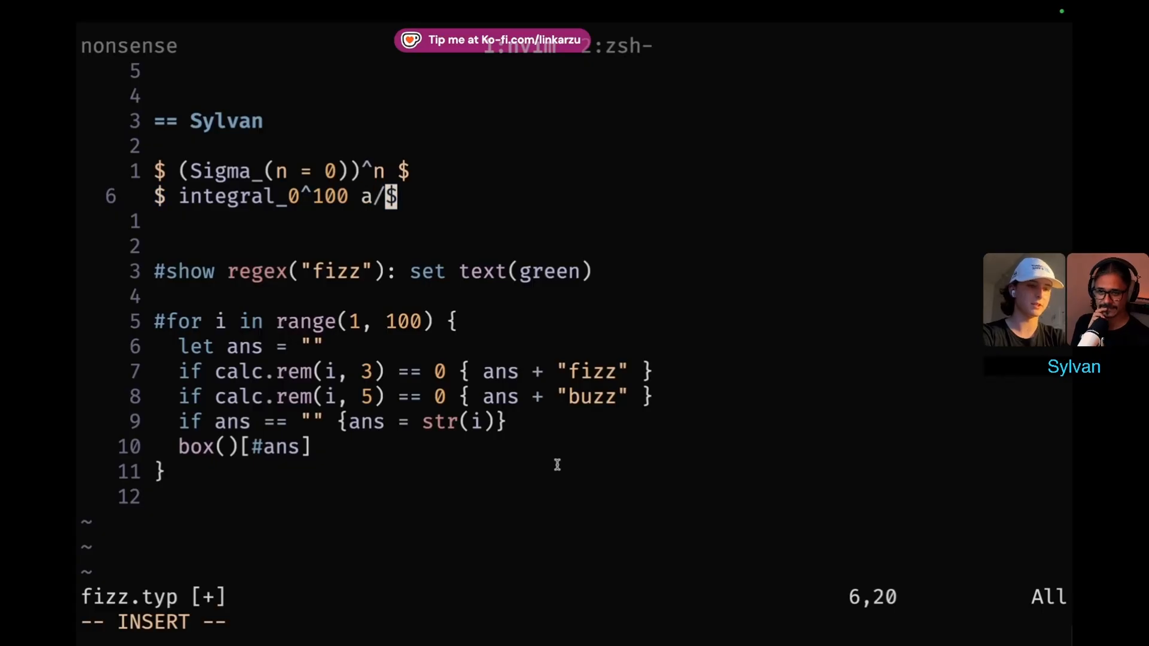
type("\" \"")
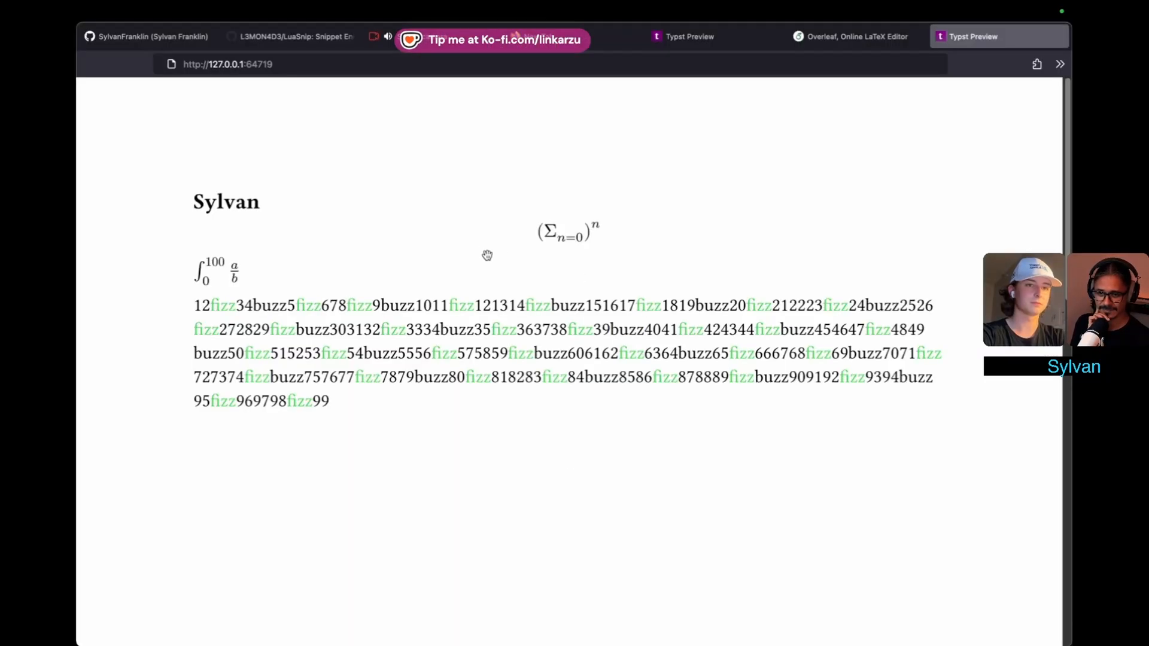
mouse_move(318, 341)
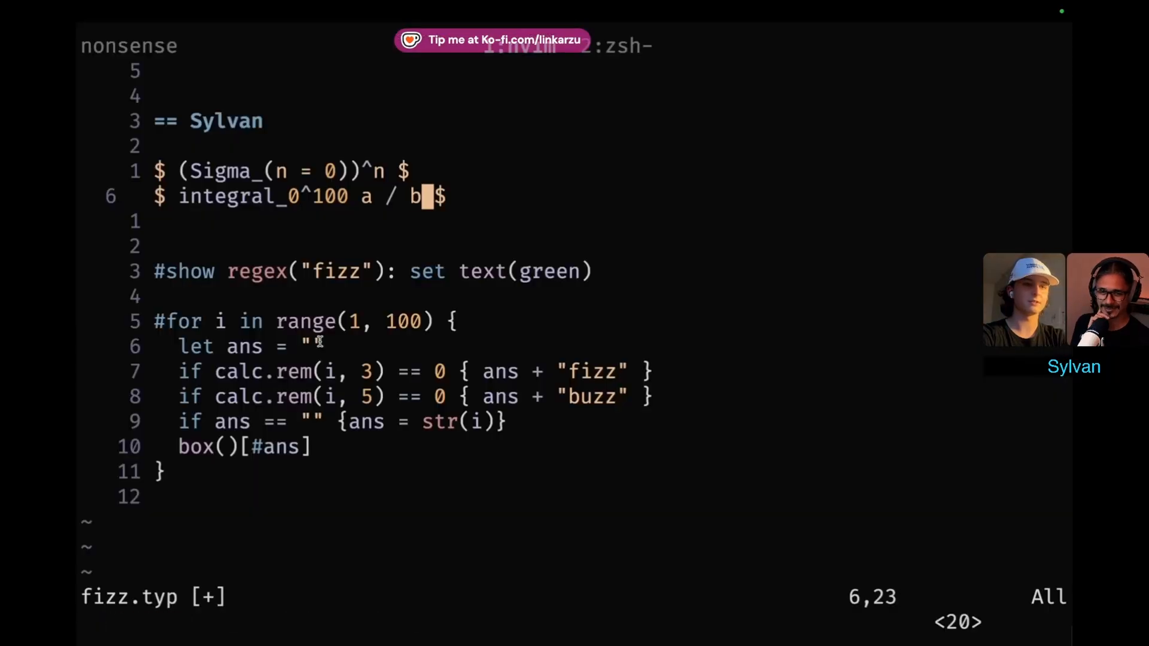
Check the rendered integral and fraction in Typst Preview, then head to typst.app.
left_click(998, 36)
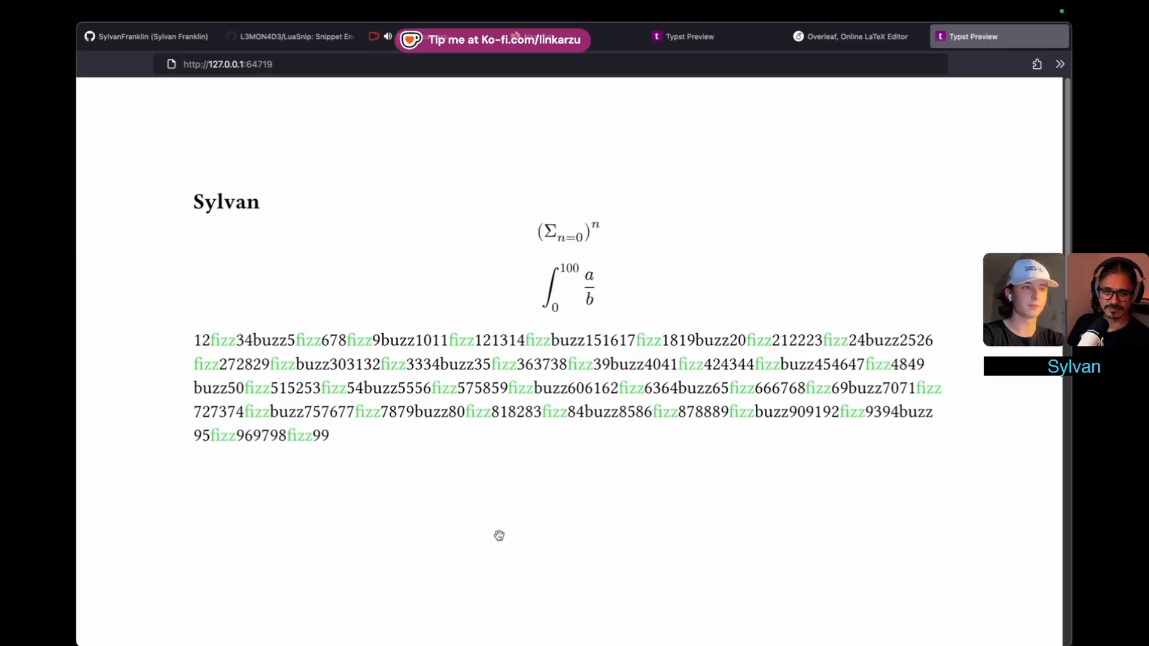
type("typst.app/")
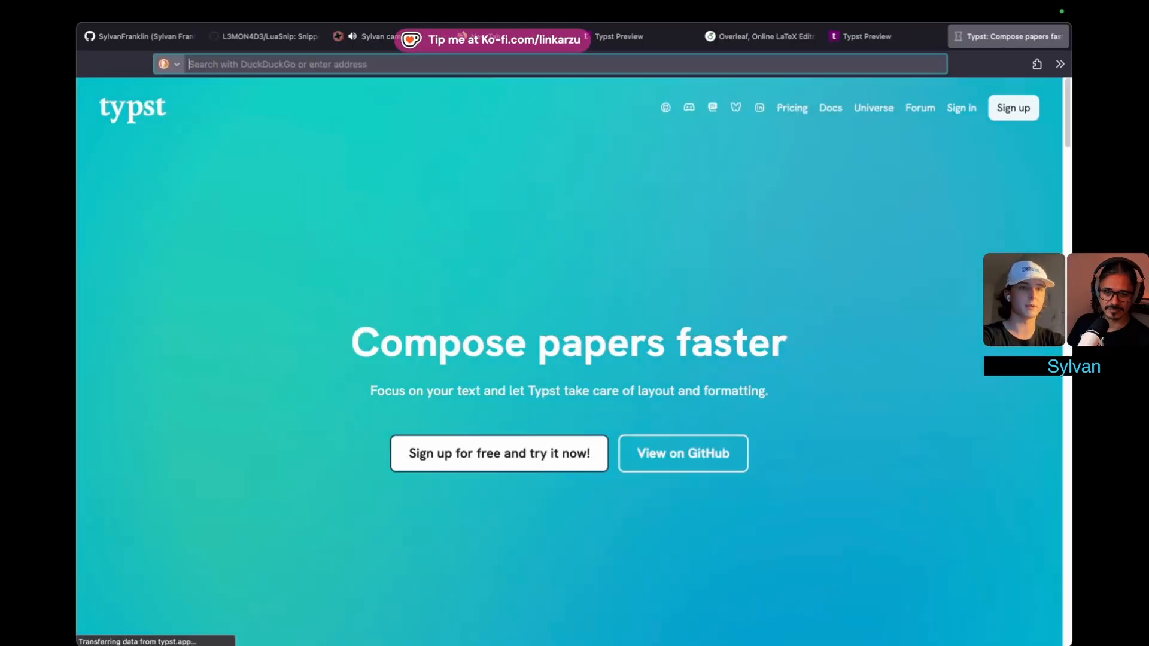
Reach Typst Universe from the address bar and browse its listing.
type("typst uni")
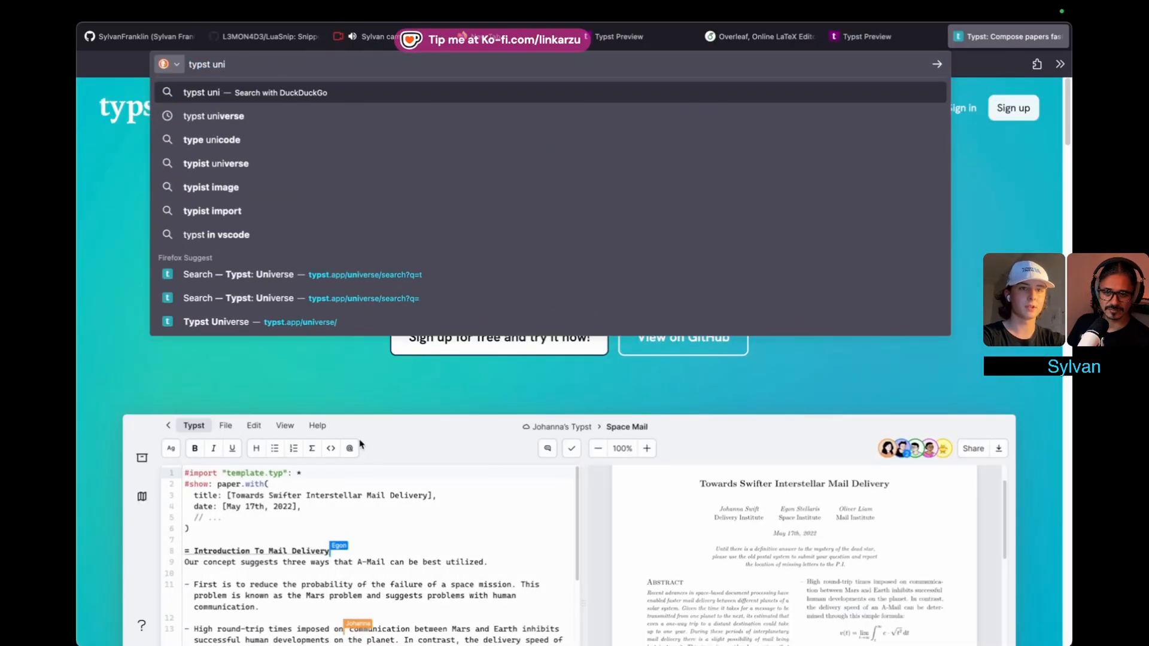
left_click(215, 322)
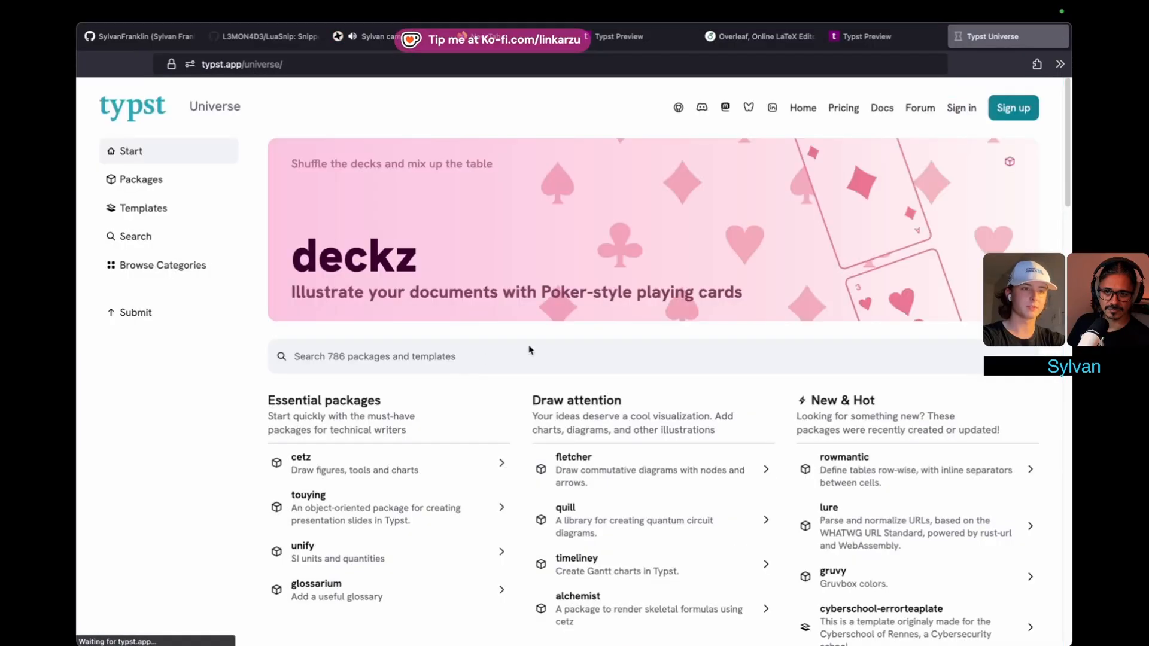
scroll("down", 3)
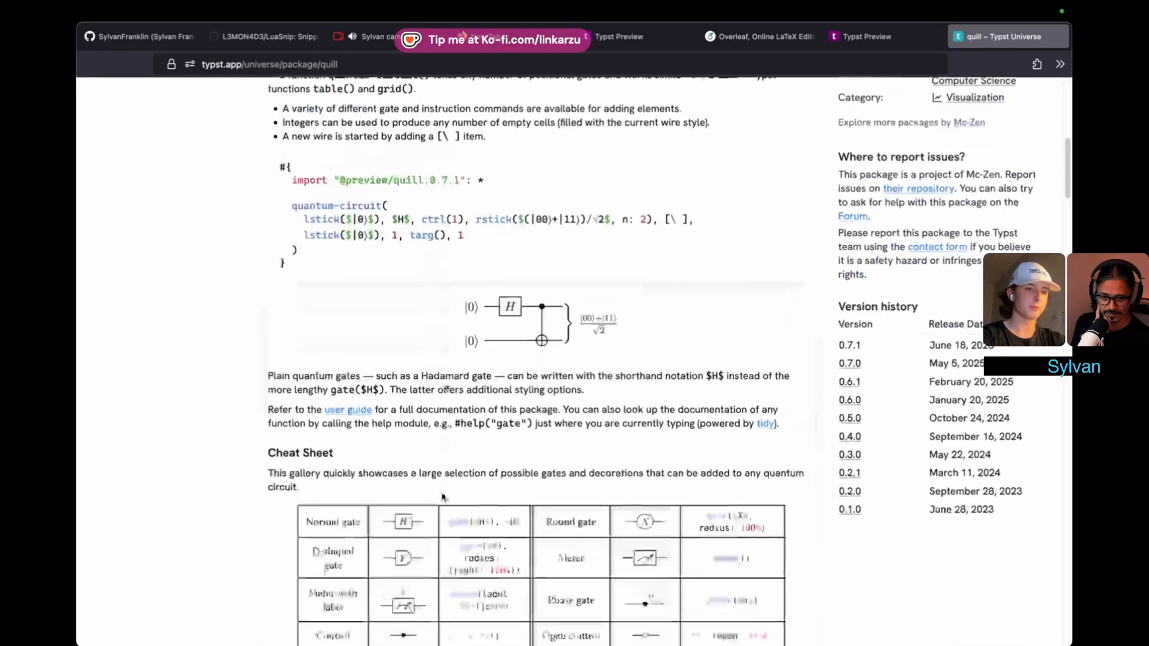
scroll("up", 3)
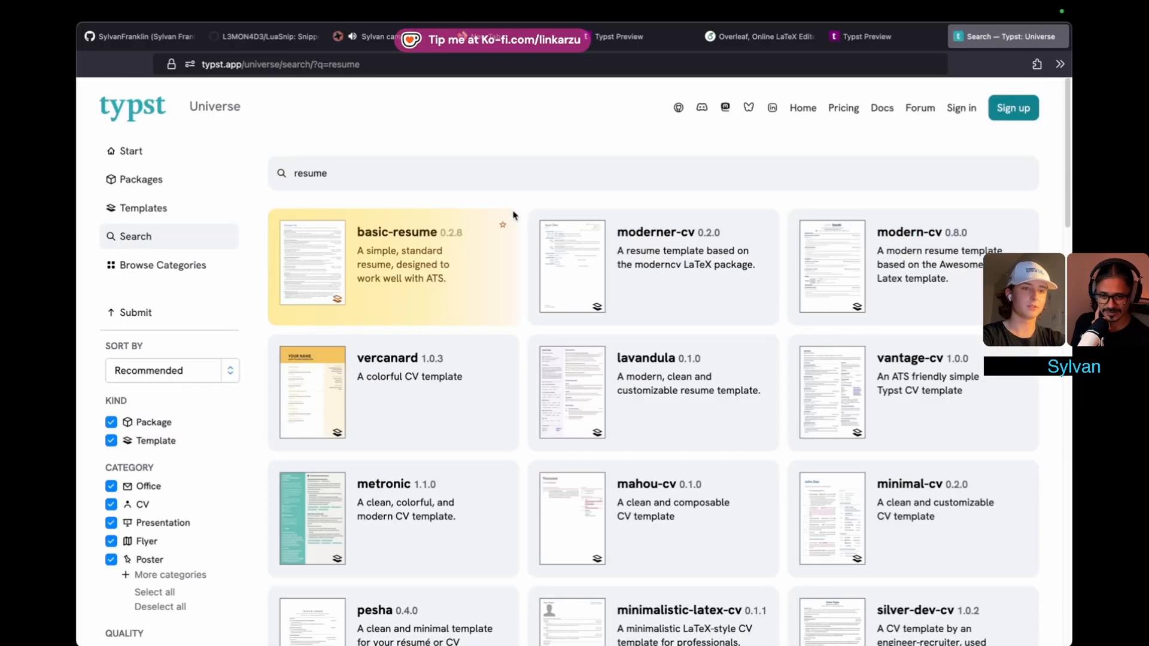
View the basic-resume template page and its enlarged sample resume.
left_click(393, 266)
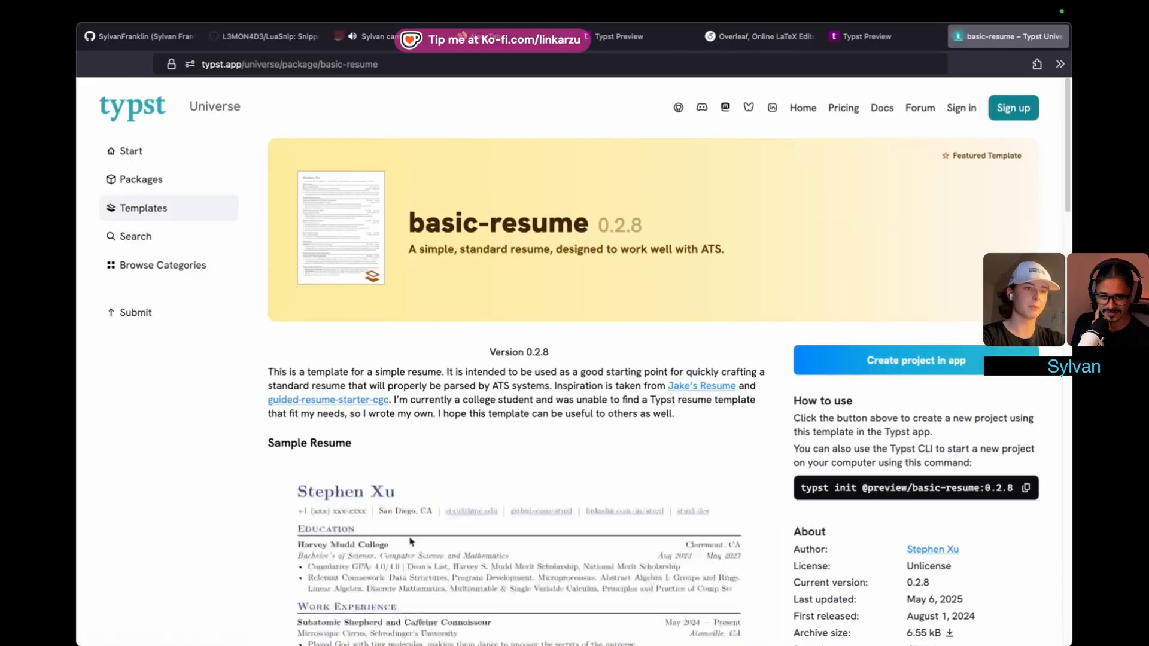
left_click(340, 228)
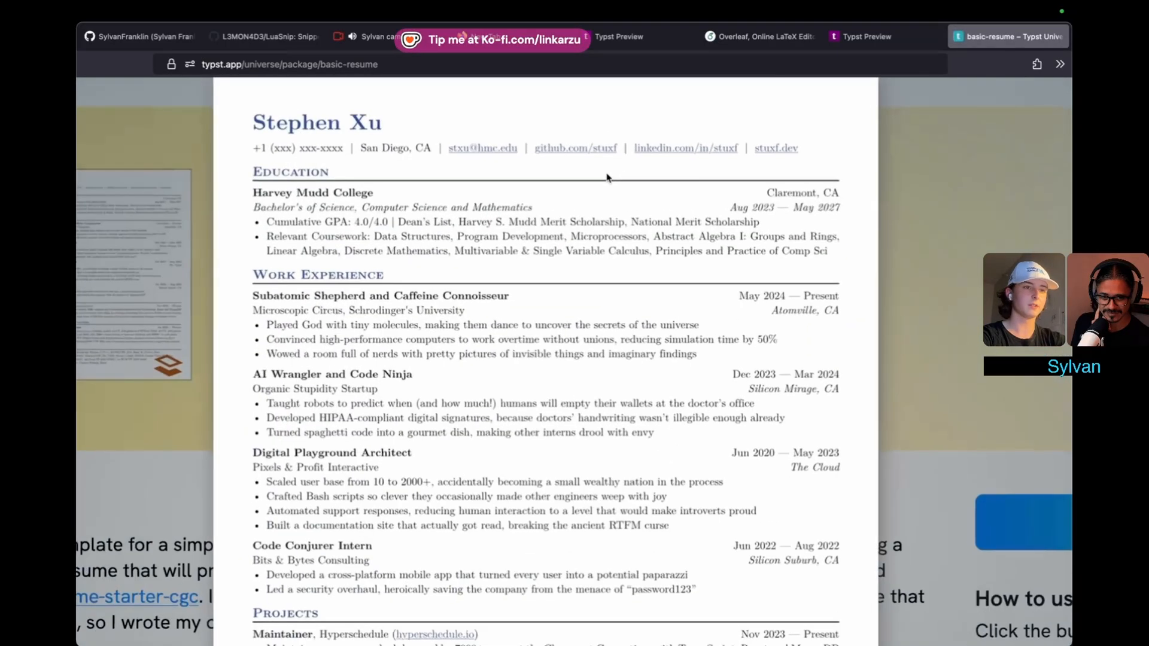
scroll("down", 3)
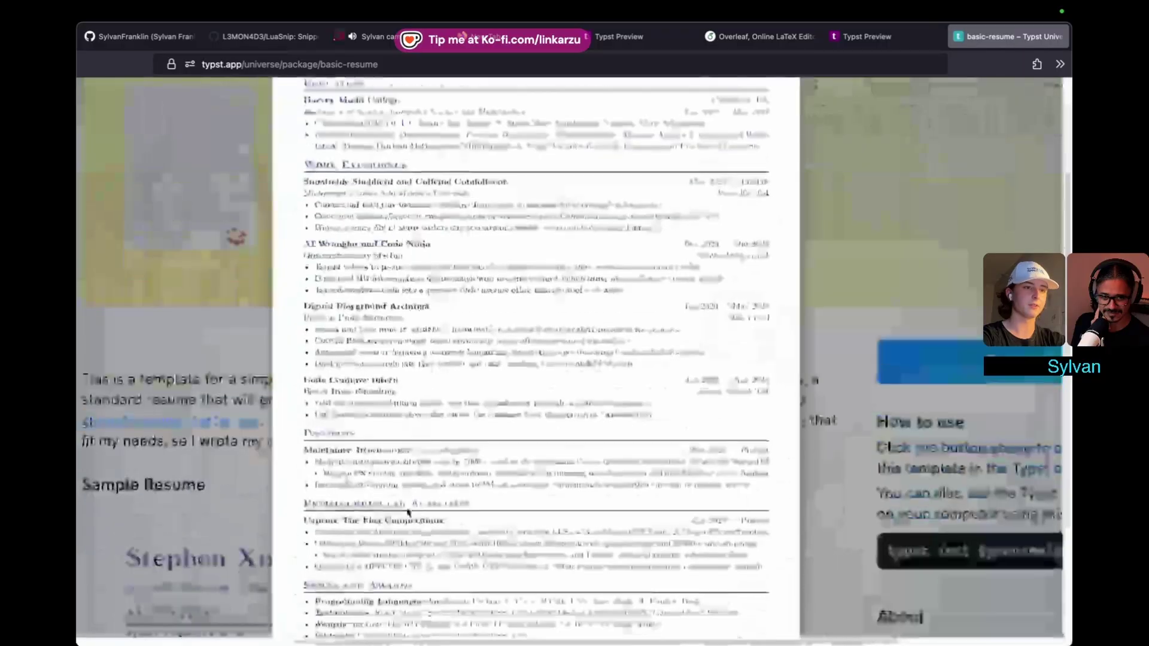
scroll("up", 3)
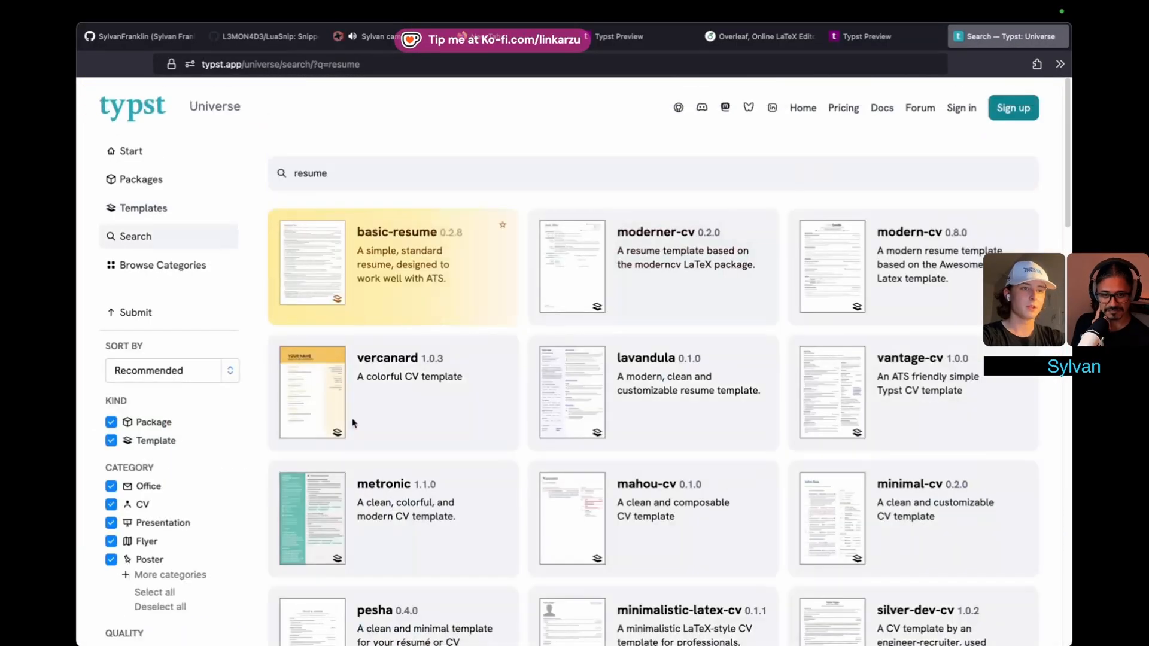
mouse_move(407, 174)
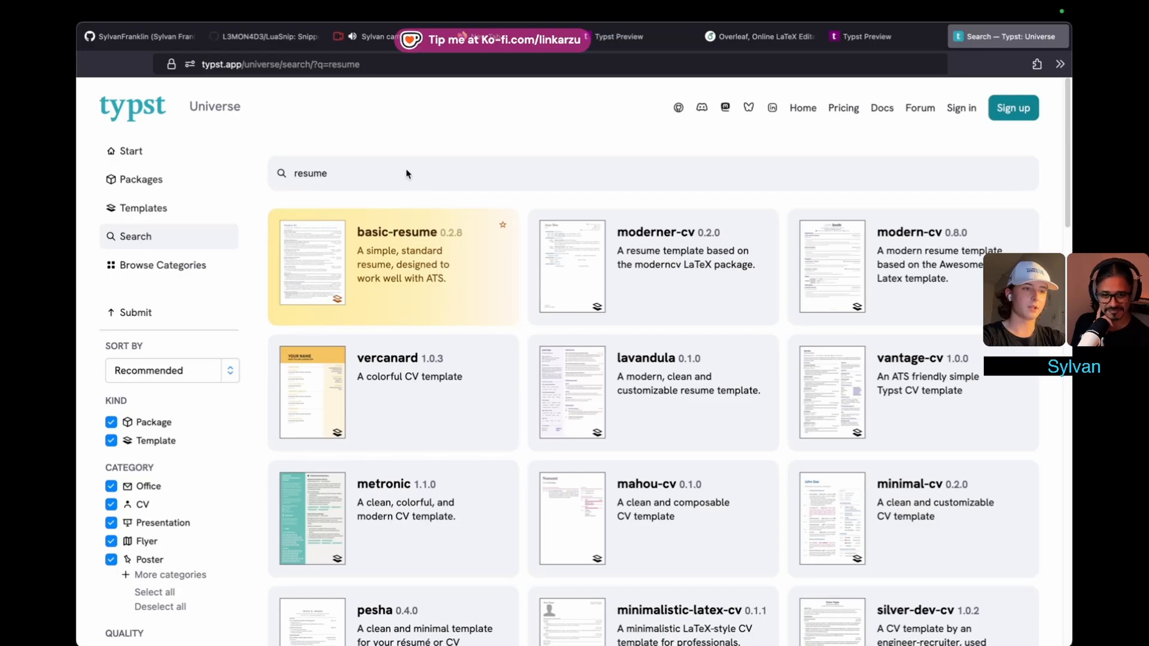
Search Typst Universe for presentation packages and scroll through the results.
scroll("down", 3)
type("p")
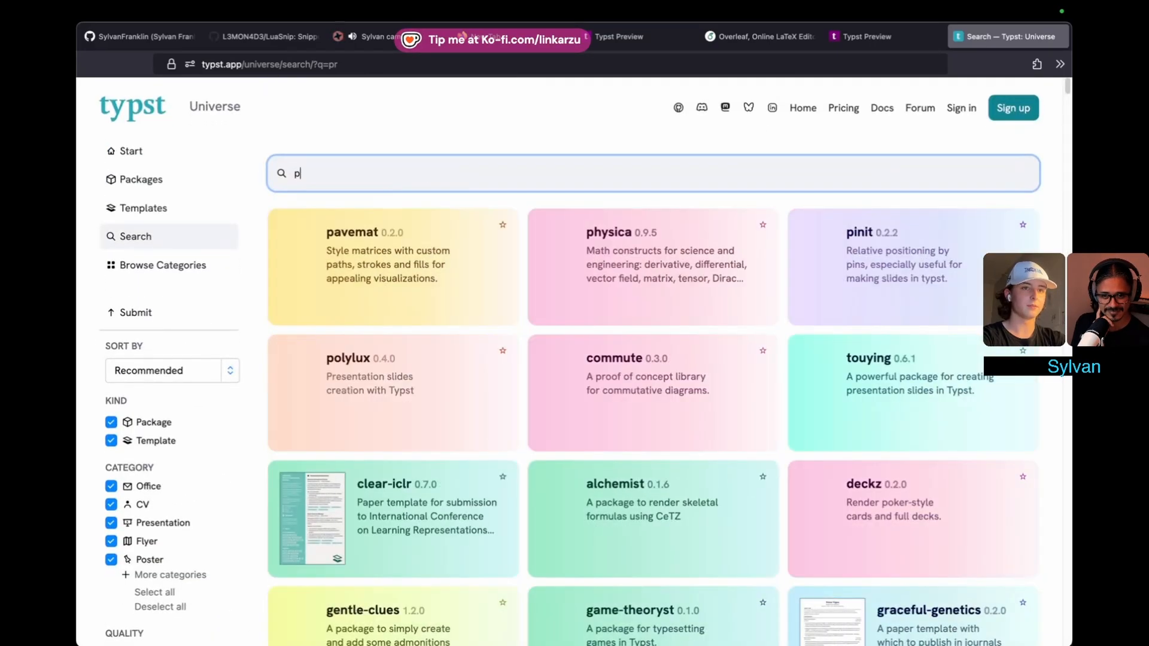
type("rese")
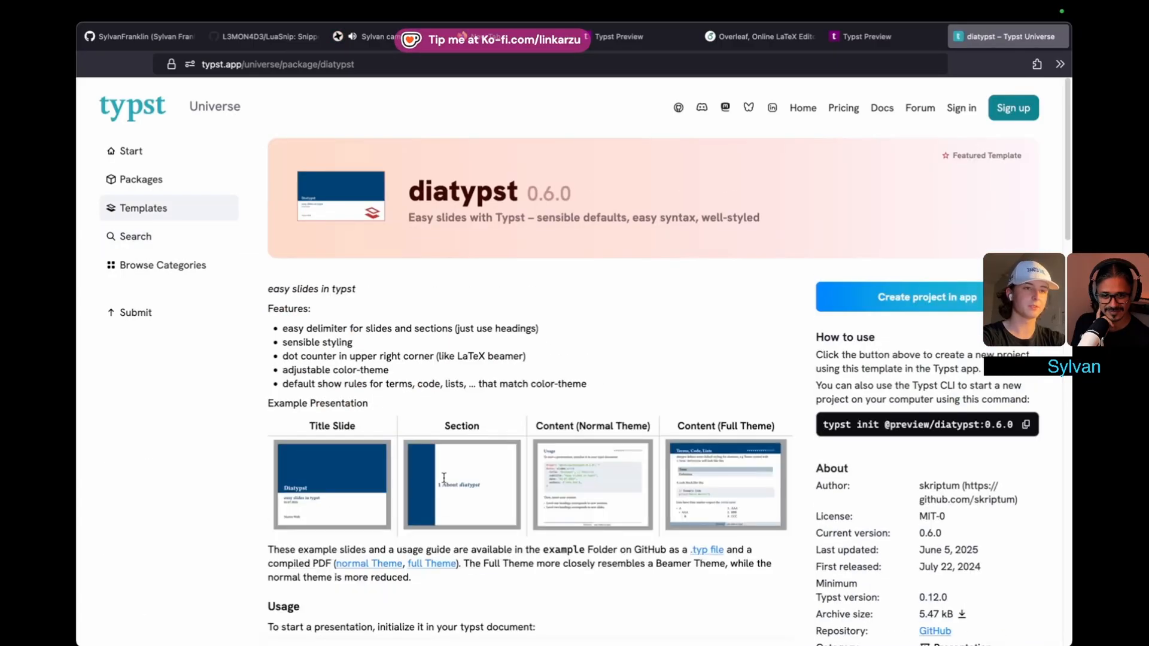
scroll("down", 3)
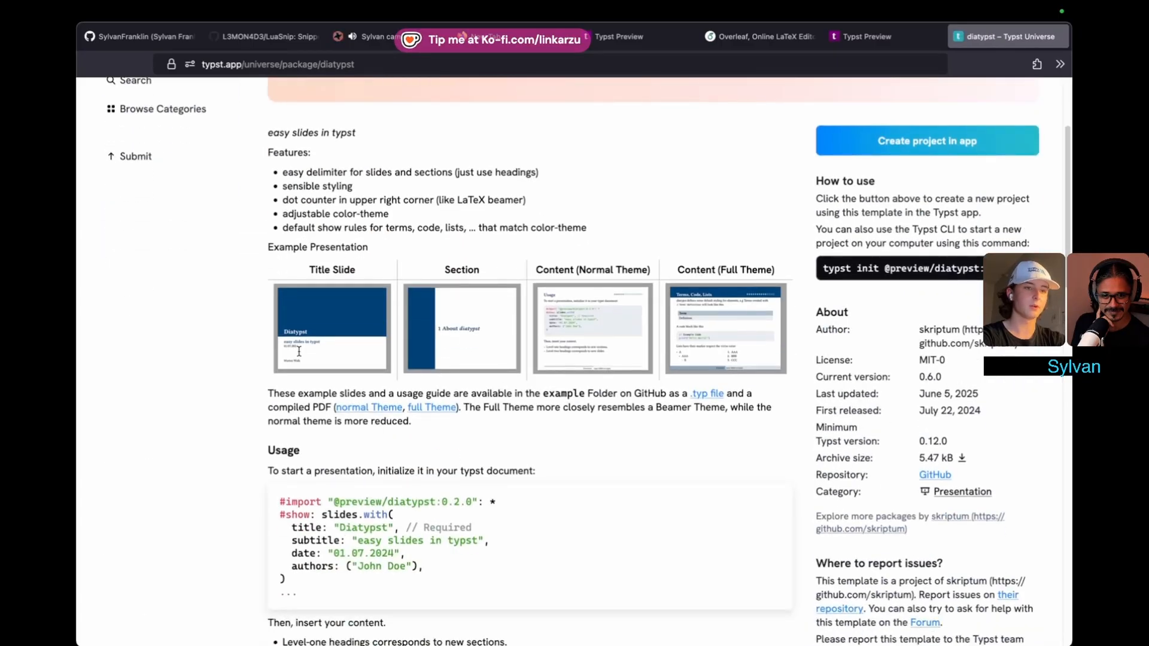
scroll("down", 3)
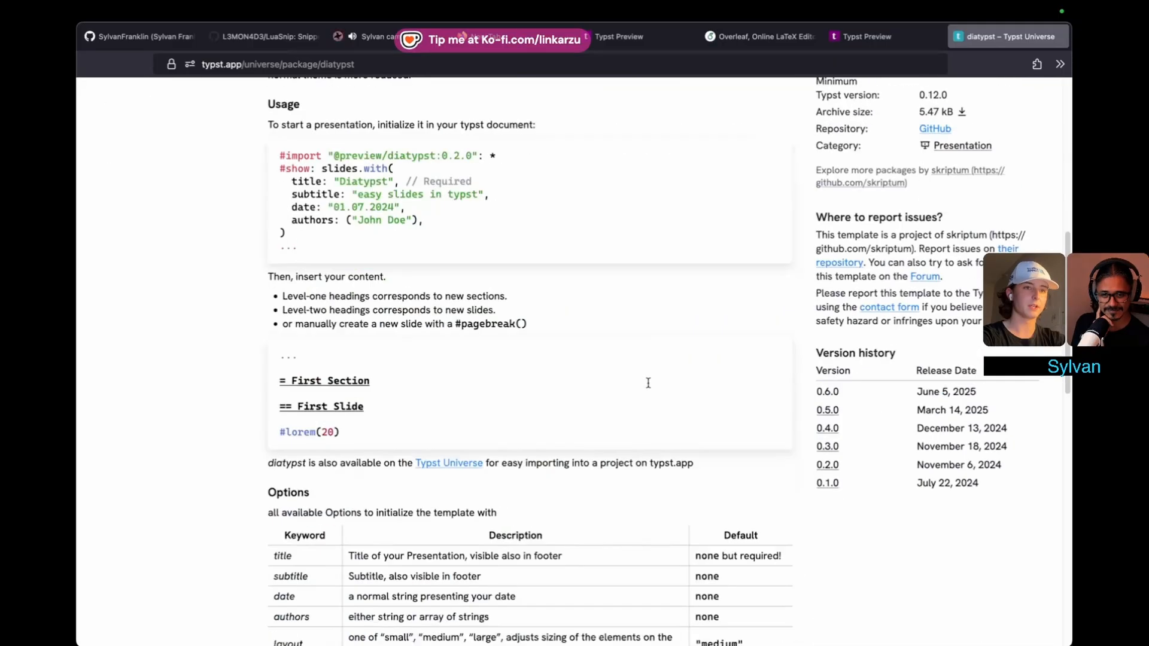
scroll("down", 3)
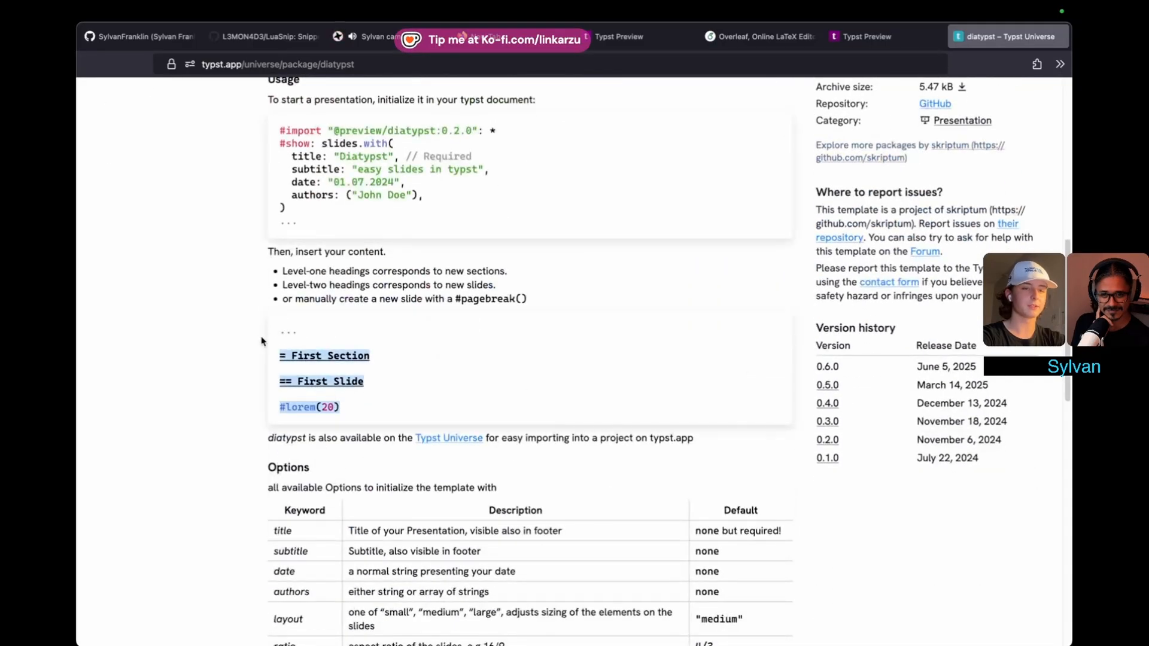
Browse the diatypst slides template docs before clearing the search box.
scroll("down", 3)
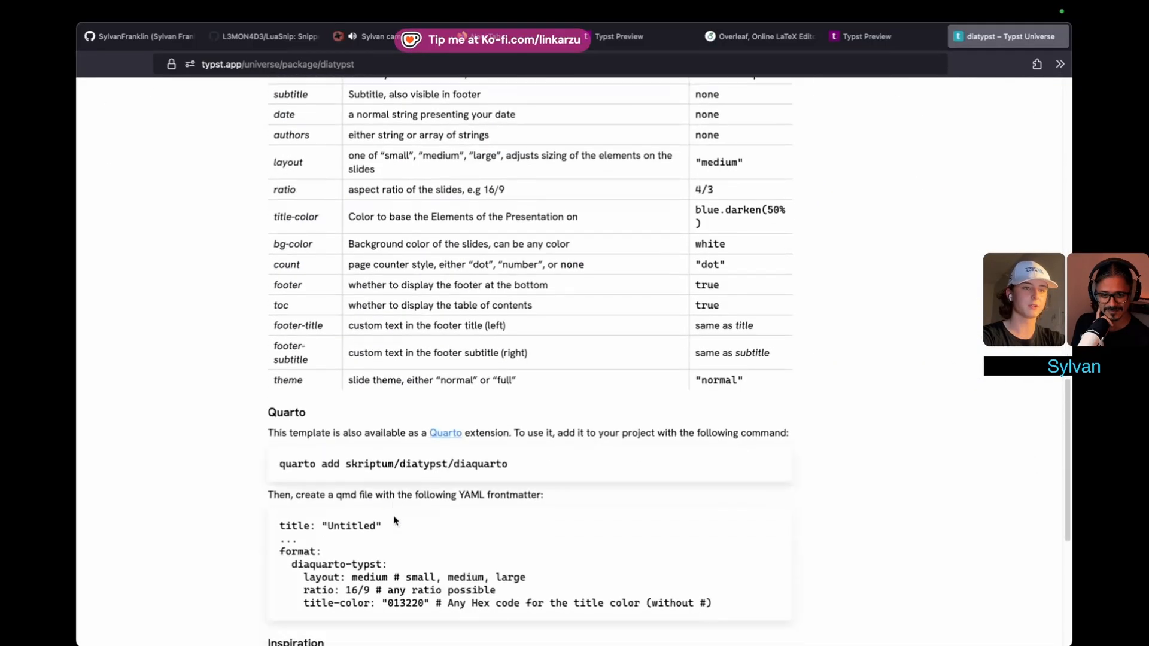
scroll("up", 3)
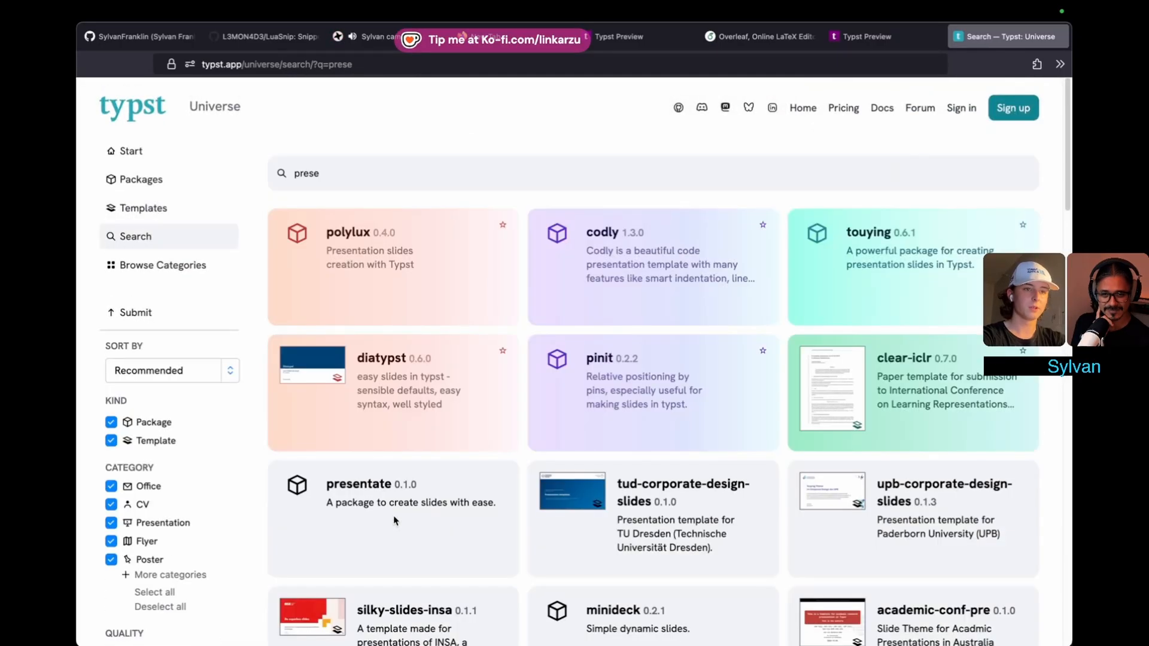
scroll("down", 3)
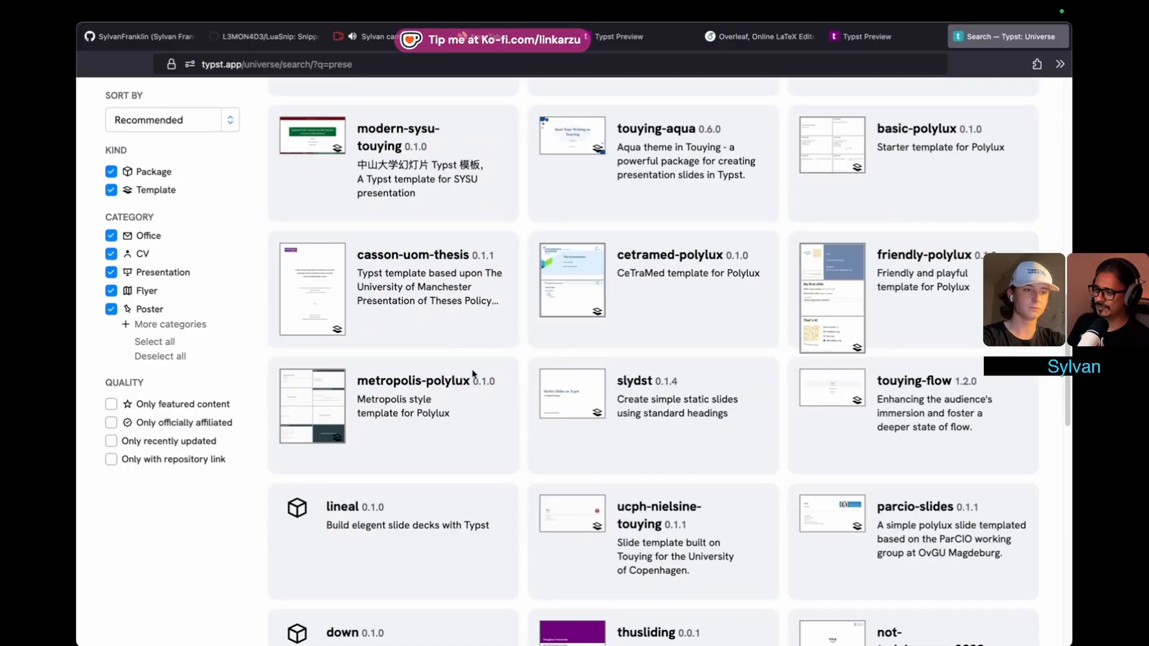
scroll("down", 3)
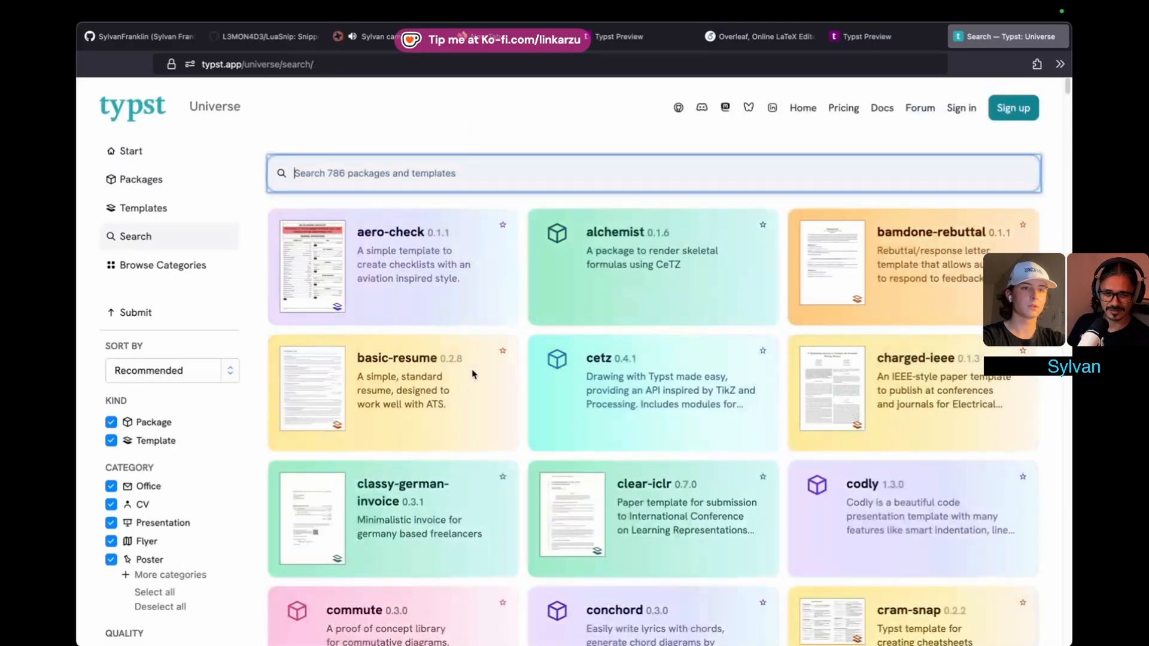
Find PlantUML and read through its Class Diagram documentation on relations.
type("uml.com")
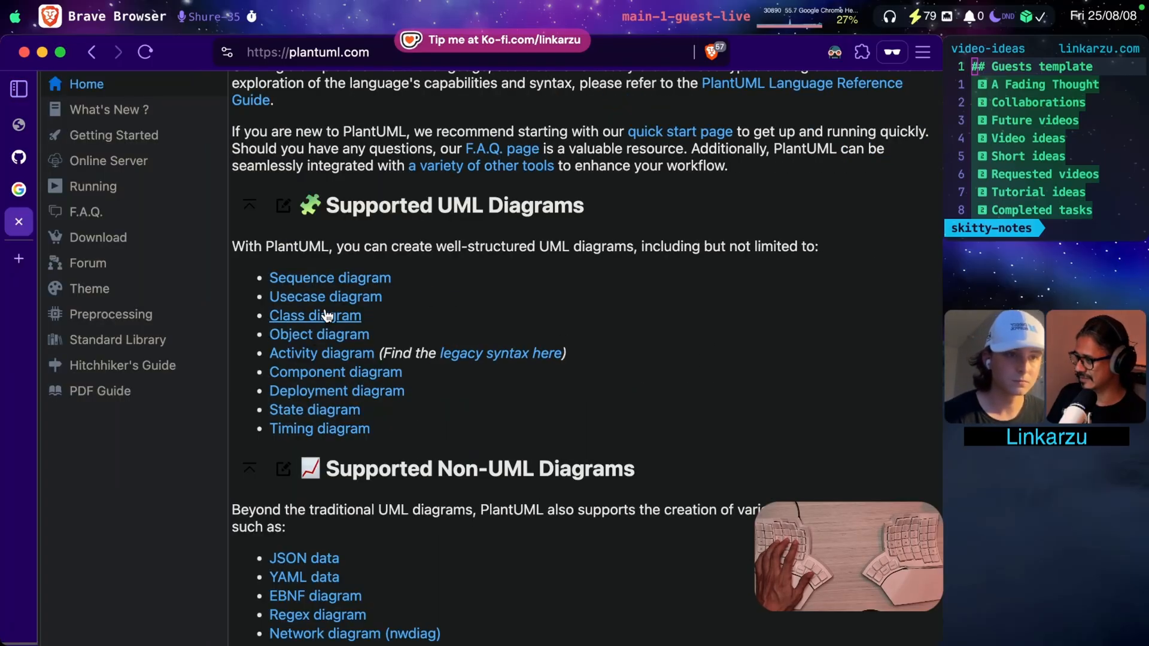
left_click(315, 315)
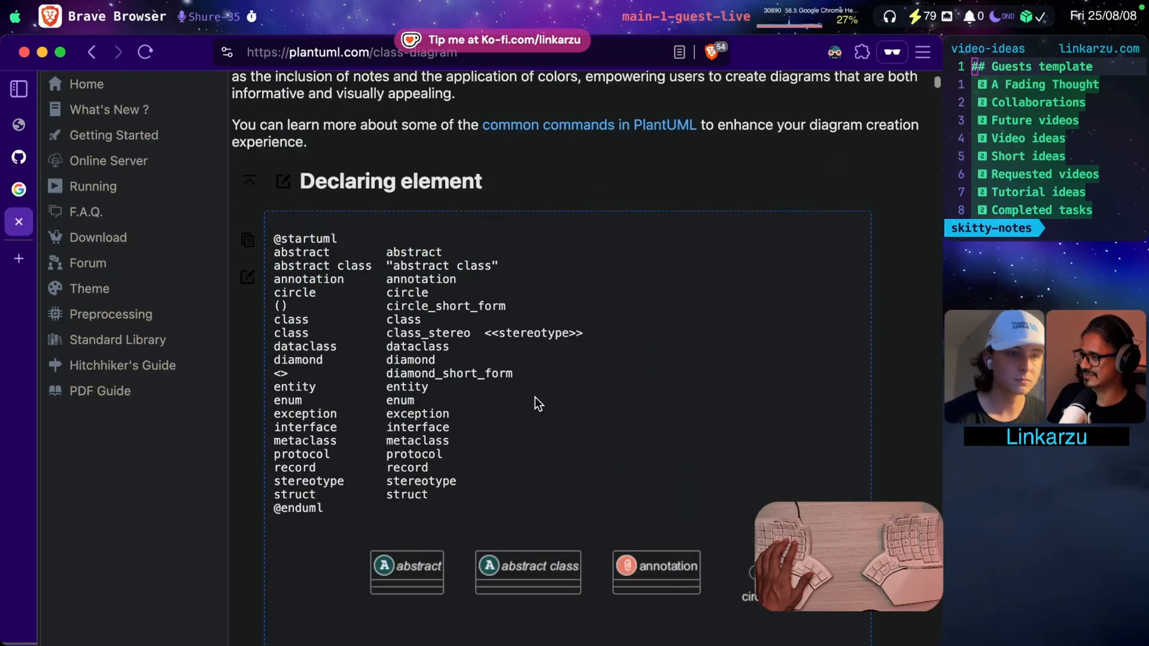
scroll("down", 3)
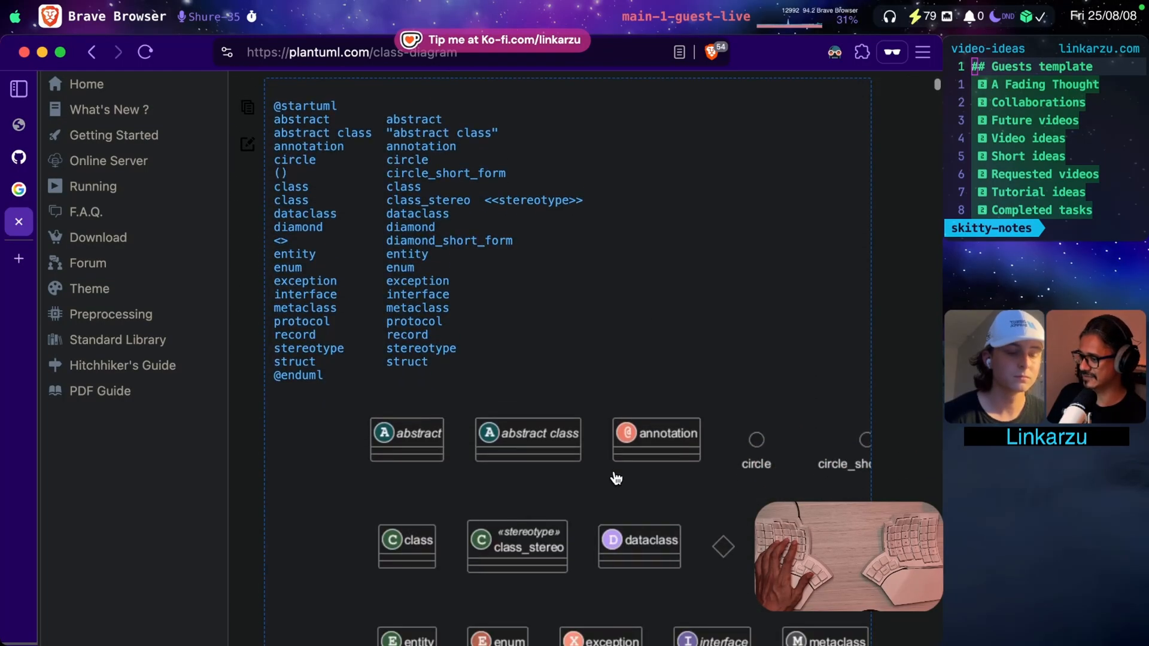
scroll("down", 3)
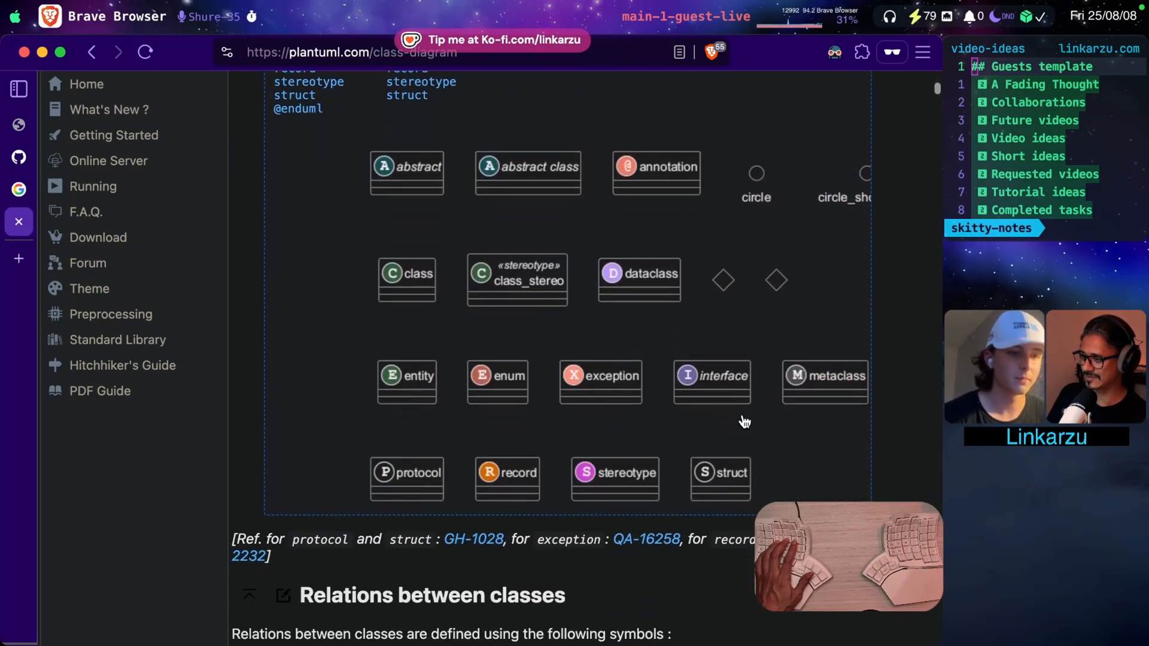
scroll("down", 3)
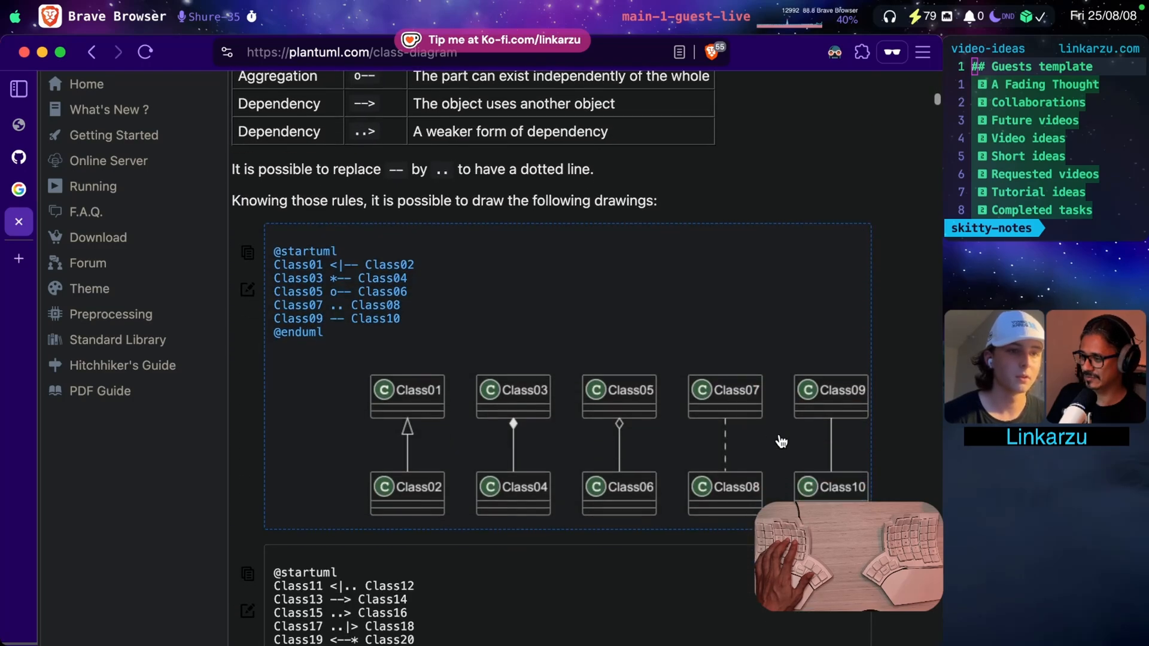
scroll("down", 3)
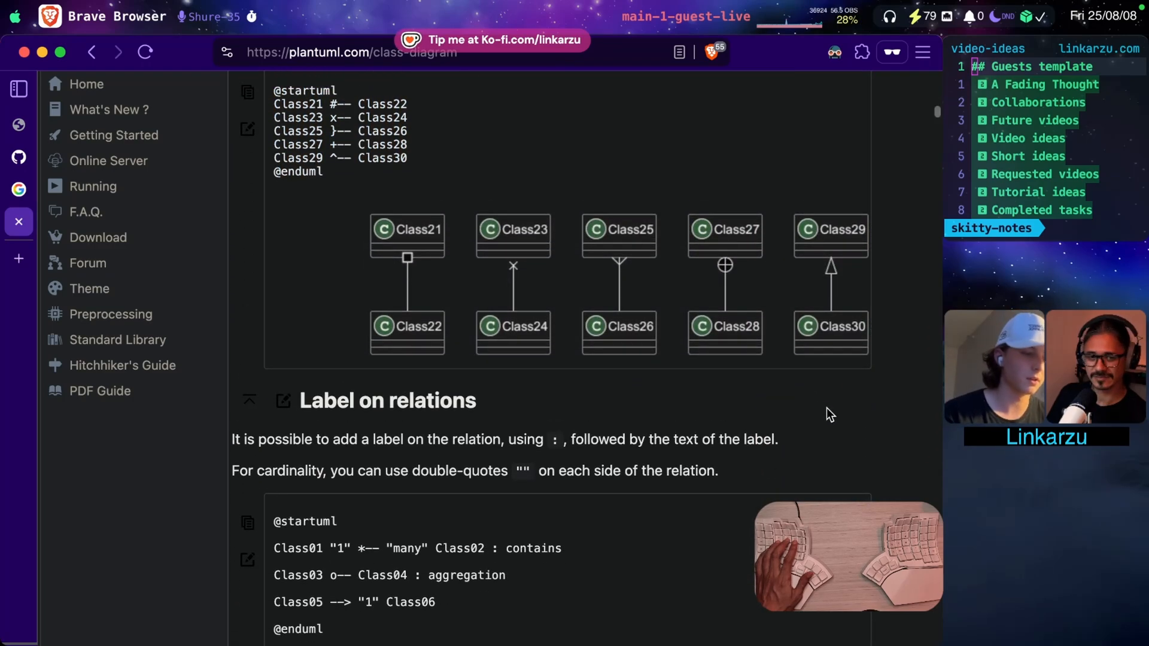
scroll("down", 3)
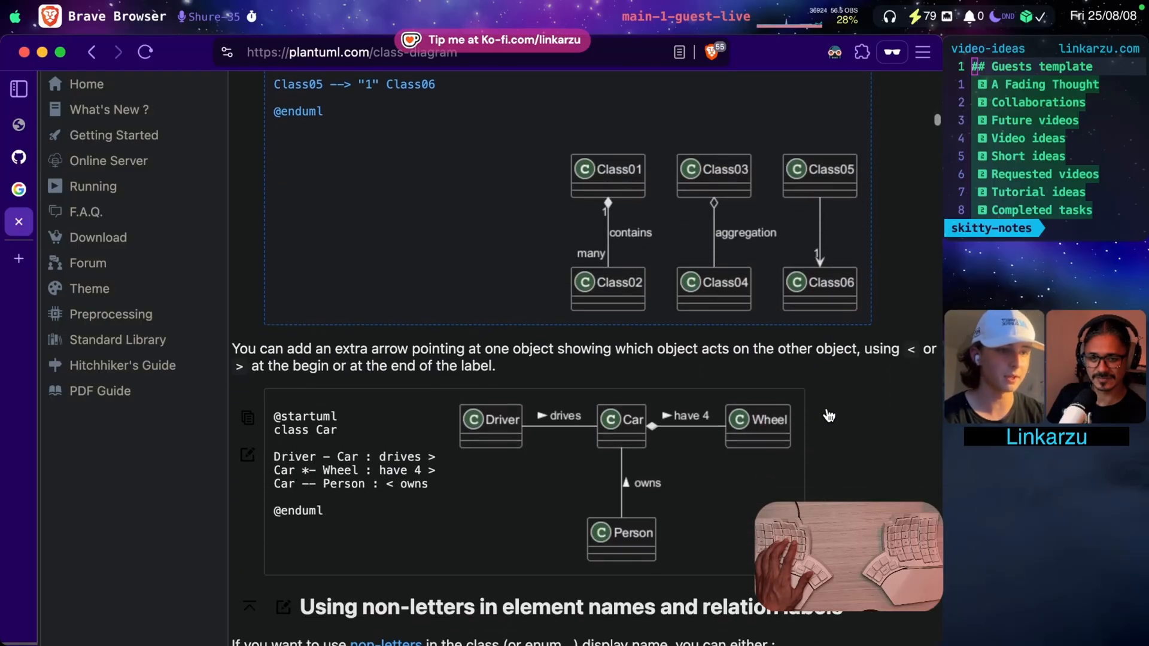
scroll("down", 3)
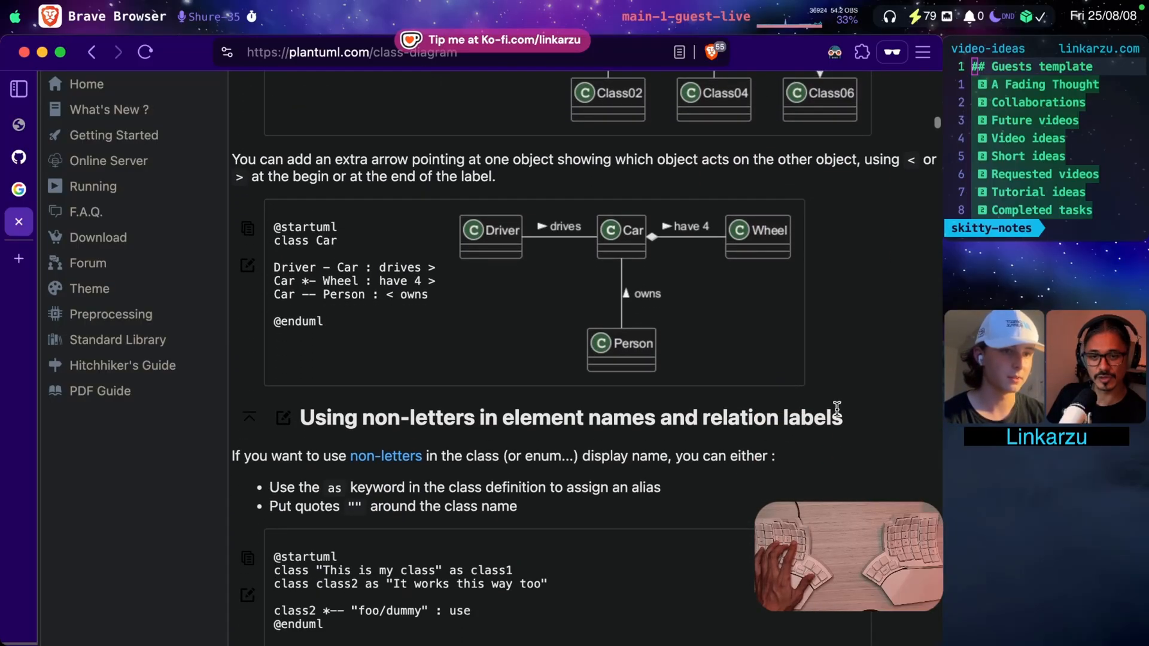
Browse the PlantUML home page's supported diagram lists, then return to Typst Universe.
left_click(86, 84)
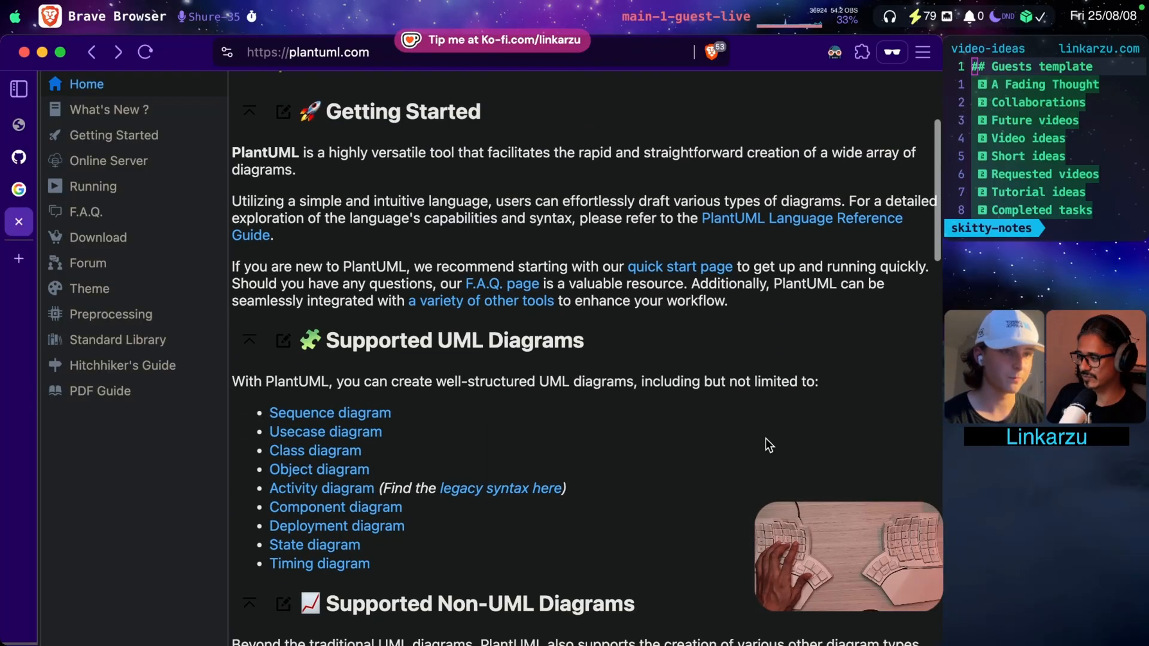
scroll("down", 3)
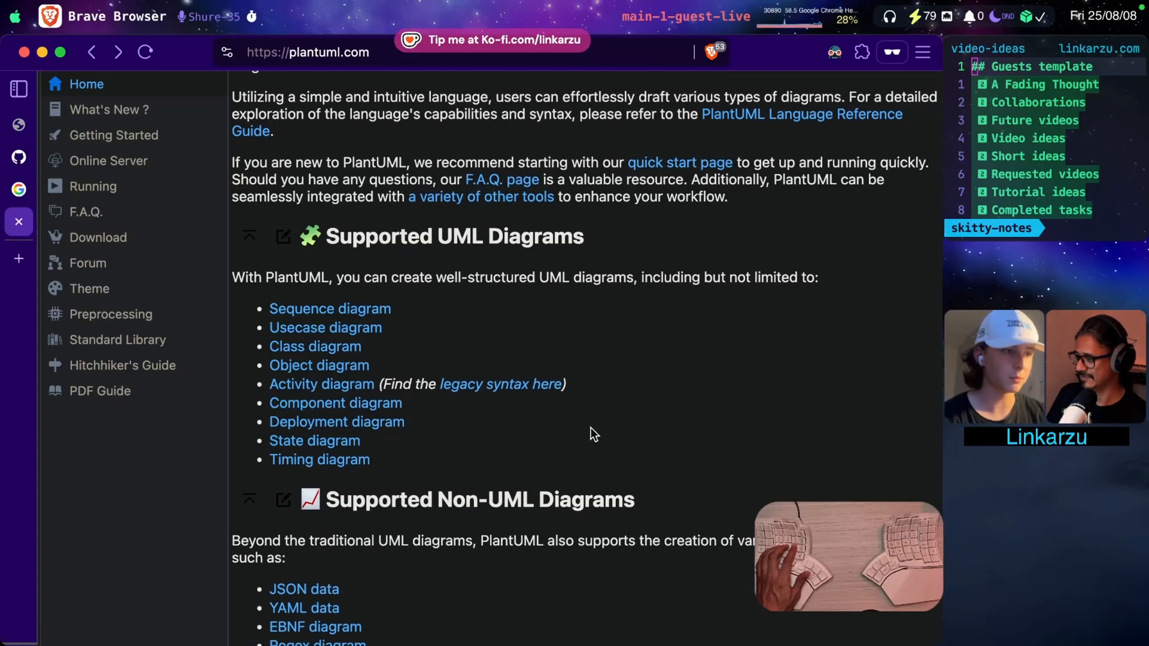
scroll("down", 3)
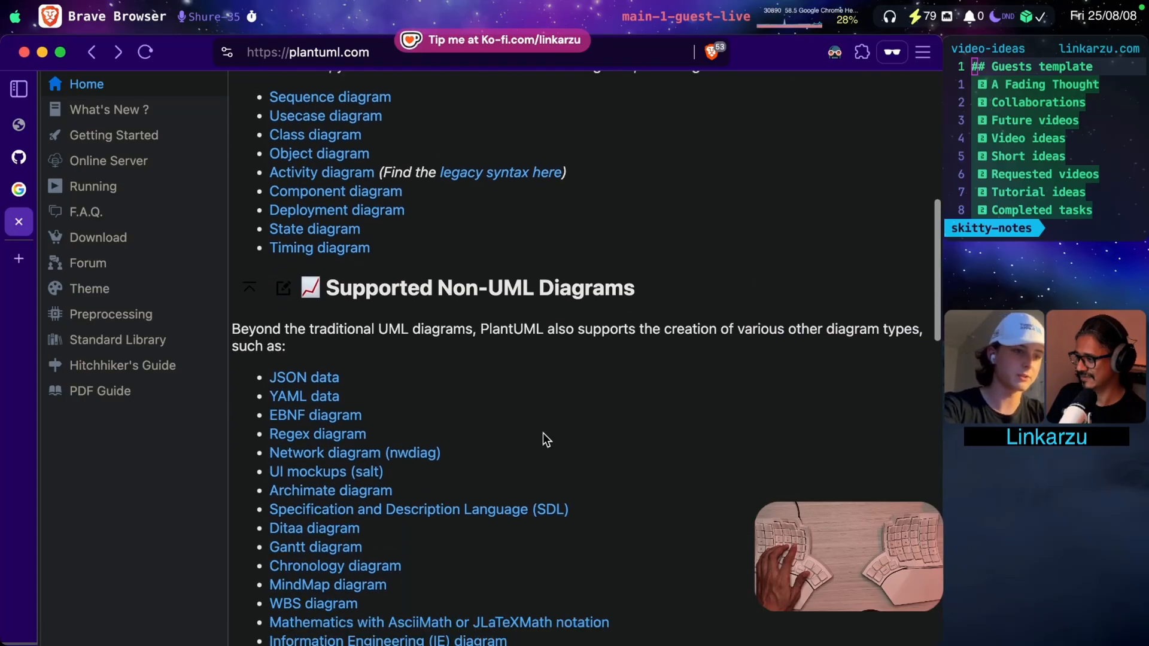
scroll("down", 3)
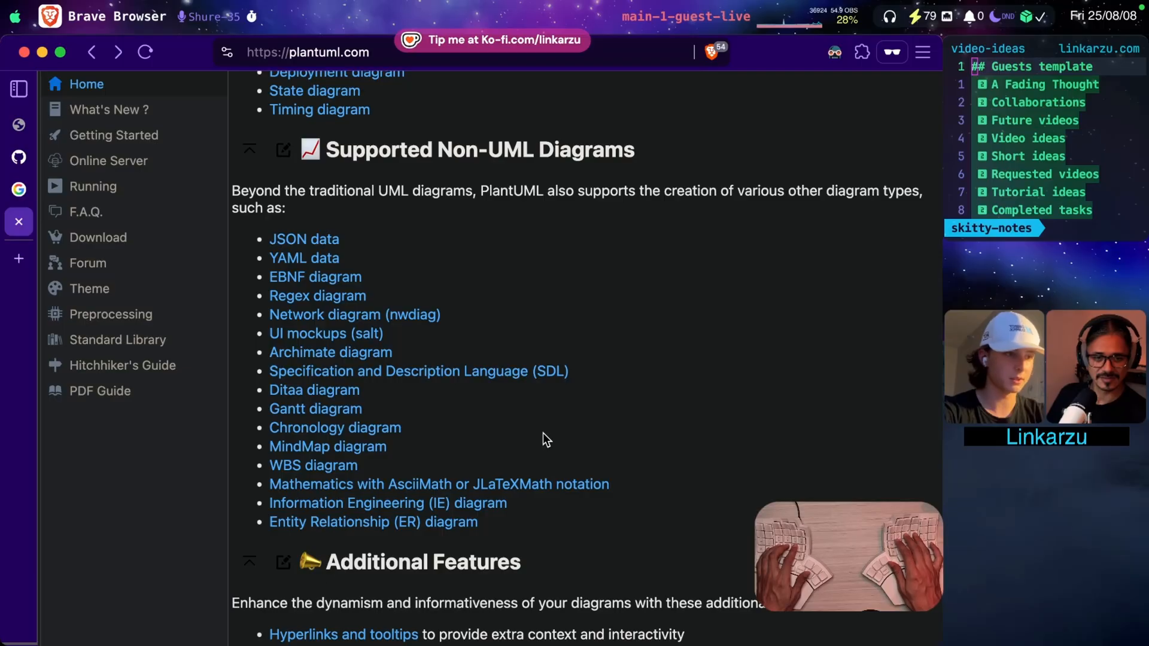
left_click(1008, 37)
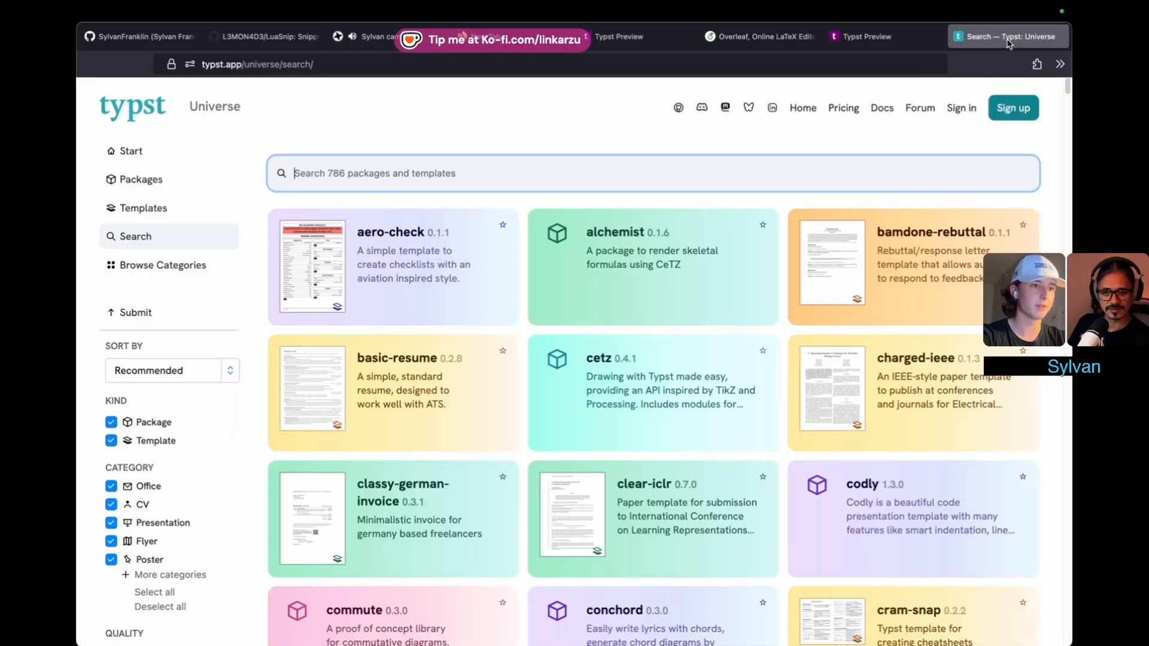
mouse_move(1008, 43)
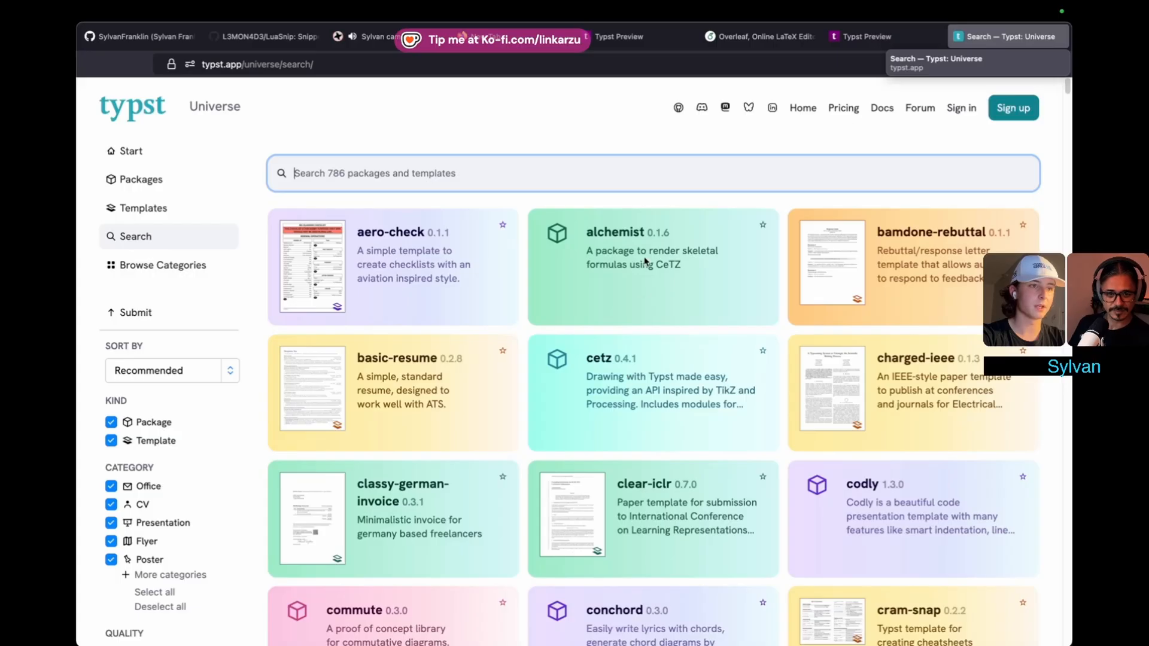
Glance at the alchemist package, then search "f" and reach the fletcher package page.
left_click(651, 265)
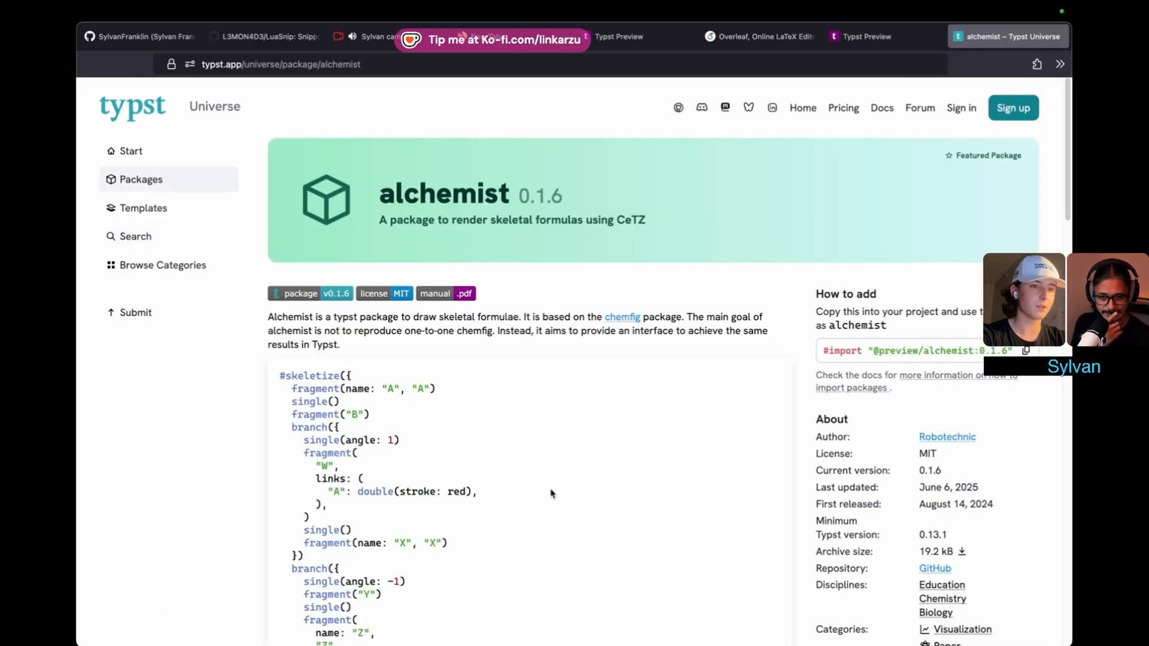
left_click(135, 236)
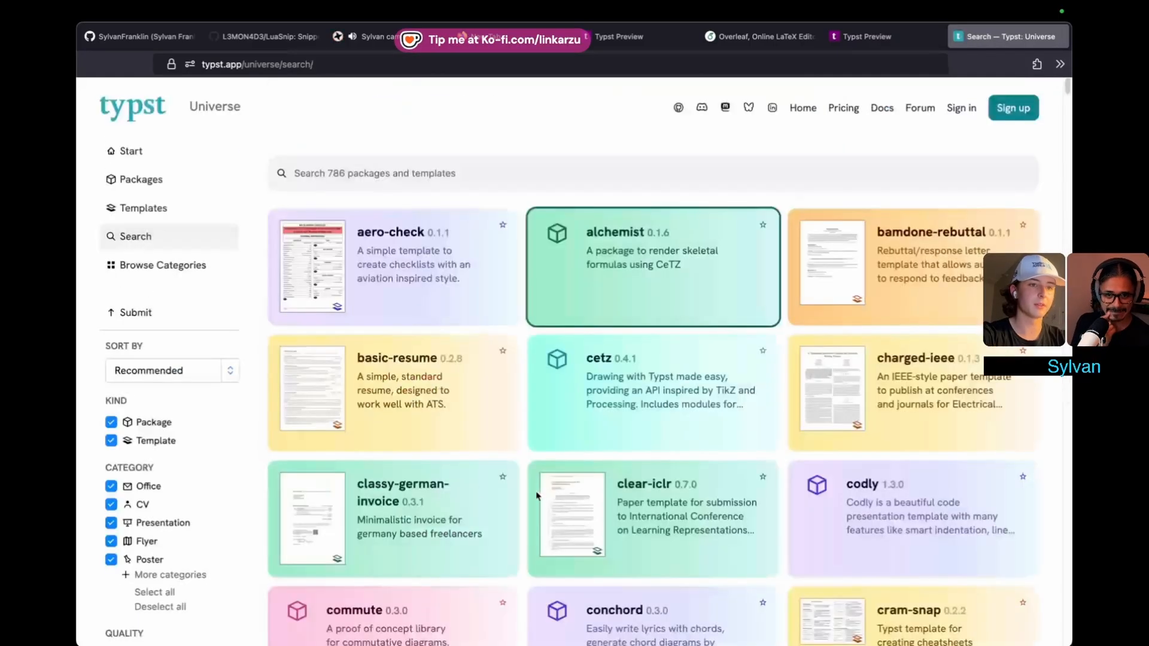
type("f")
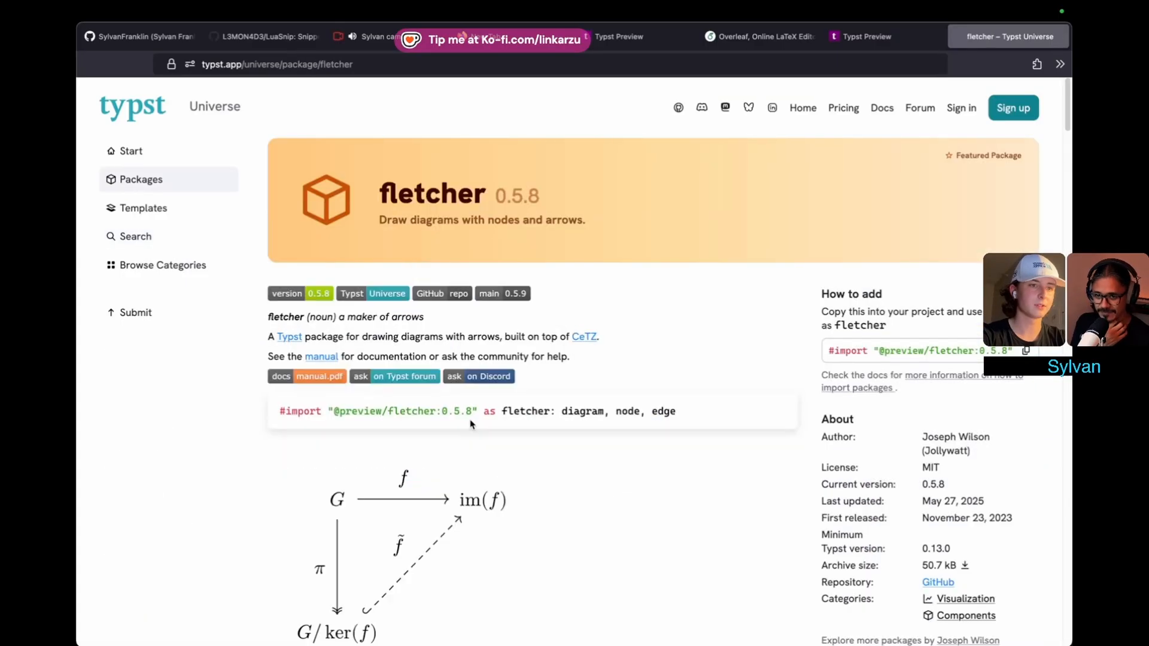
scroll("down", 3)
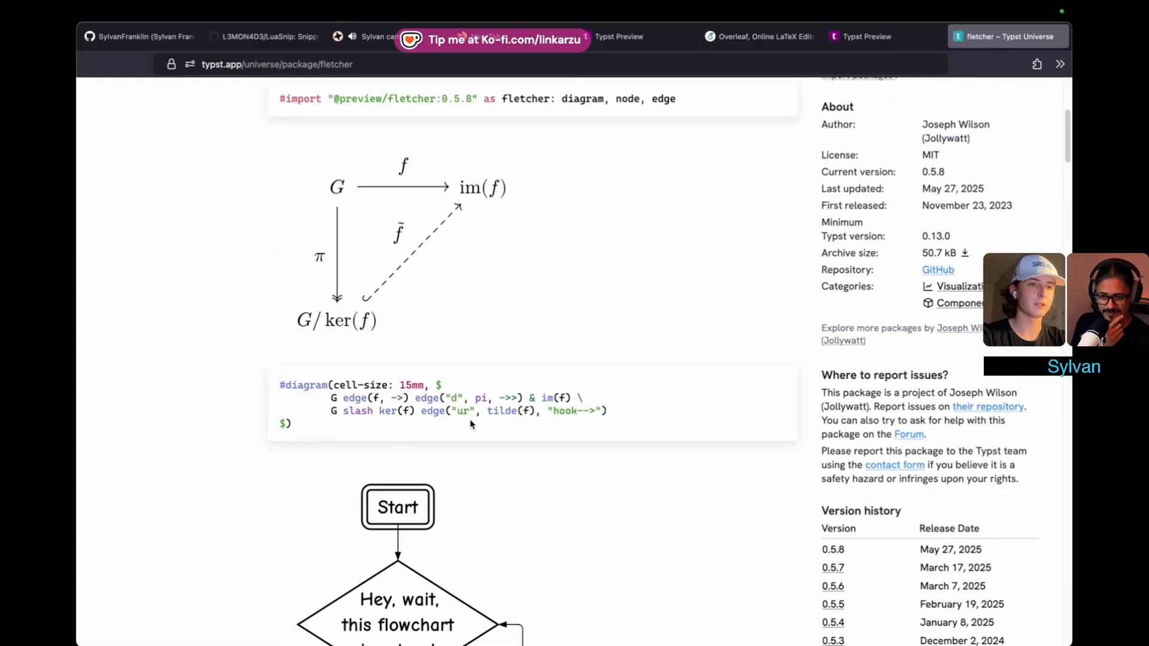
scroll("down", 3)
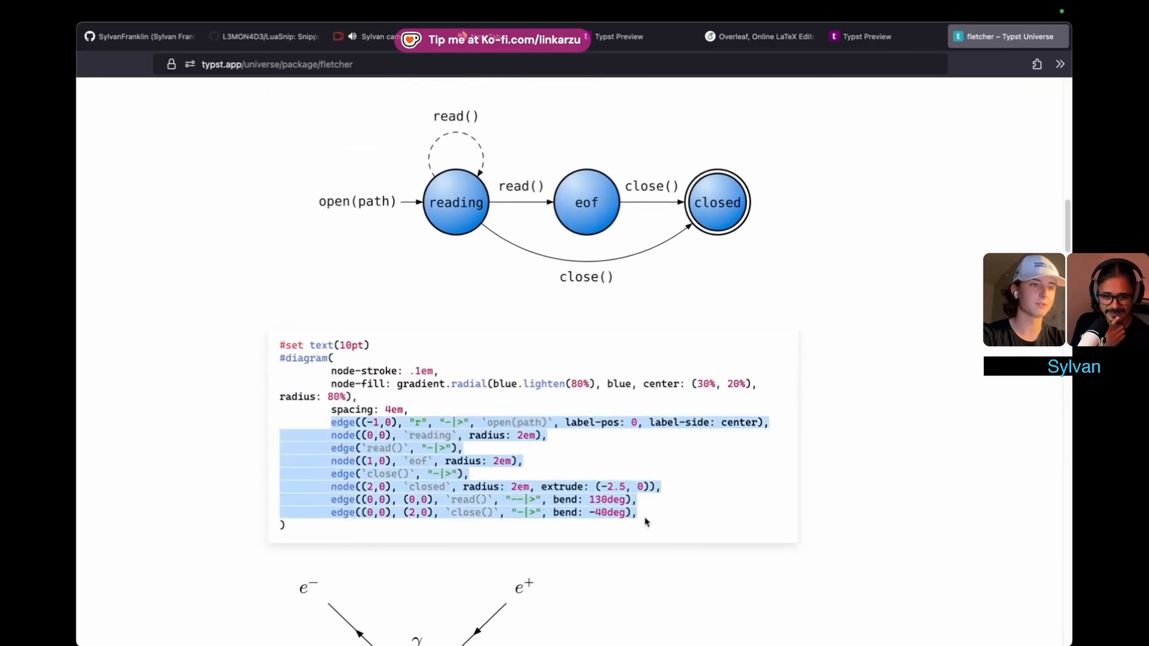
Scroll through fletcher's gallery of example diagrams.
scroll("down", 3)
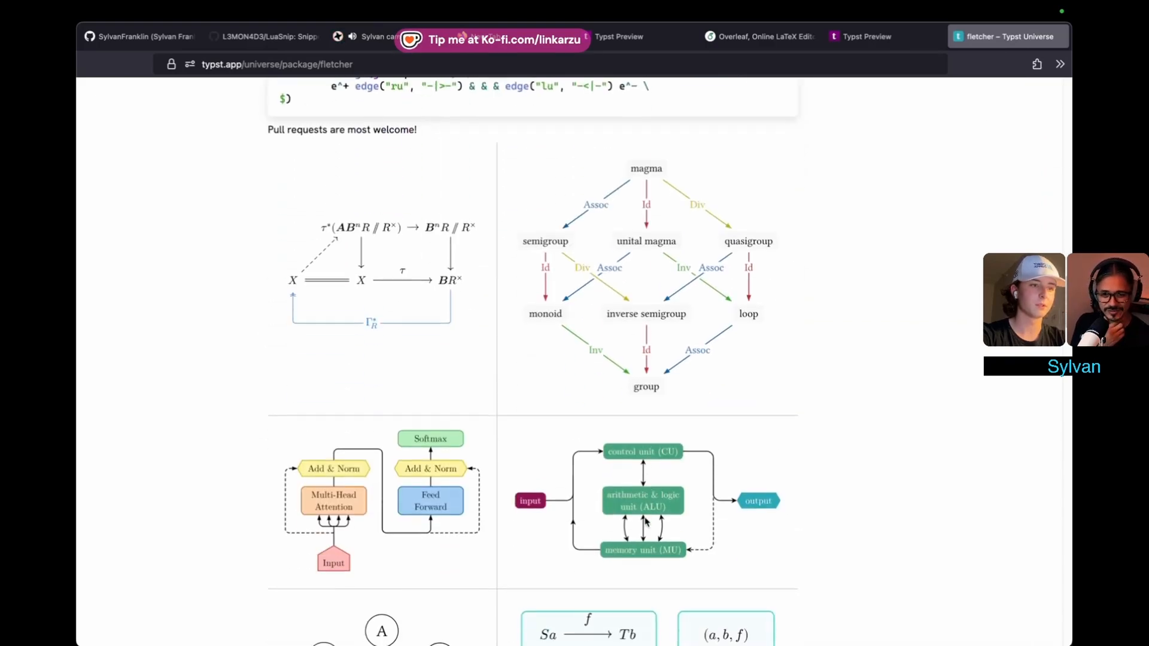
scroll("down", 3)
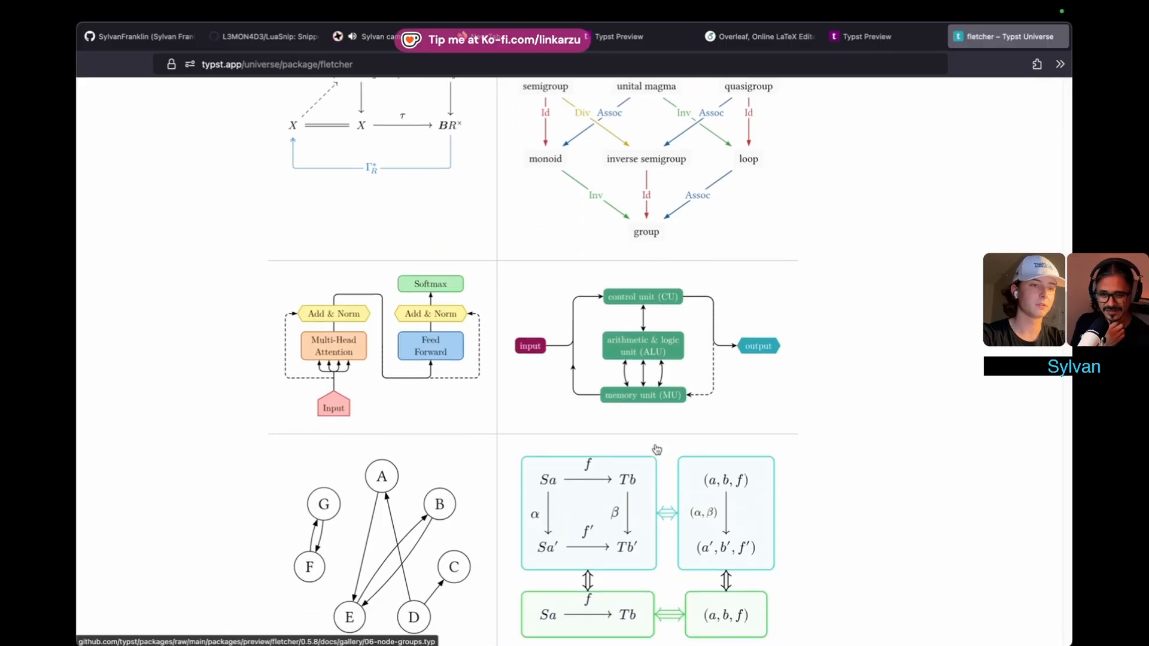
scroll("down", 3)
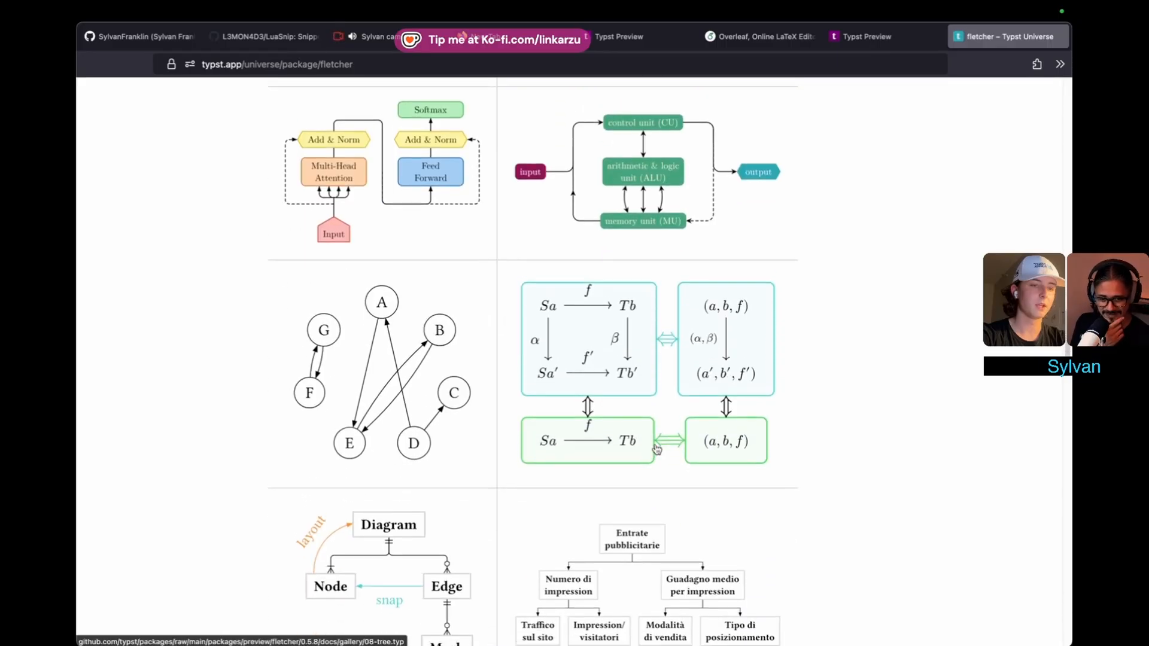
scroll("up", 3)
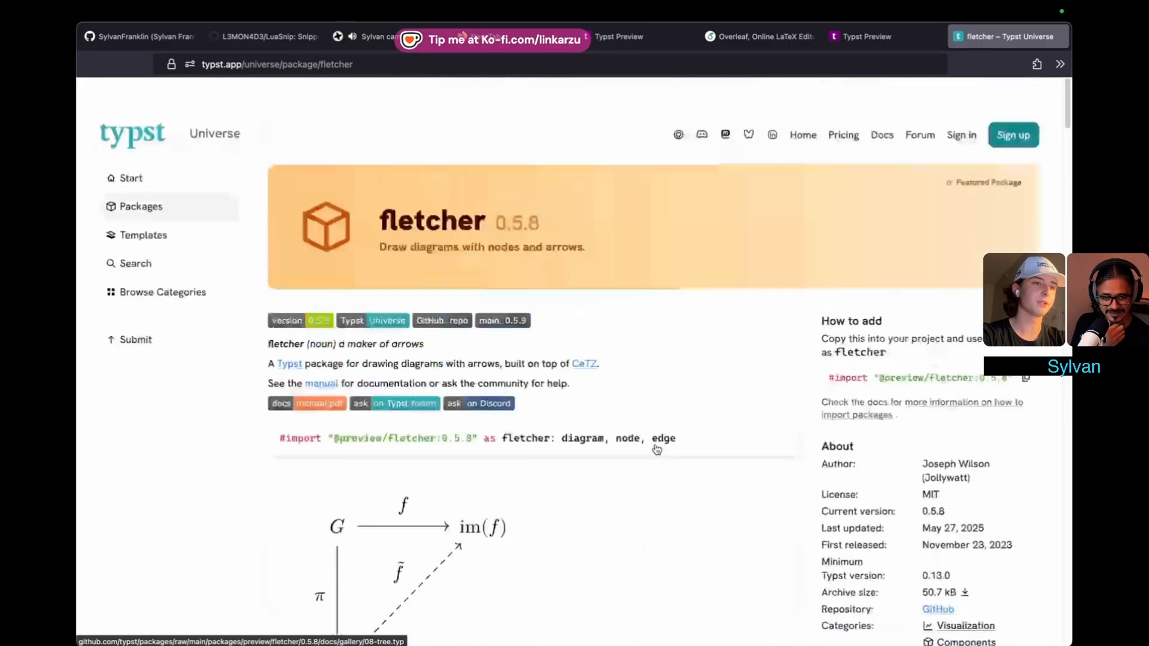
scroll("down", 3)
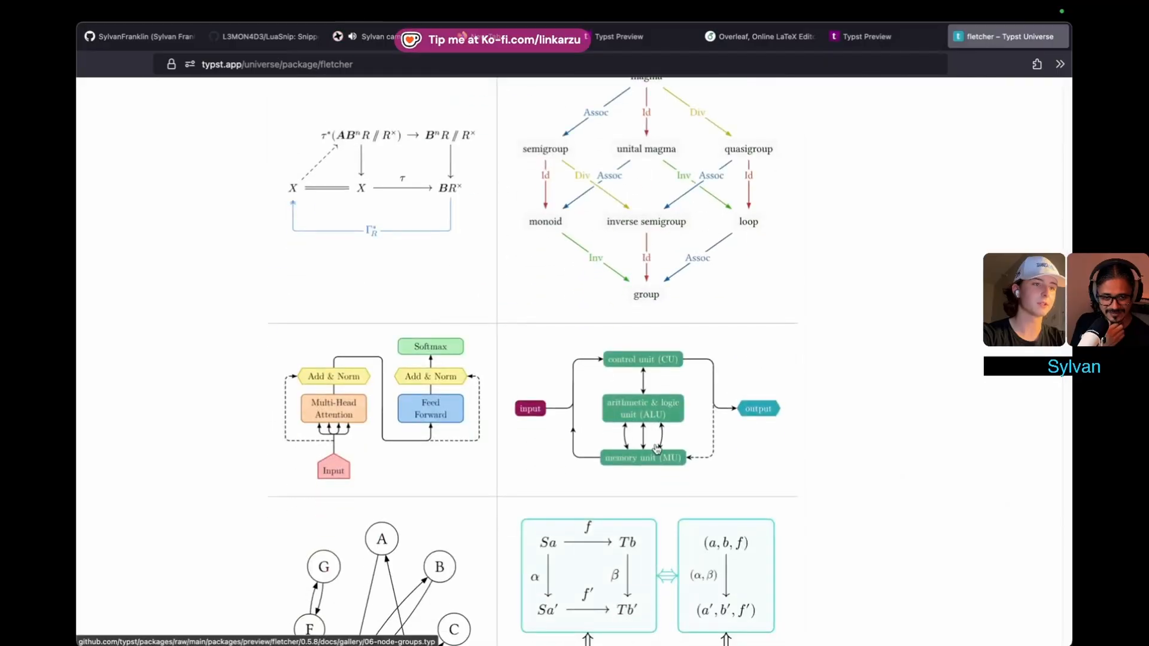
scroll("down", 3)
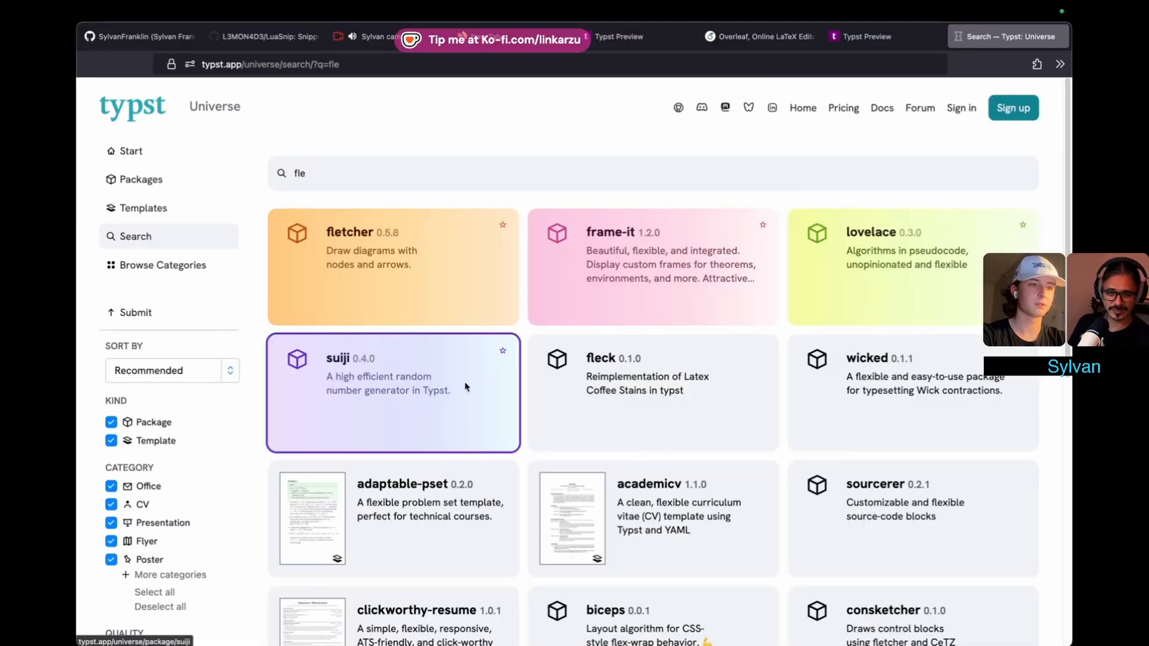
Browse the suiji random-number package page.
left_click(392, 393)
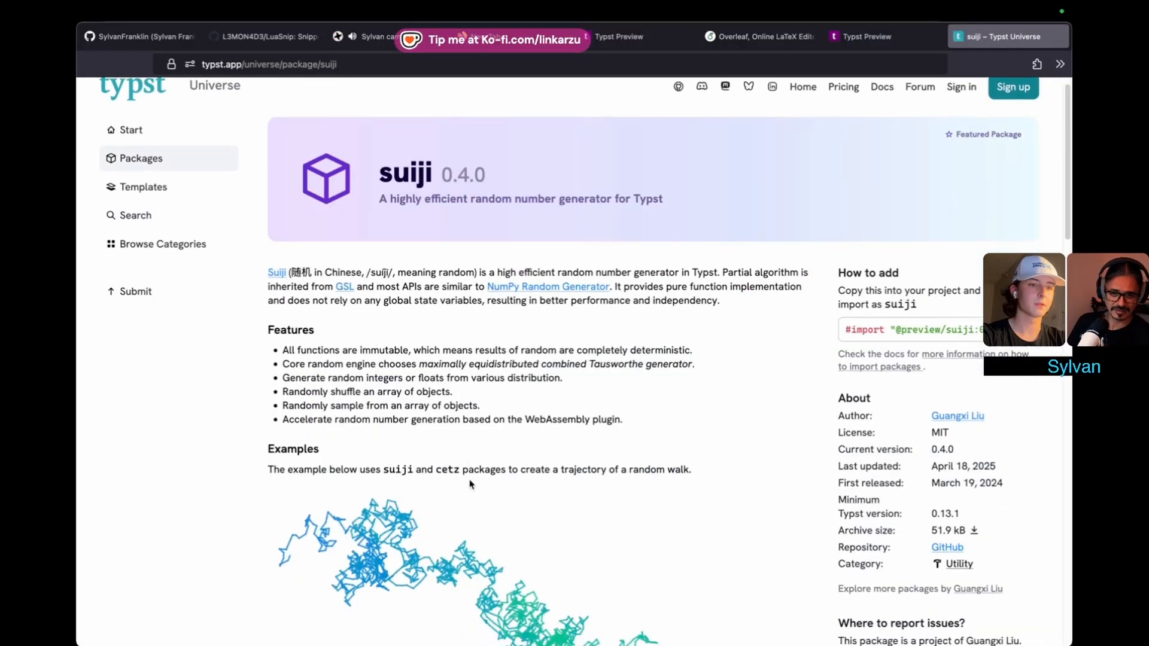
scroll("down", 3)
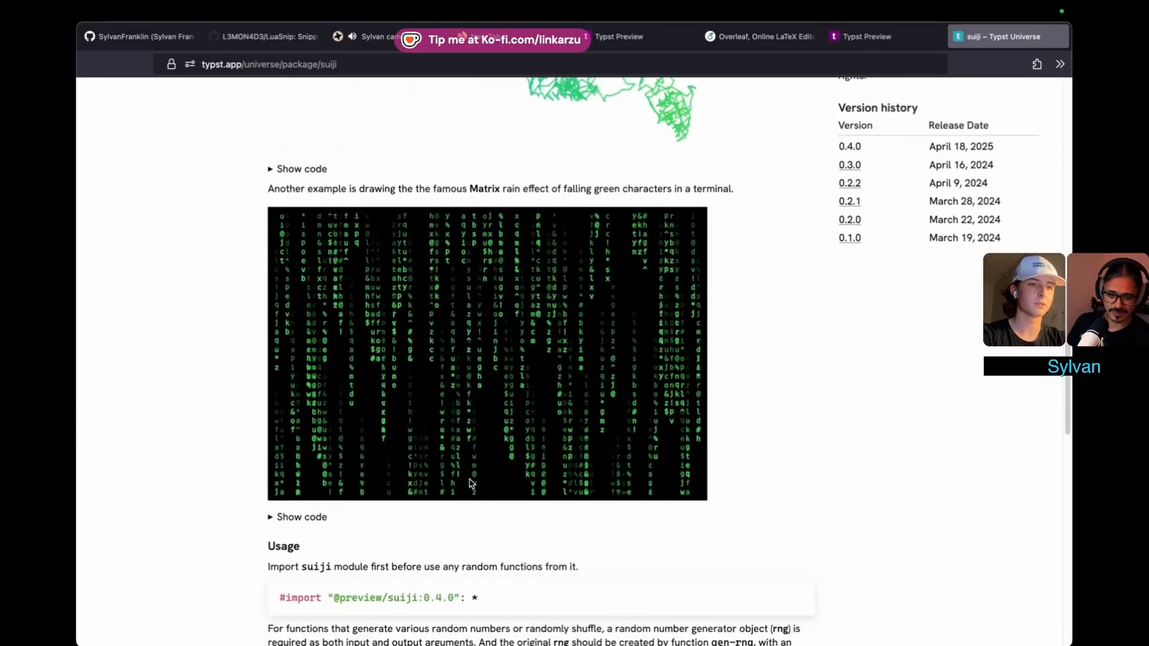
scroll("down", 3)
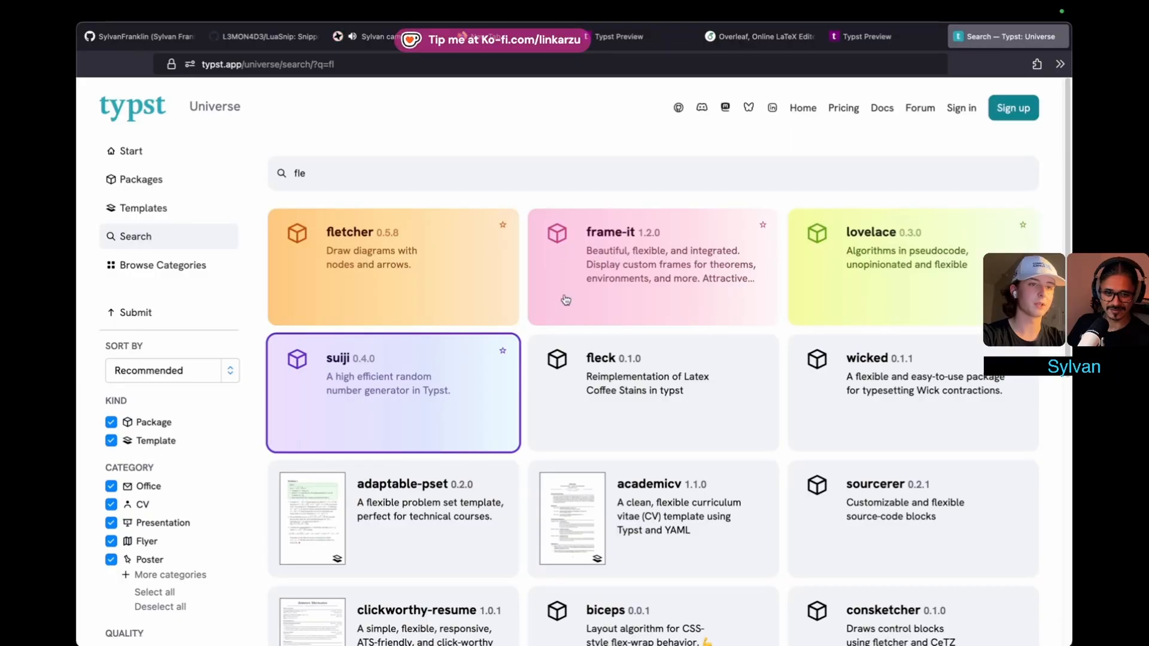
Scroll the academicv CV template page down to its Demo section.
scroll("down", 3)
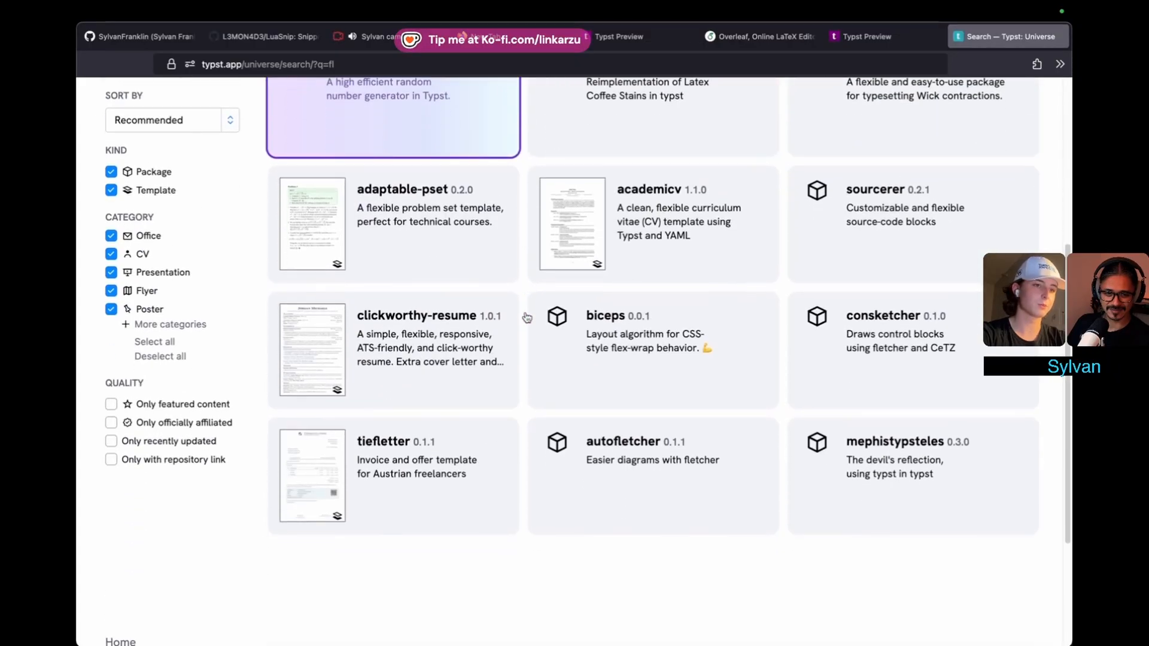
scroll("up", 3)
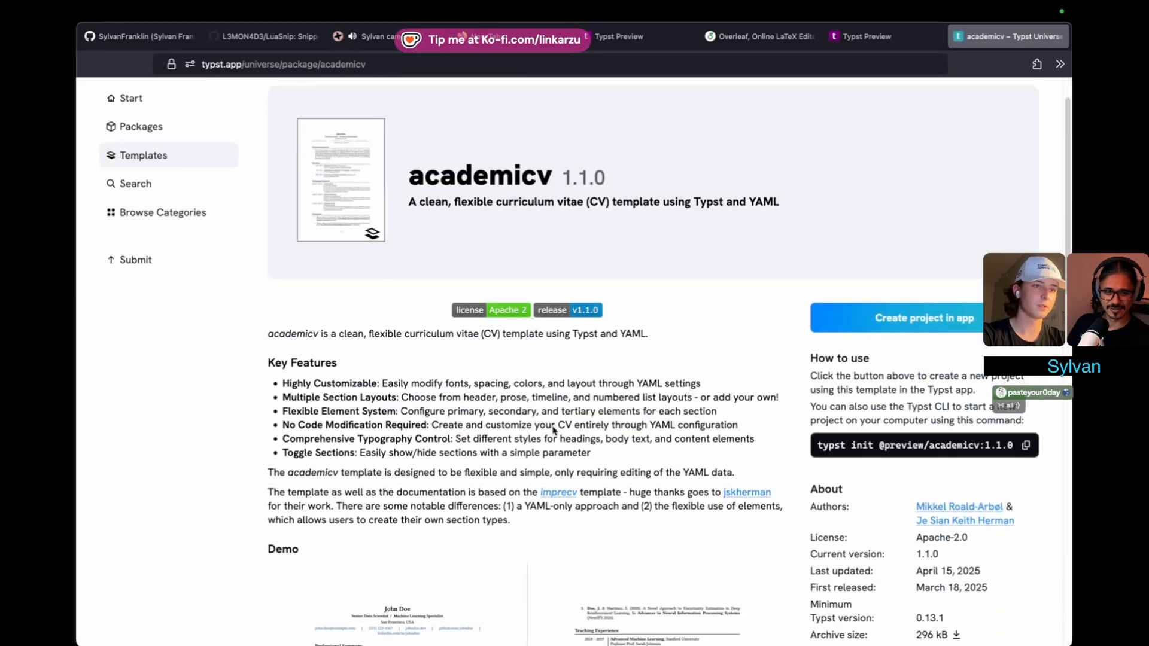
scroll("down", 3)
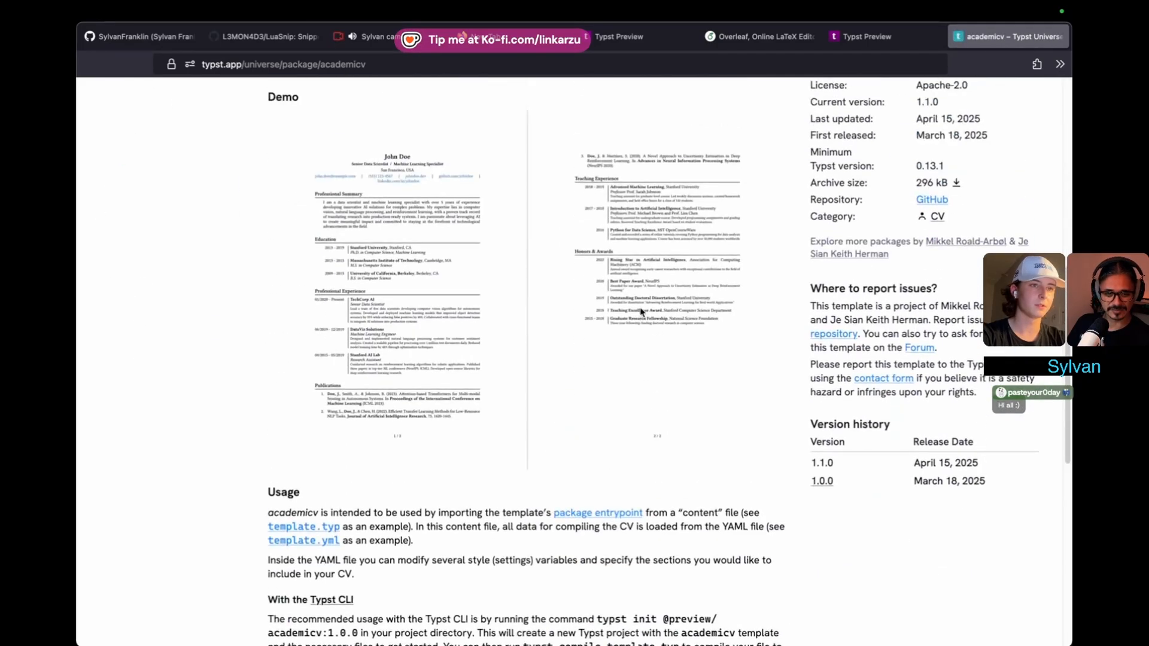